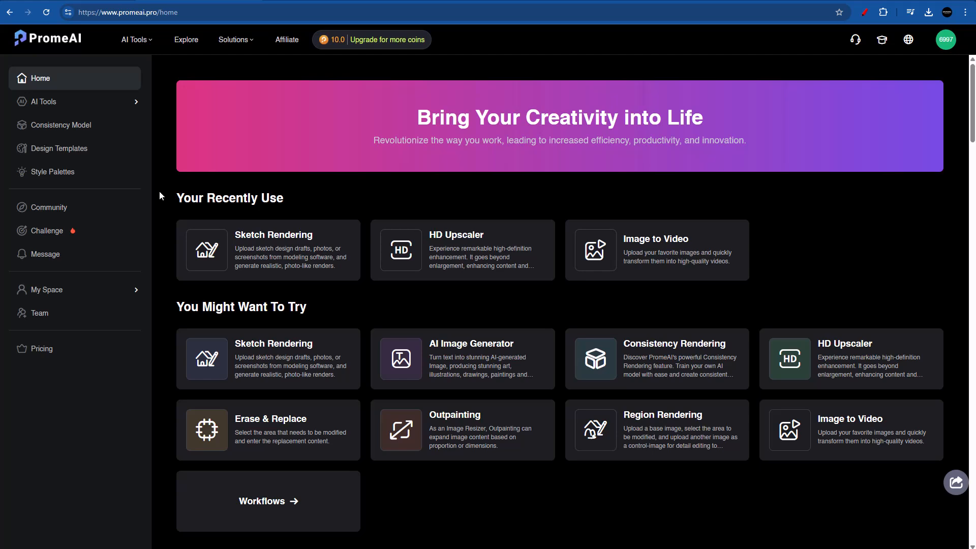
{"action": "mouse_move", "coordinate": [165, 134]}
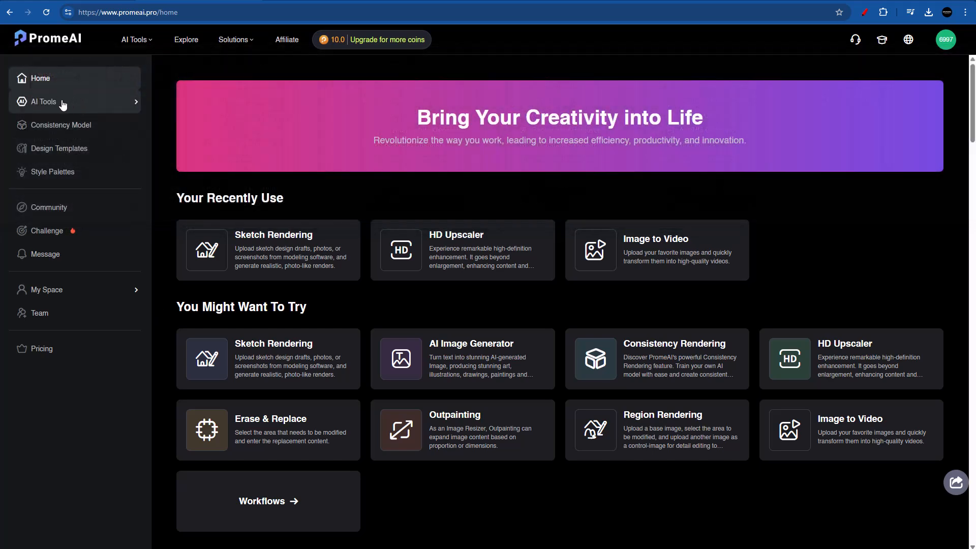
{"action": "mouse_move", "coordinate": [118, 103]}
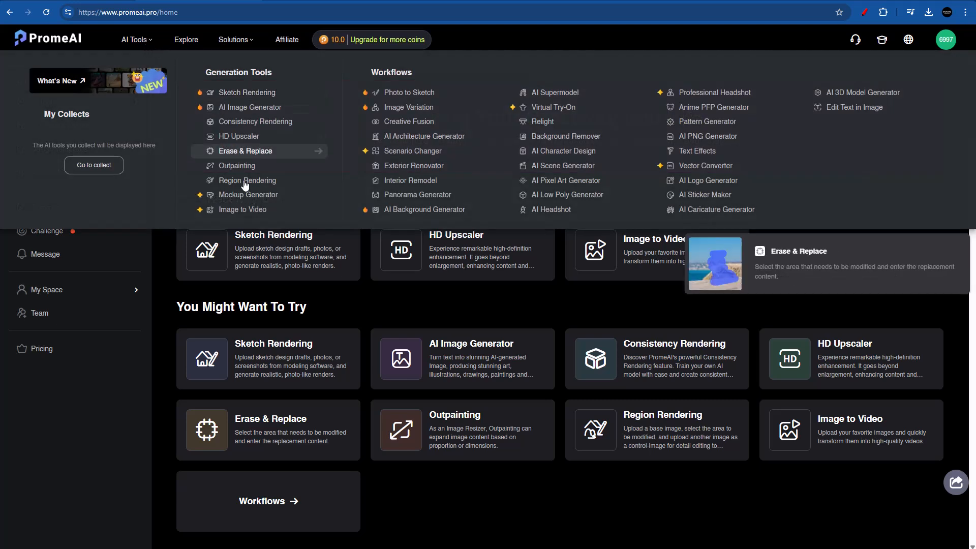
{"action": "mouse_move", "coordinate": [174, 144]}
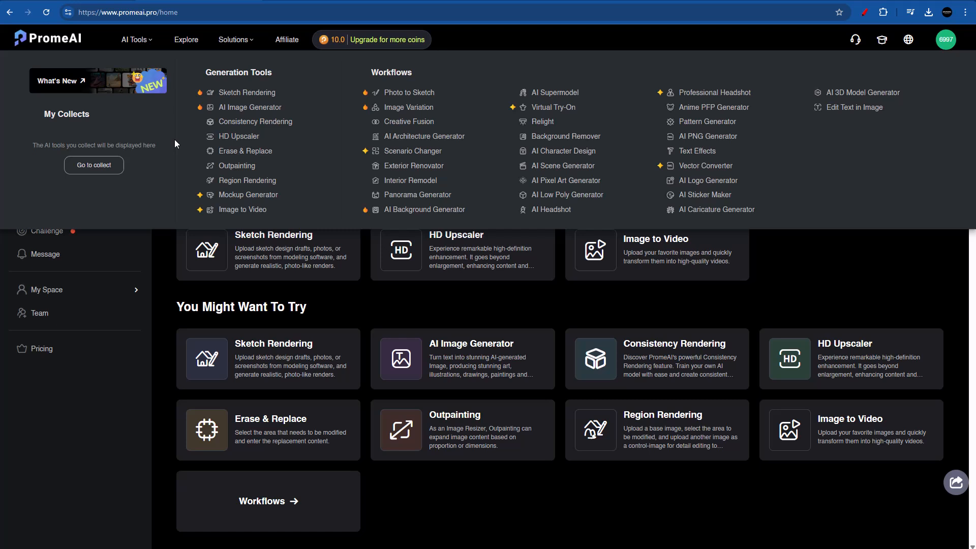
{"action": "mouse_move", "coordinate": [250, 107]}
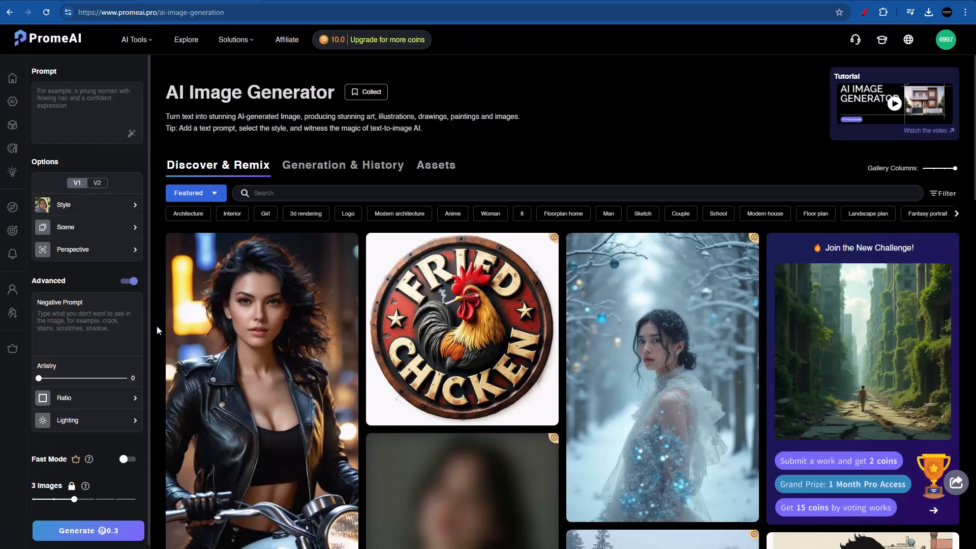
{"action": "mouse_move", "coordinate": [147, 55]}
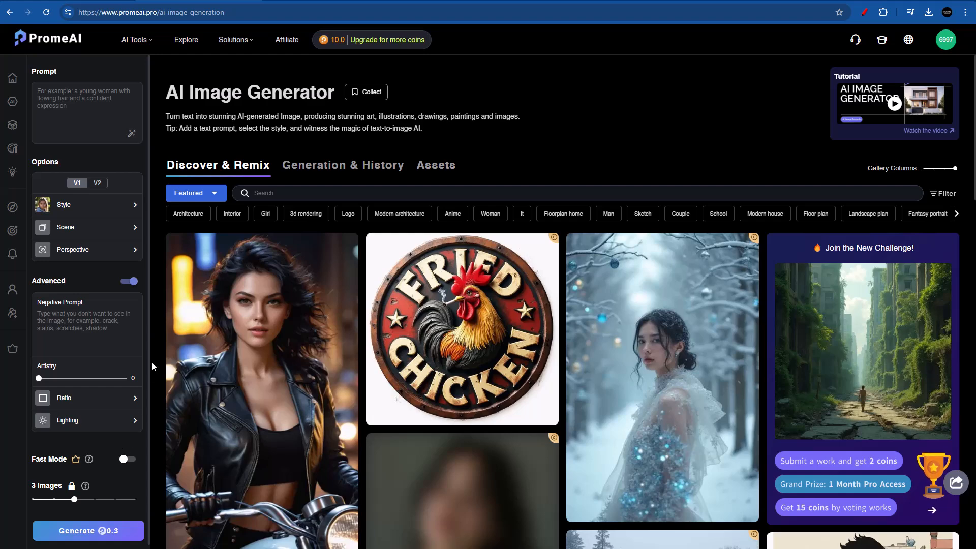
Scroll down the AI Image Generator page to view its generation options
{"action": "scroll", "scroll_direction": "down", "scroll_amount": 3}
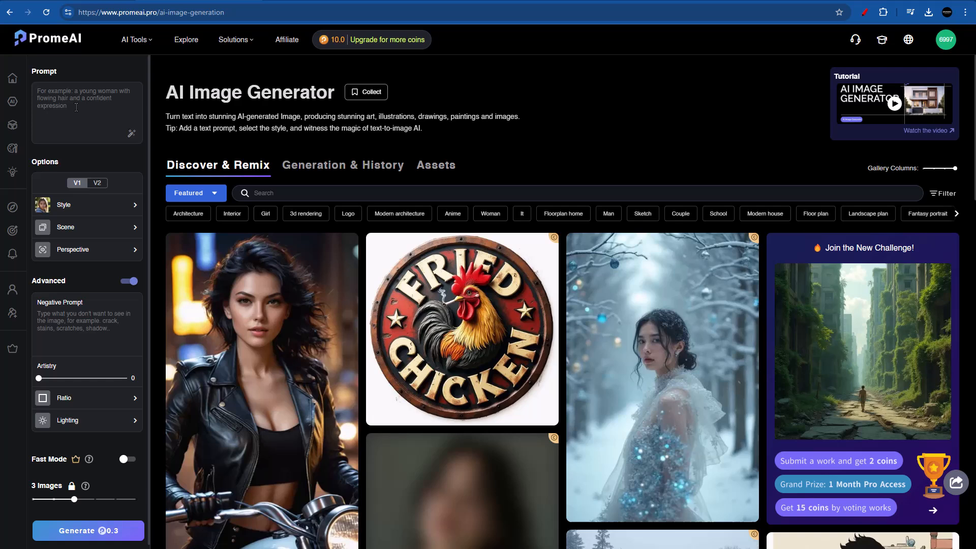
Enter the prompt 'Futuristic curved villa Zaha Hadid, Green metallic panels, concrete...'
{"action": "type", "text": "Futuristic curved villa"}
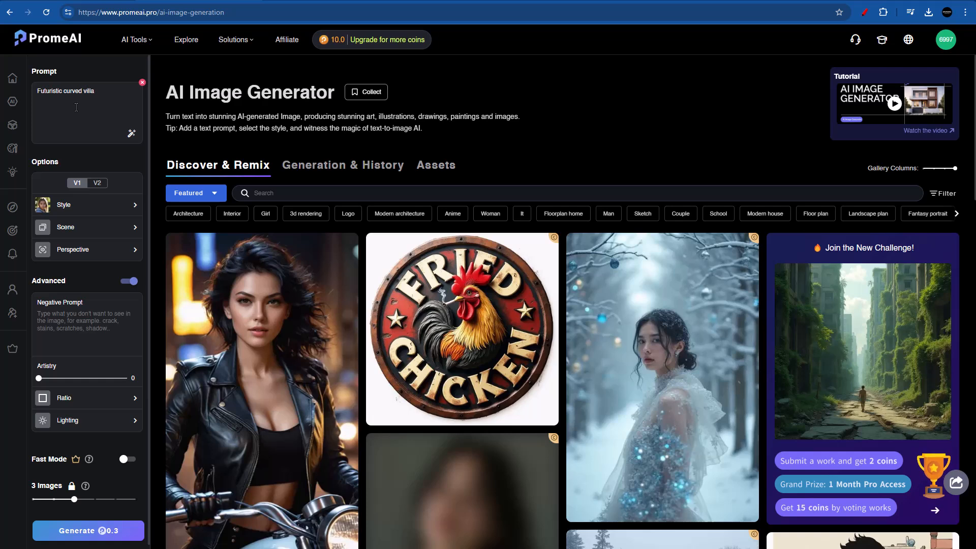
{"action": "type", "text": "Zaha Hadid"}
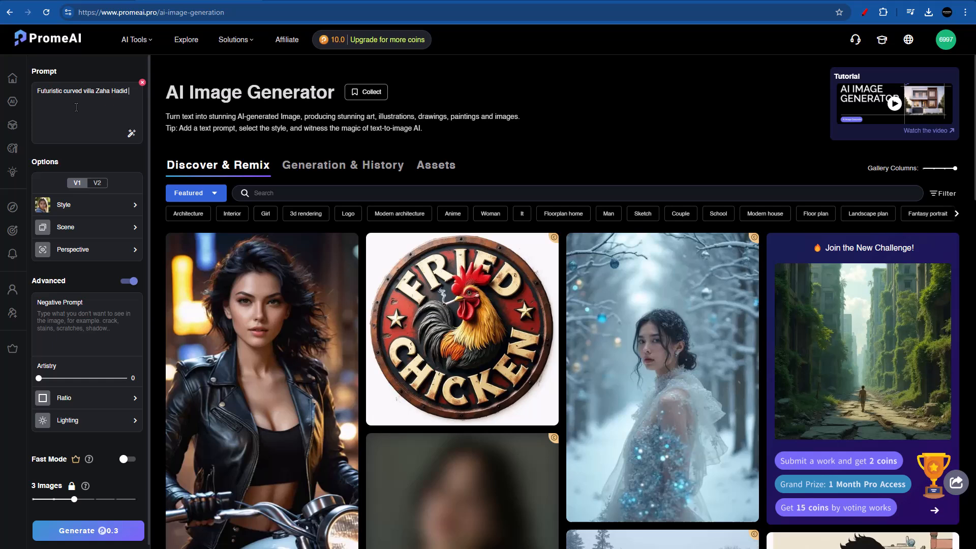
{"action": "type", "text": ","}
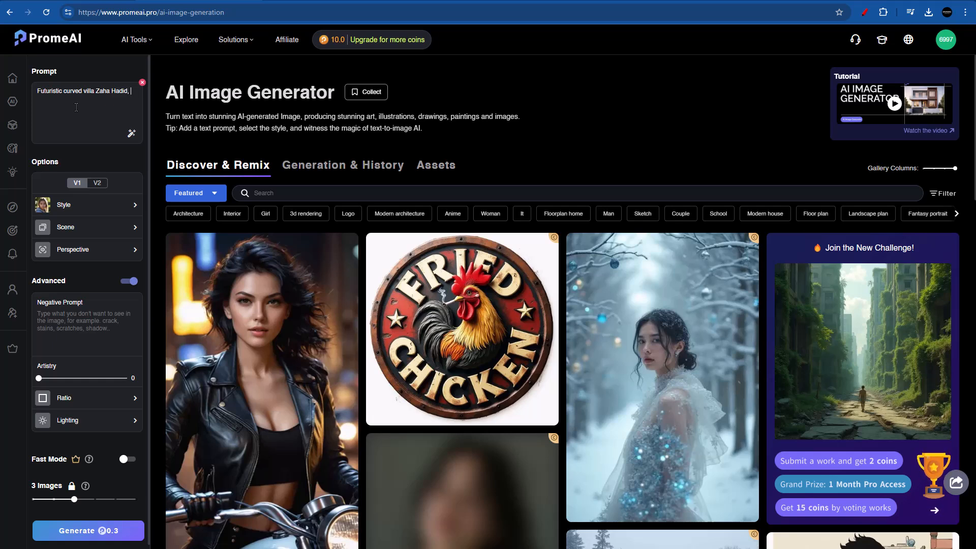
{"action": "type", "text": "Green"}
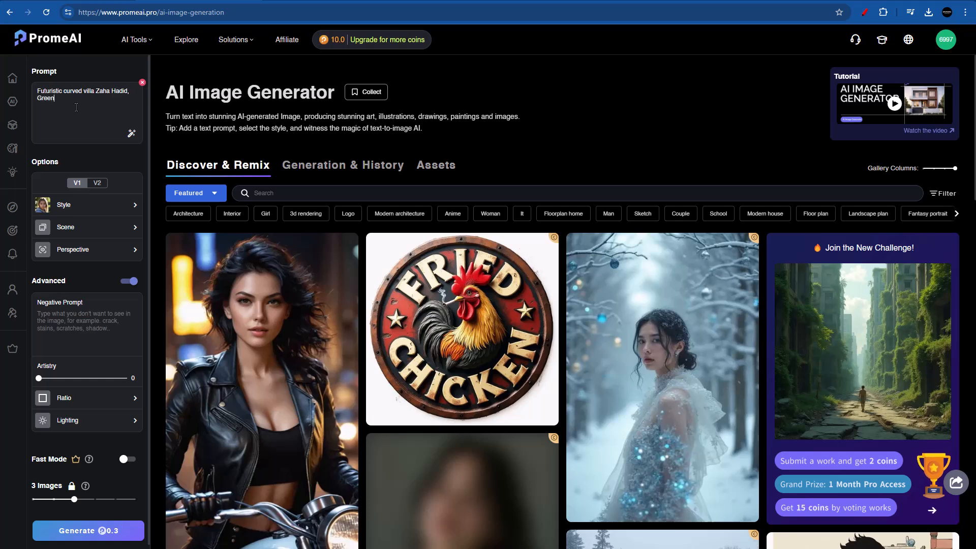
{"action": "type", "text": "metallic panels"}
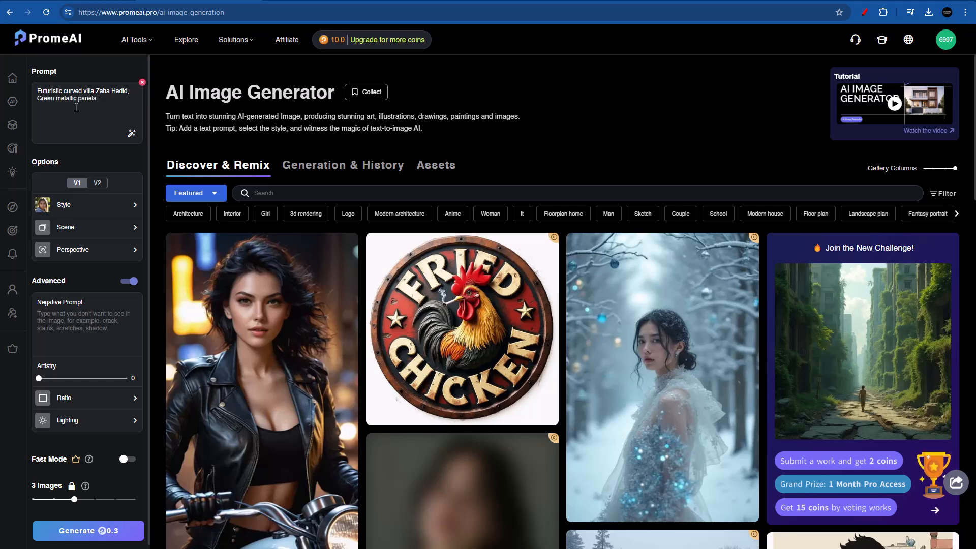
{"action": "type", "text": ","}
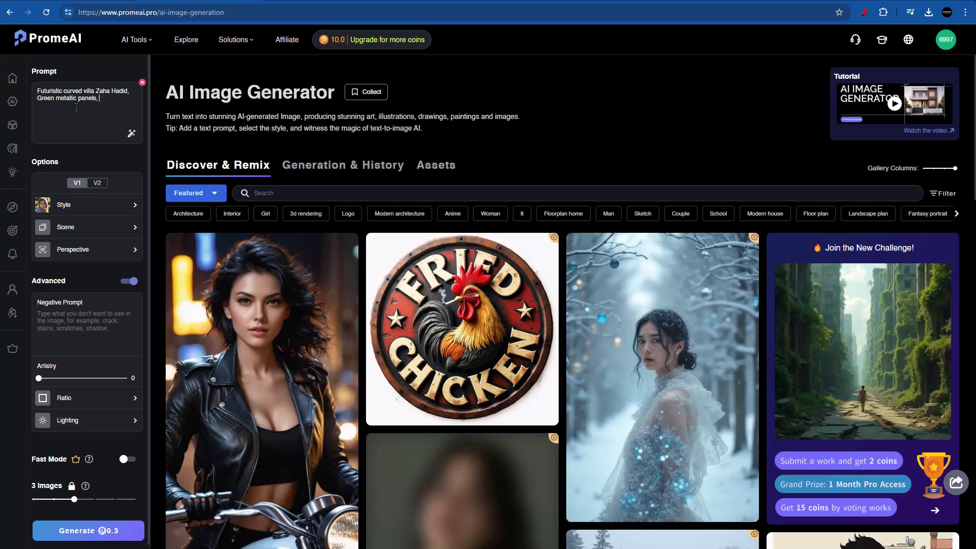
{"action": "type", "text": "concrete in the woods, nature"}
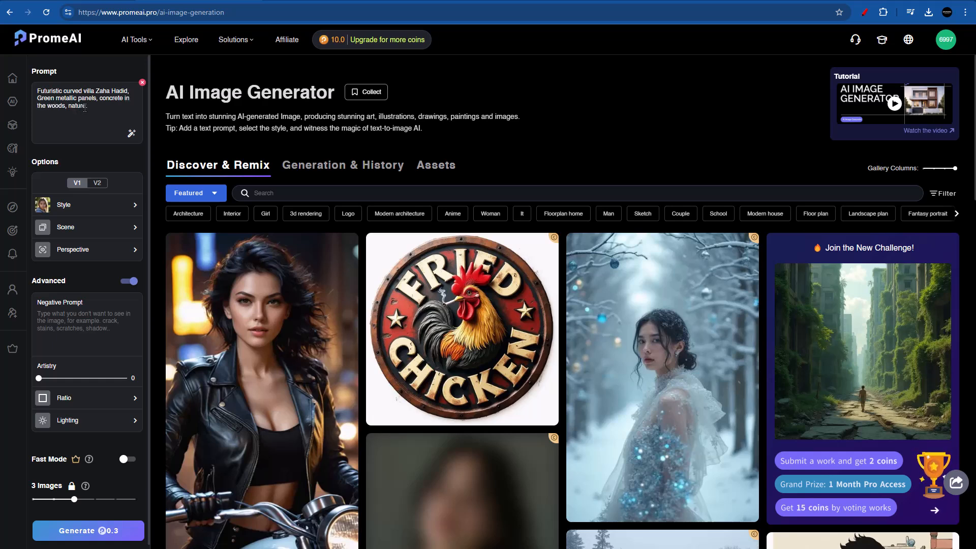
{"action": "mouse_move", "coordinate": [131, 133]}
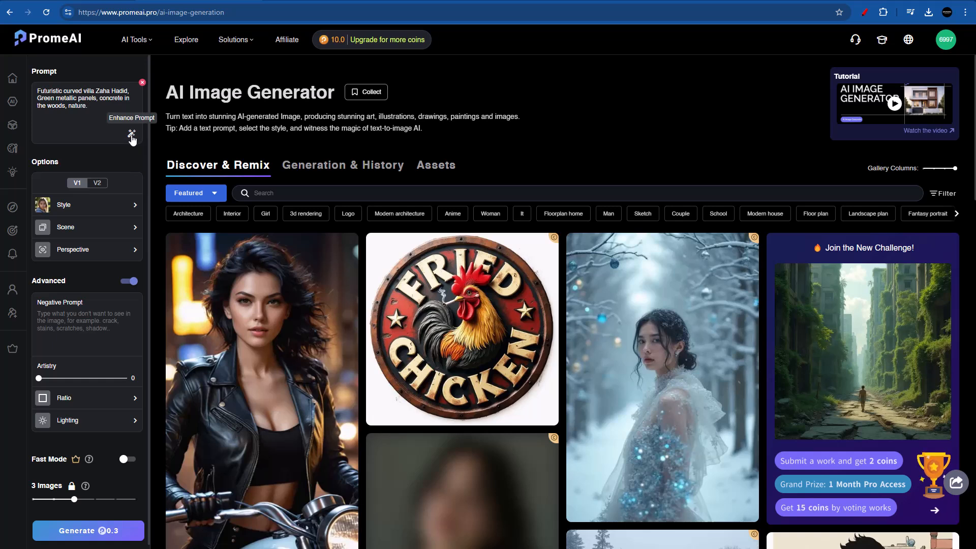
Enhance the short villa prompt into a detailed description of the curved metallic exterior
{"action": "left_click", "coordinate": [89, 105]}
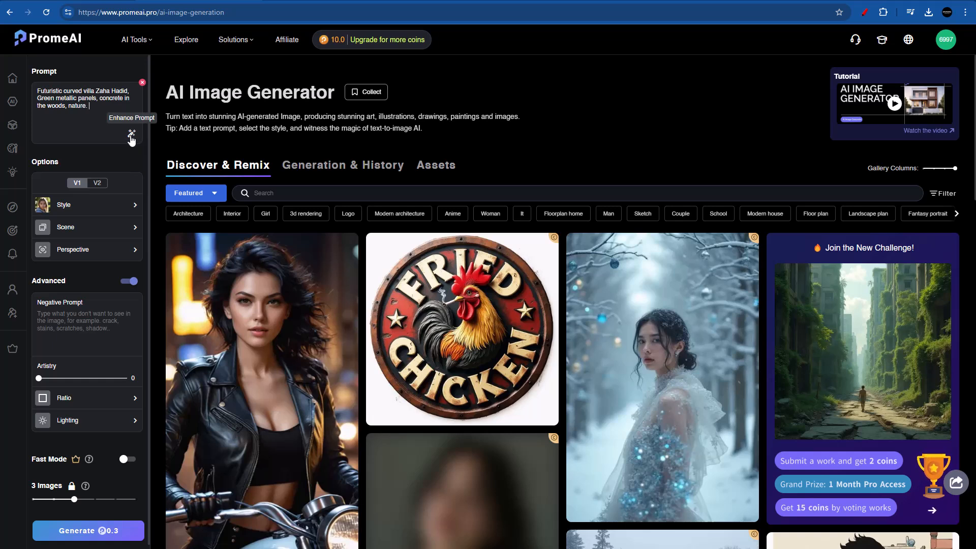
{"action": "left_click", "coordinate": [131, 133]}
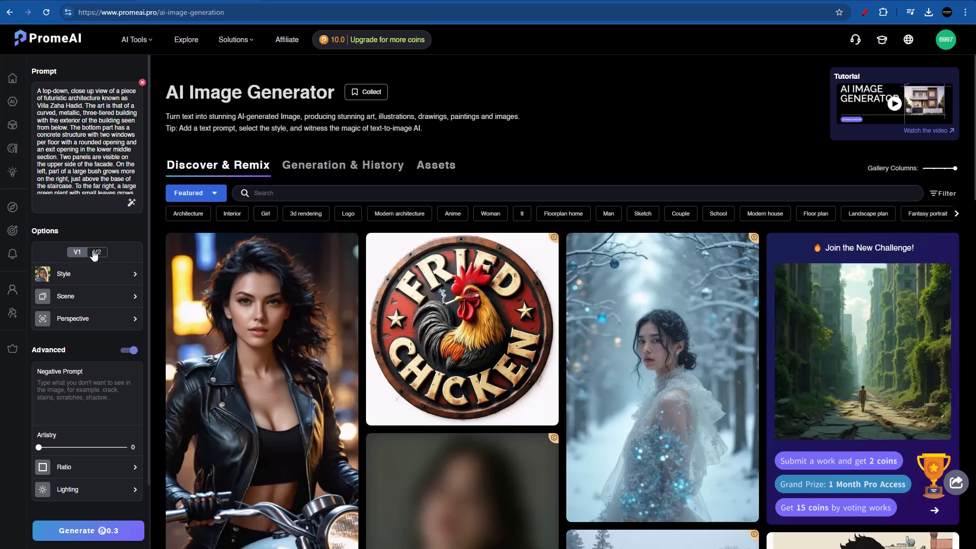
{"action": "mouse_move", "coordinate": [54, 256]}
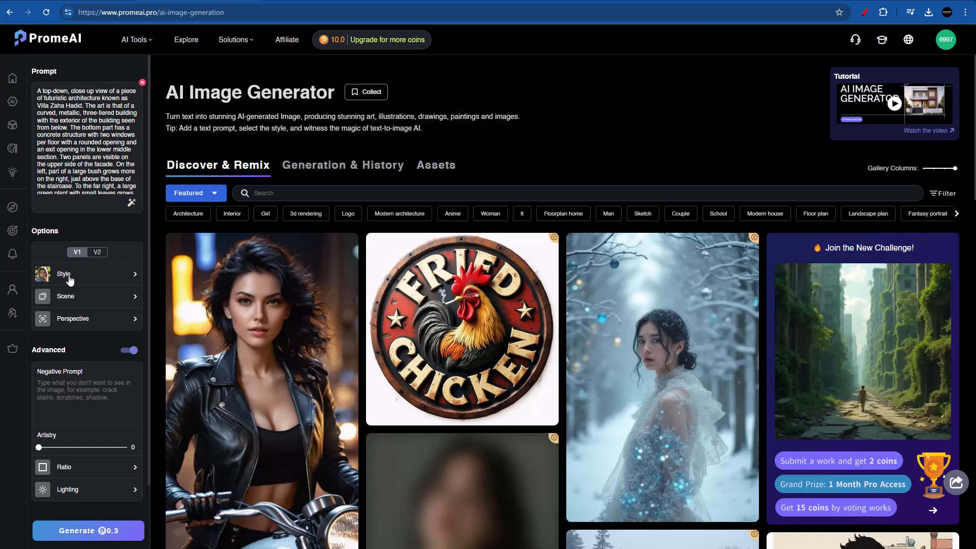
{"action": "mouse_move", "coordinate": [93, 348]}
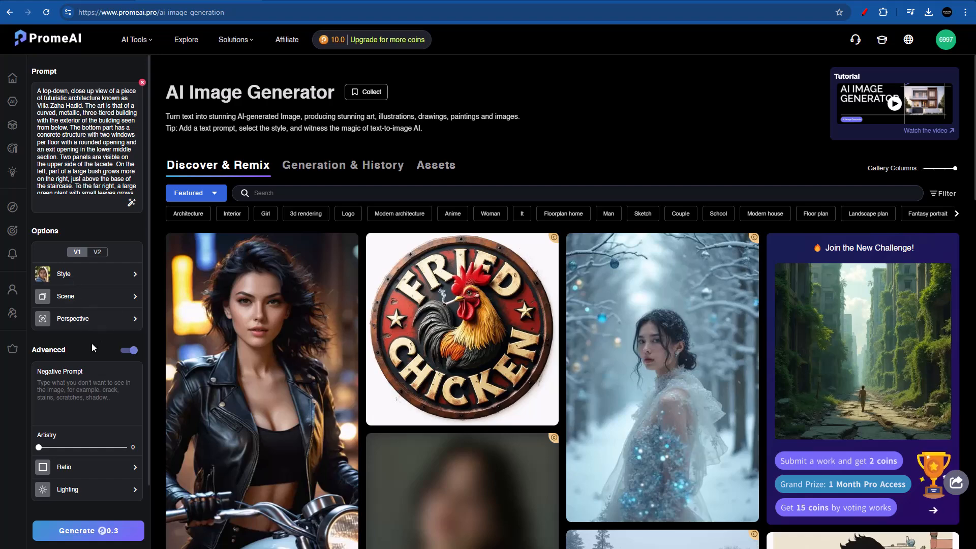
Browse the style catalogue through All, Photography and Documentary, ending on Photography > General
{"action": "left_click", "coordinate": [64, 273]}
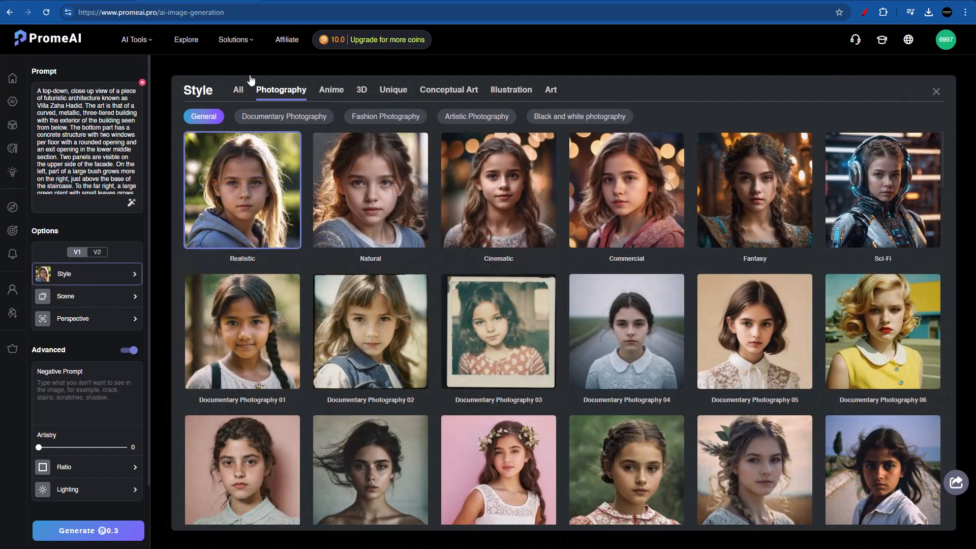
{"action": "left_click", "coordinate": [238, 90]}
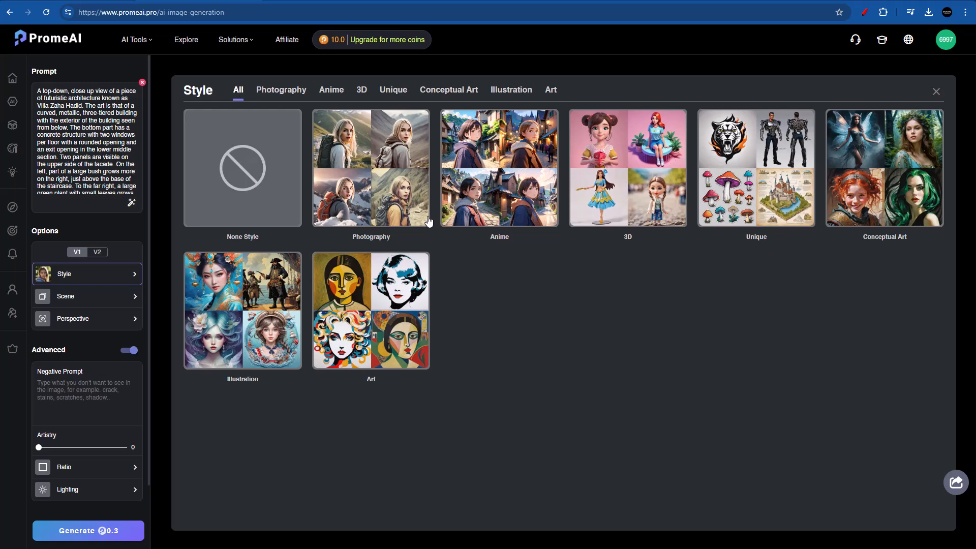
{"action": "mouse_move", "coordinate": [593, 276]}
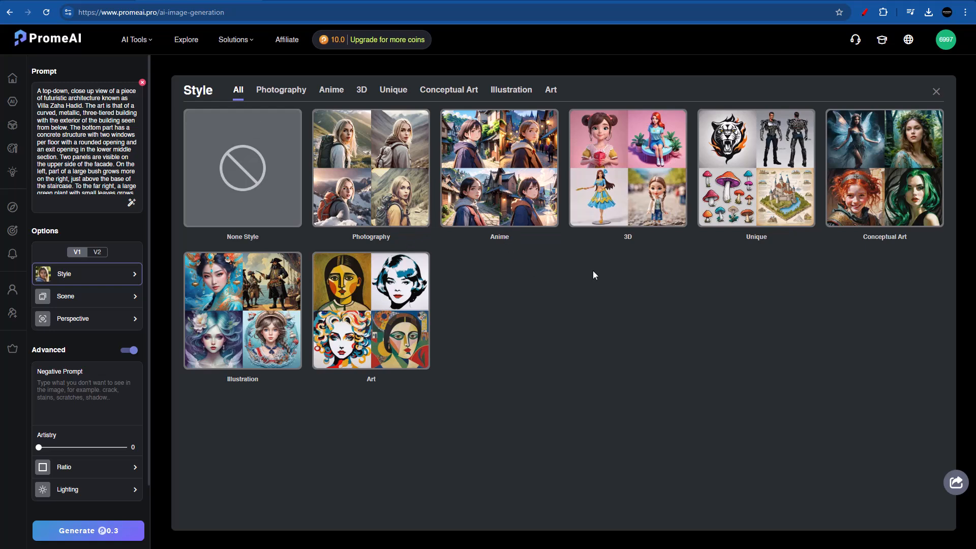
{"action": "mouse_move", "coordinate": [907, 218]}
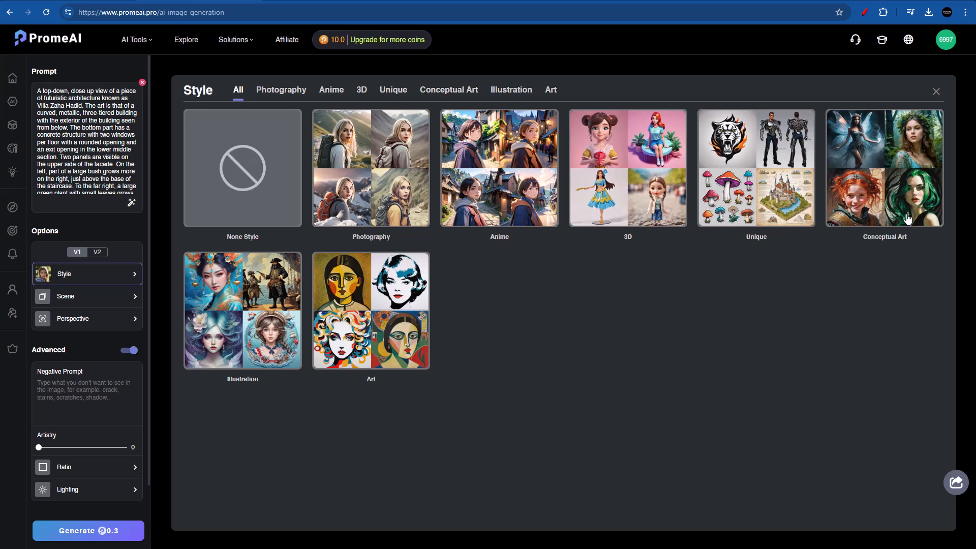
{"action": "mouse_move", "coordinate": [503, 284]}
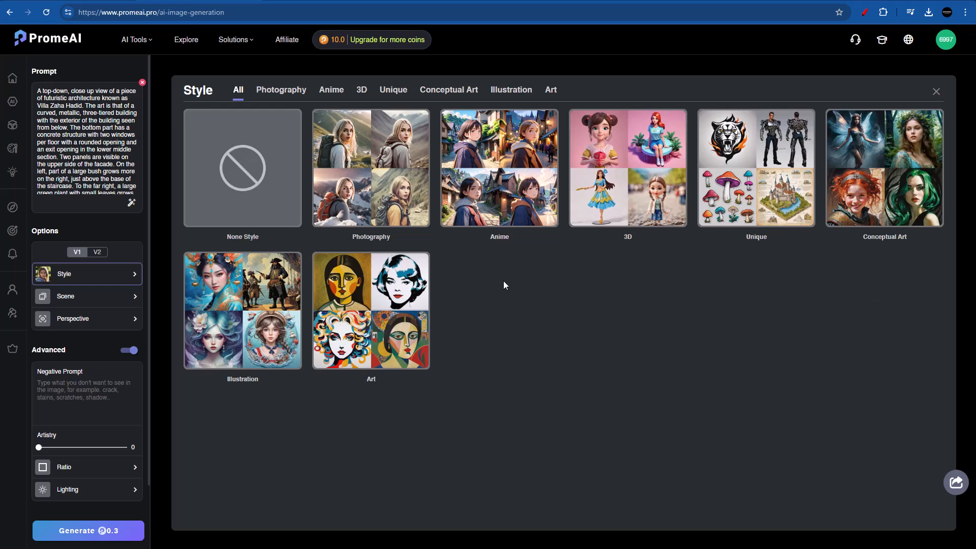
{"action": "mouse_move", "coordinate": [369, 194]}
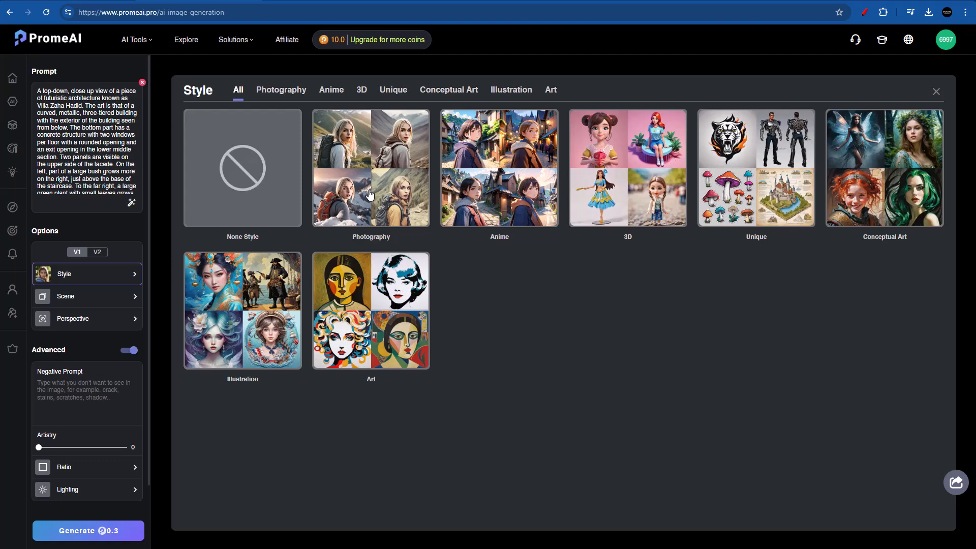
{"action": "left_click", "coordinate": [280, 89]}
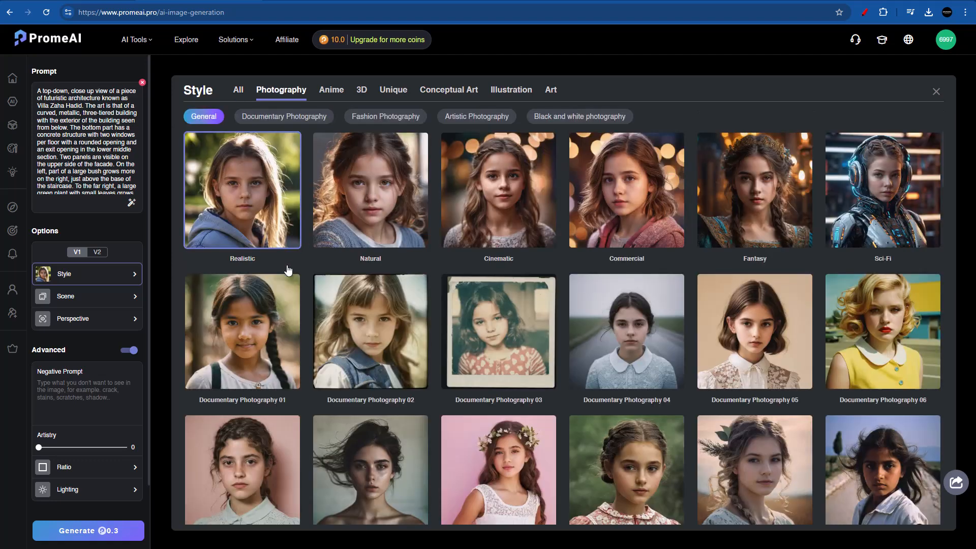
{"action": "left_click", "coordinate": [283, 116]}
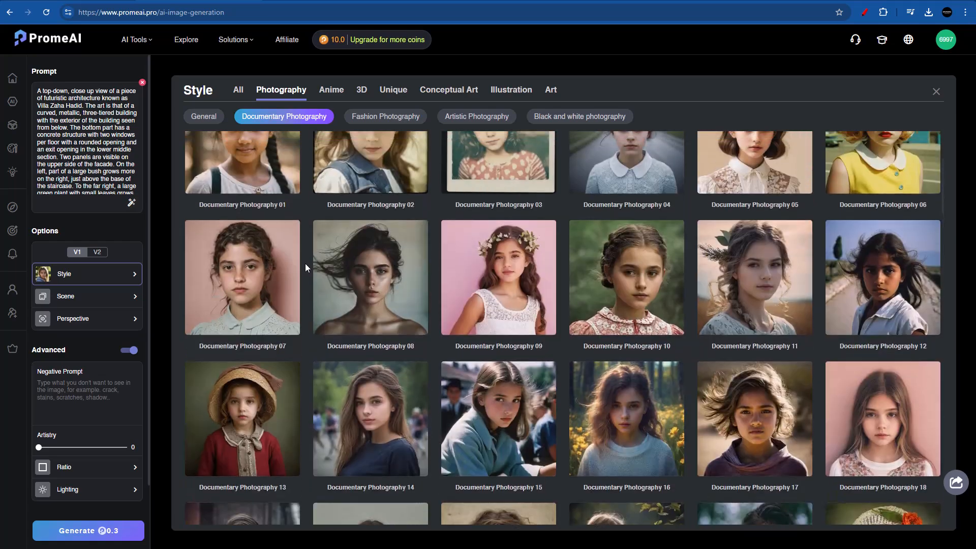
{"action": "left_click", "coordinate": [204, 116]}
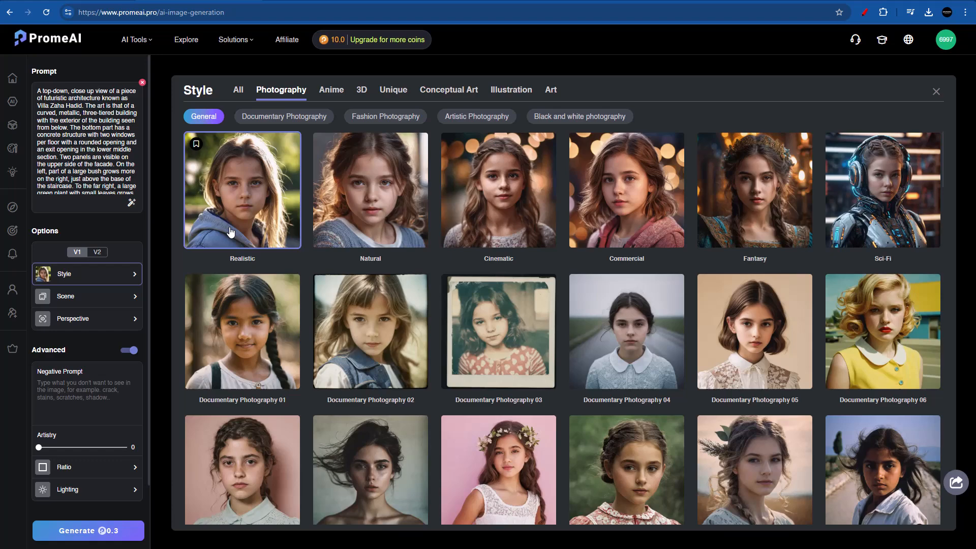
Pick the Realistic style, then choose Villa as the only Architecture building type
{"action": "left_click", "coordinate": [81, 296]}
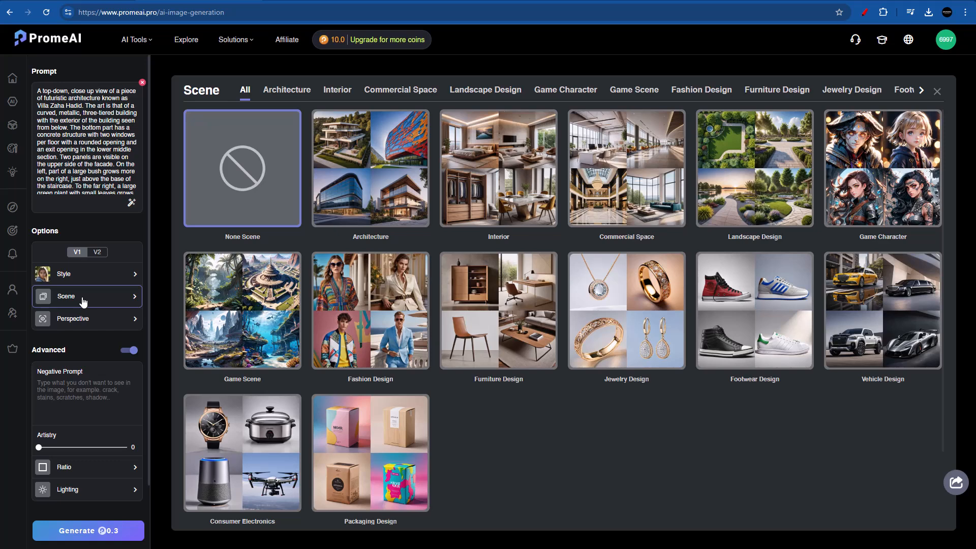
{"action": "mouse_move", "coordinate": [367, 234]}
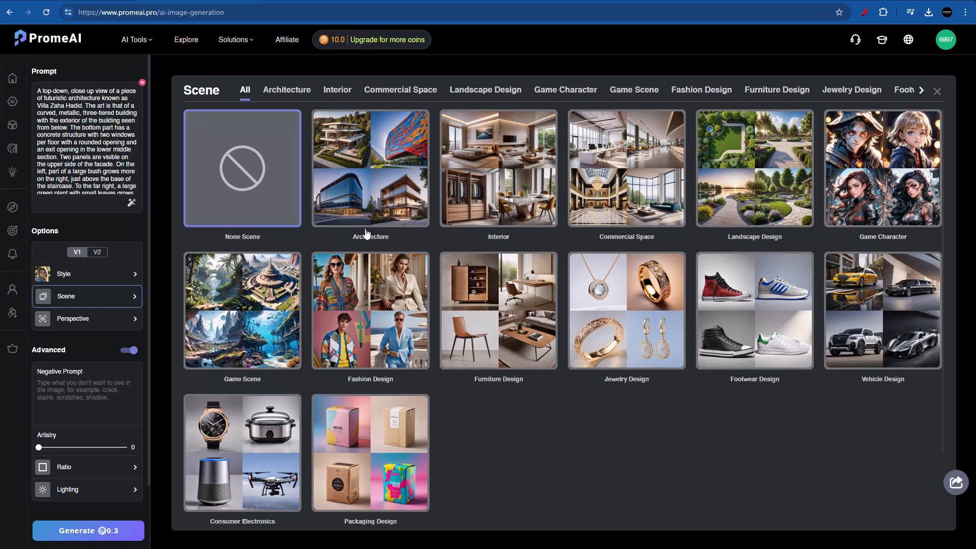
{"action": "mouse_move", "coordinate": [510, 195]}
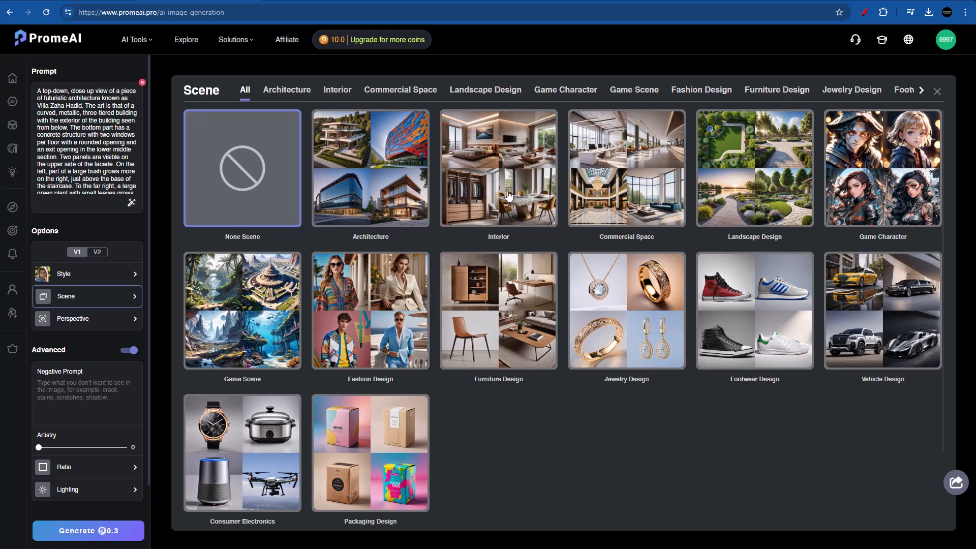
{"action": "mouse_move", "coordinate": [634, 187]}
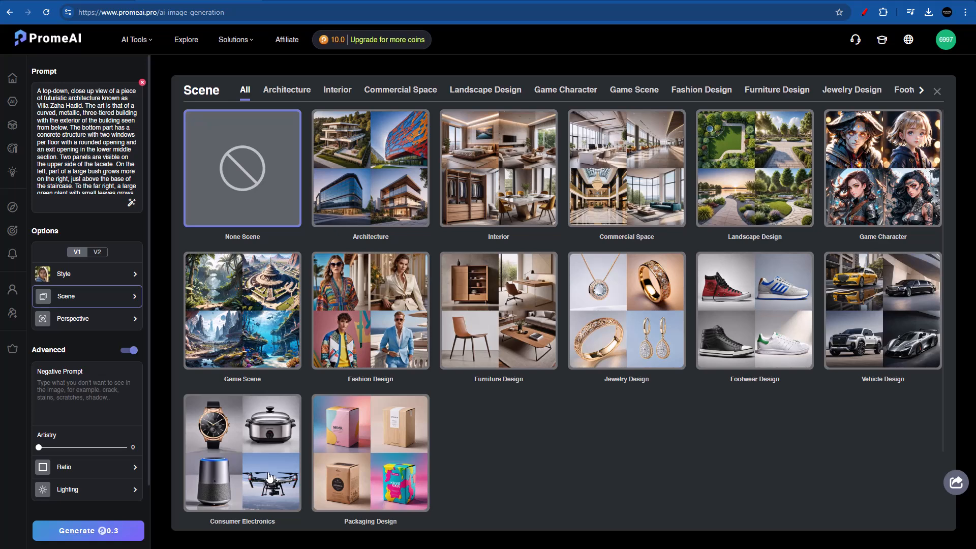
{"action": "mouse_move", "coordinate": [270, 477]}
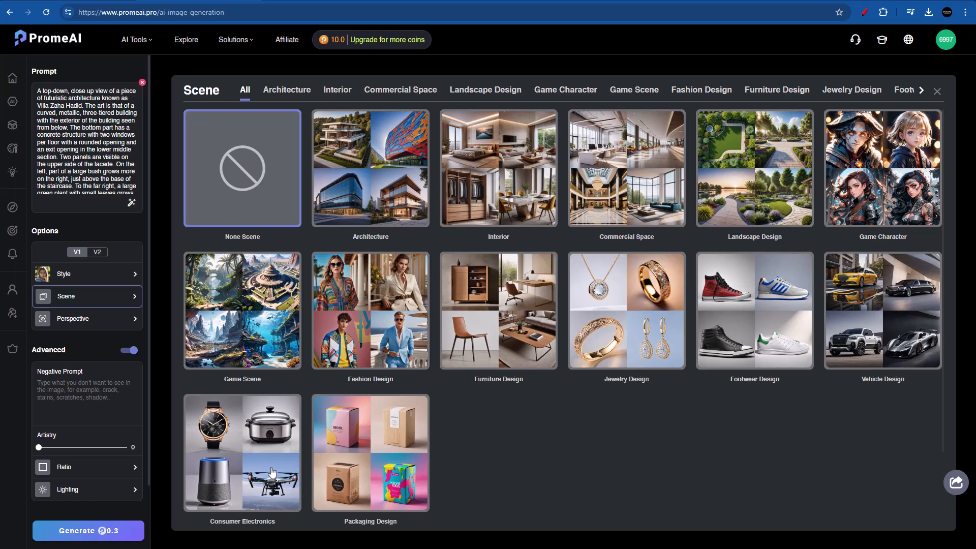
{"action": "left_click", "coordinate": [287, 89]}
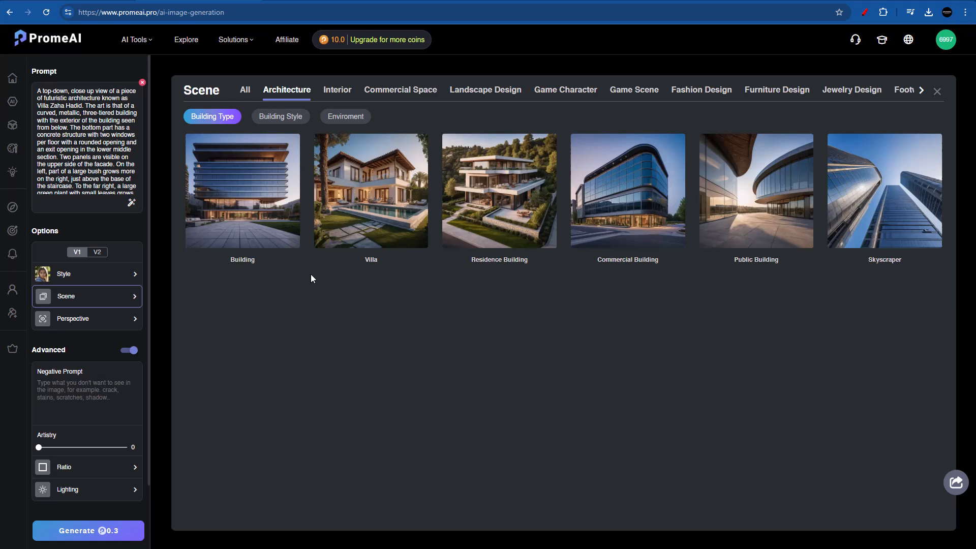
{"action": "left_click", "coordinate": [370, 190]}
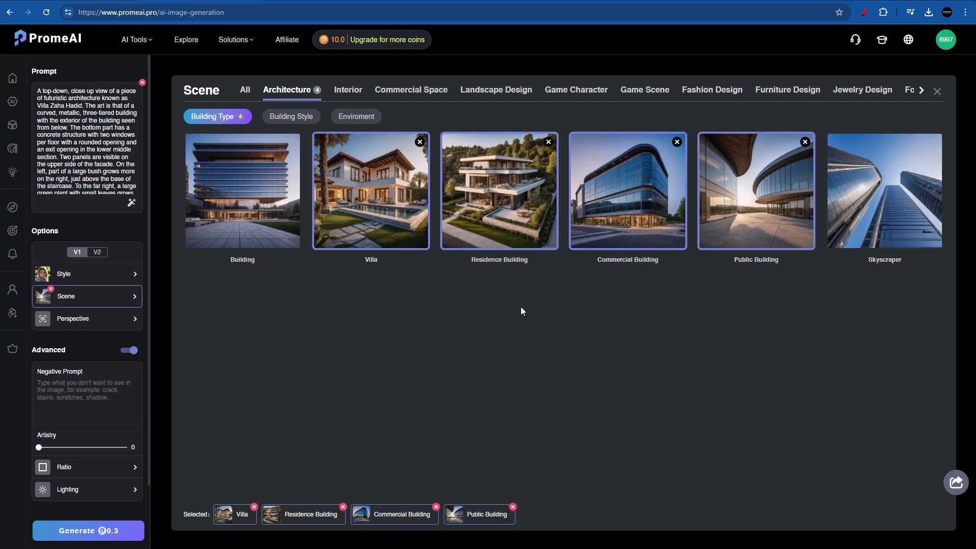
{"action": "mouse_move", "coordinate": [523, 311]}
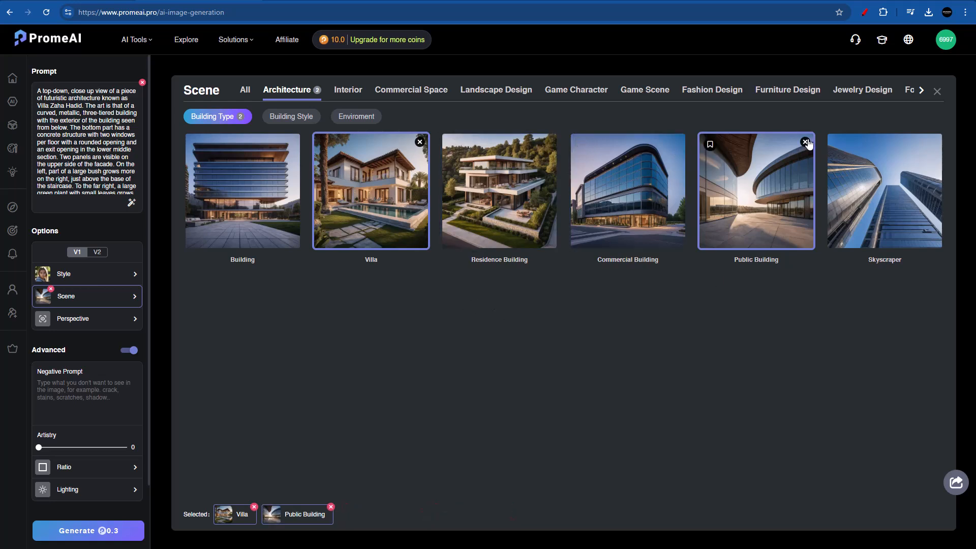
{"action": "left_click", "coordinate": [805, 143]}
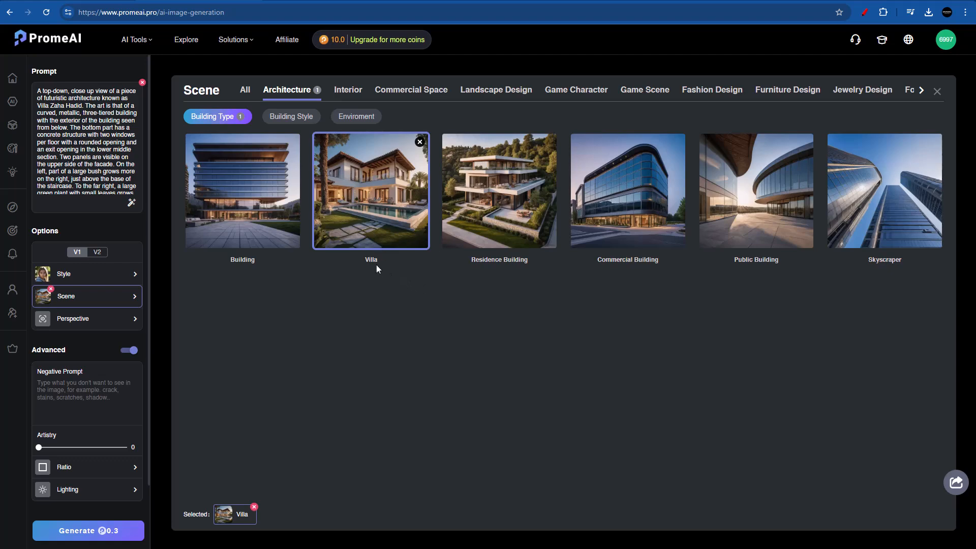
Add the Futuristic 9 building style to the villa scene
{"action": "left_click", "coordinate": [291, 116]}
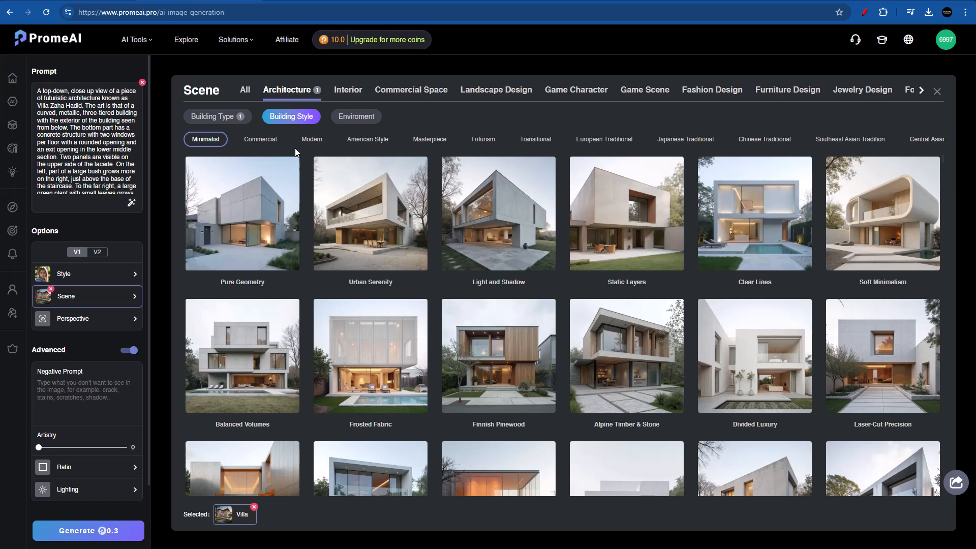
{"action": "mouse_move", "coordinate": [311, 145]}
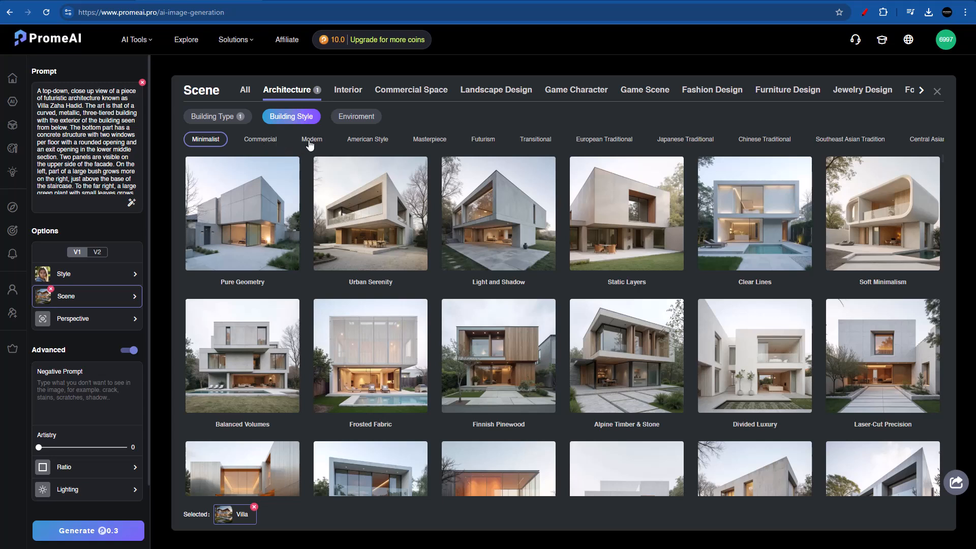
{"action": "mouse_move", "coordinate": [469, 158]}
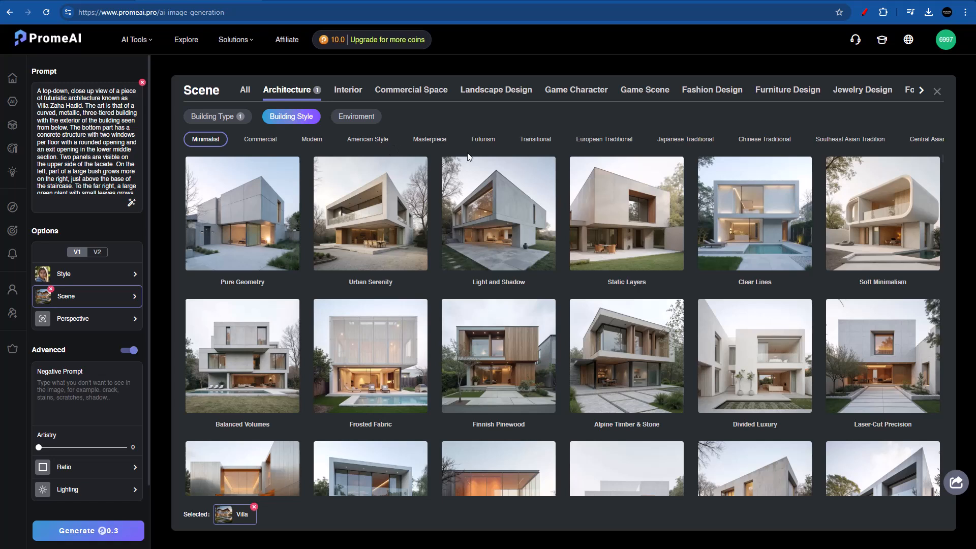
{"action": "mouse_move", "coordinate": [489, 144]}
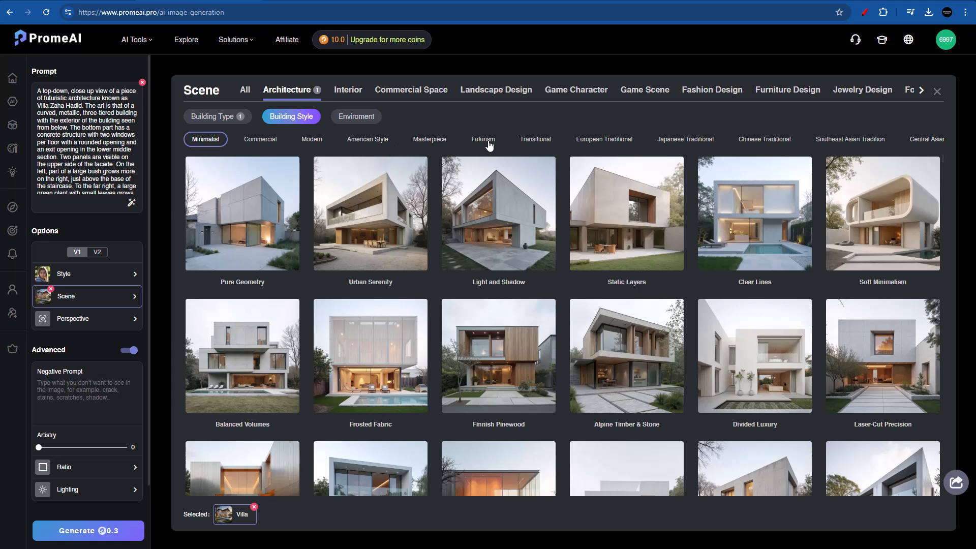
{"action": "mouse_move", "coordinate": [602, 145]}
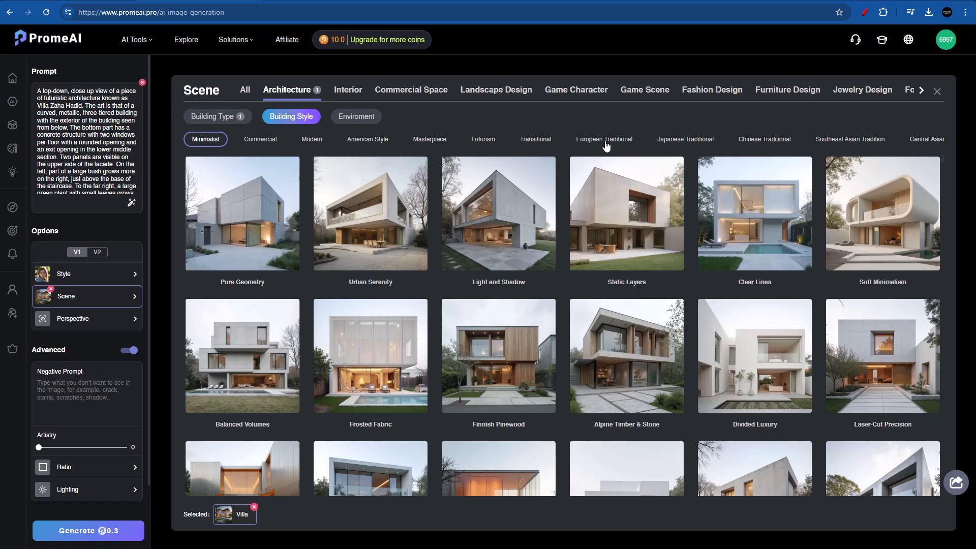
{"action": "mouse_move", "coordinate": [844, 150]}
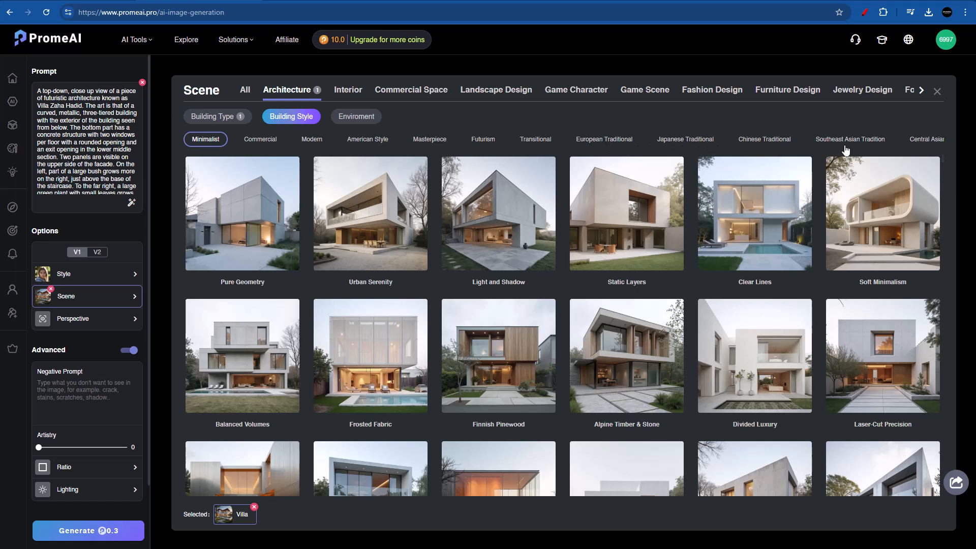
{"action": "mouse_move", "coordinate": [627, 404]}
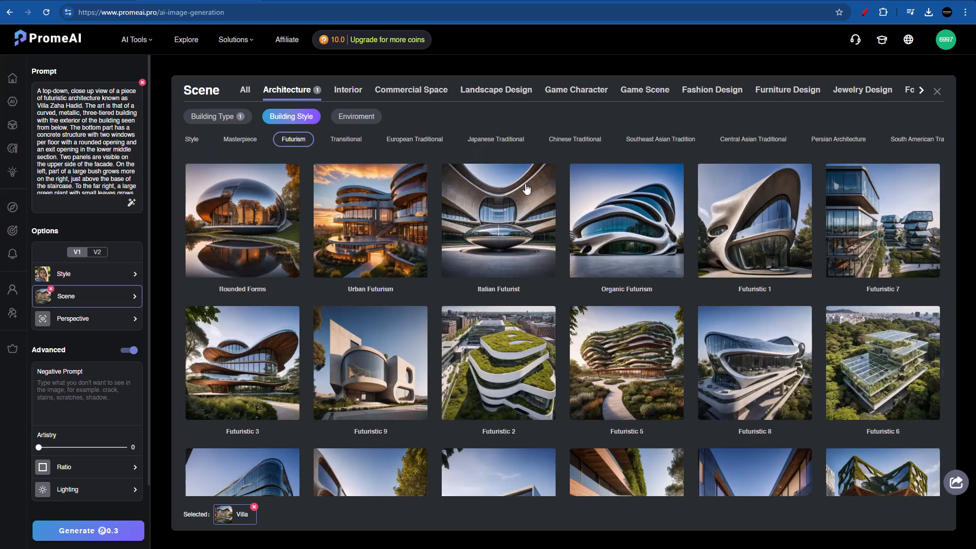
{"action": "left_click", "coordinate": [370, 362]}
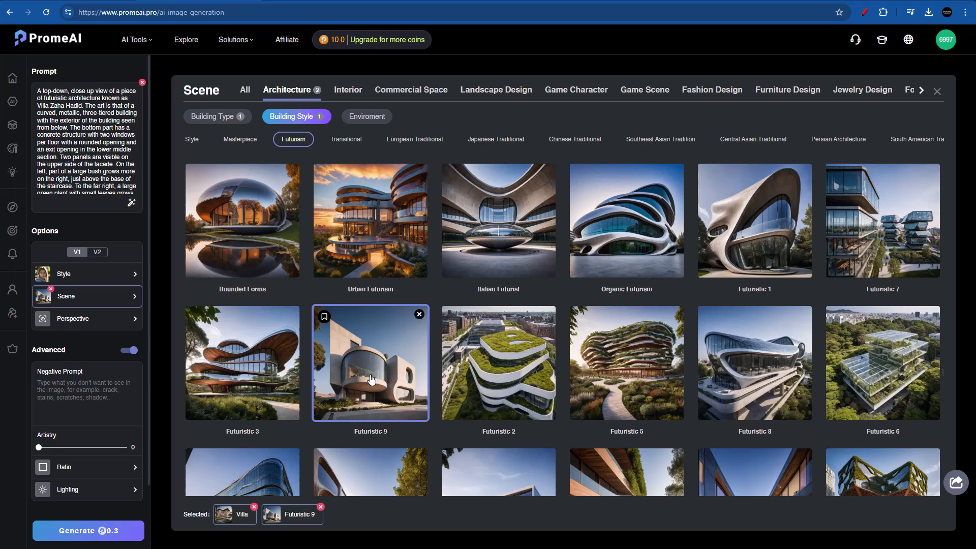
Add the In The Forest environment to the scene
{"action": "left_click", "coordinate": [366, 116]}
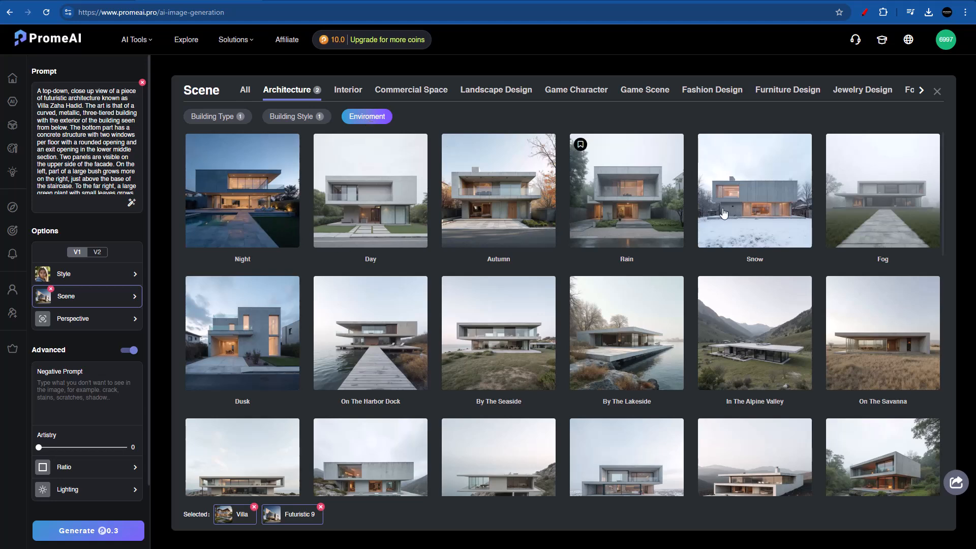
{"action": "mouse_move", "coordinate": [469, 272]}
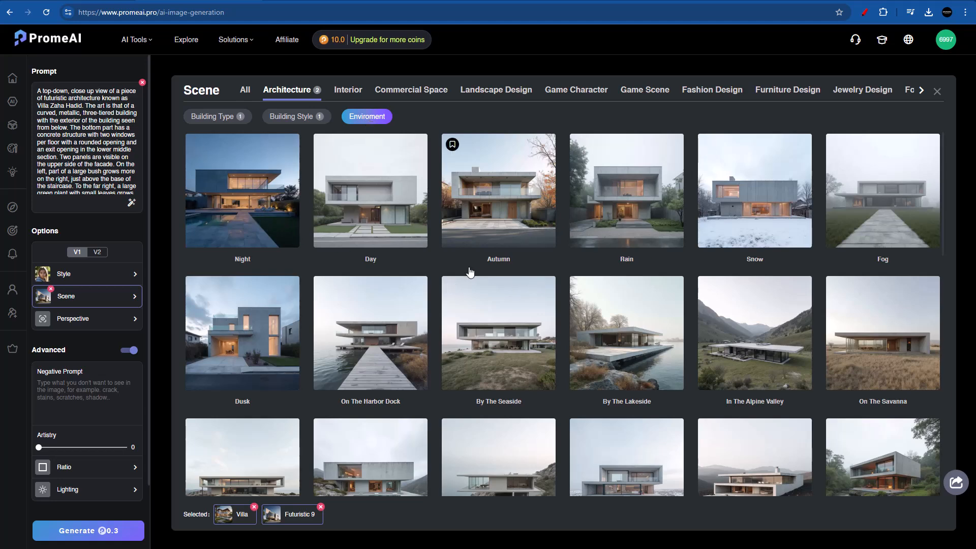
{"action": "scroll", "scroll_direction": "down", "scroll_amount": 3}
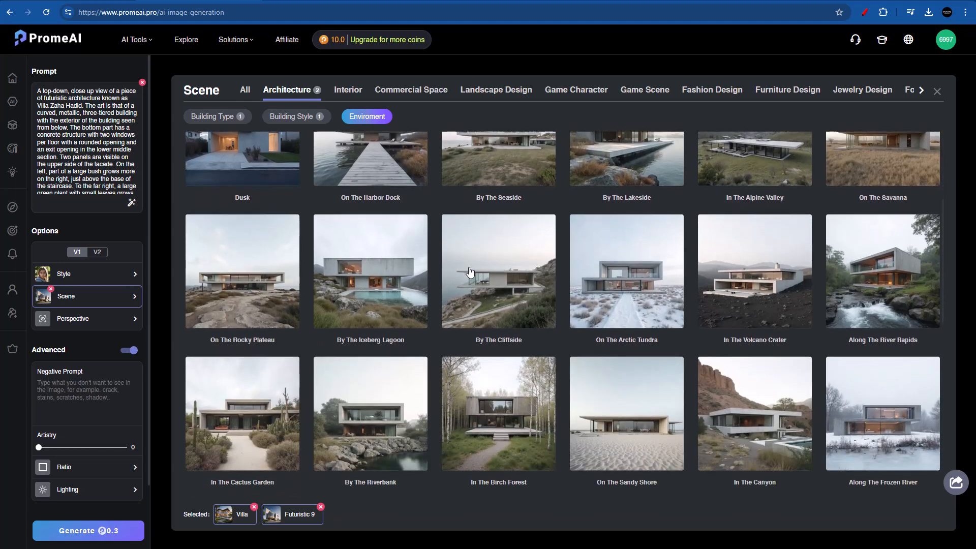
{"action": "scroll", "scroll_direction": "down", "scroll_amount": 3}
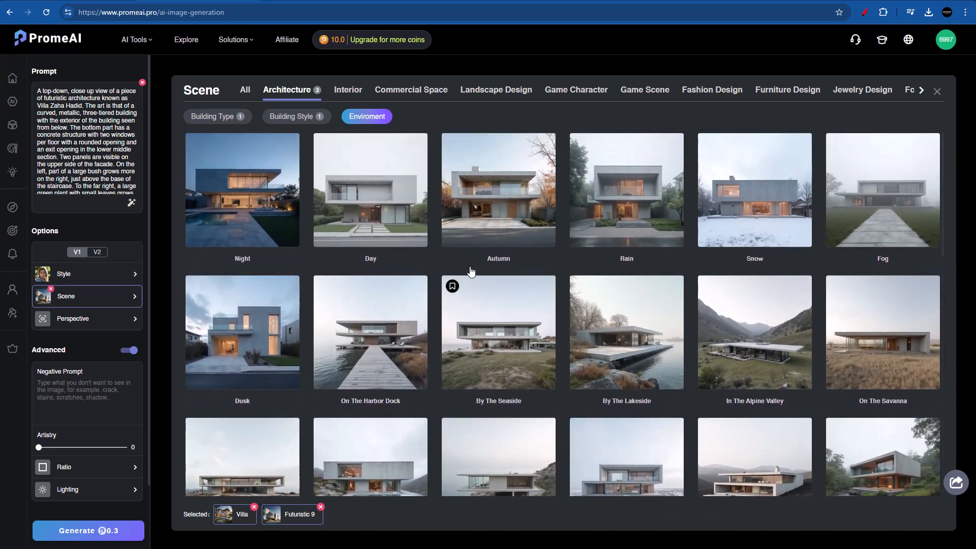
{"action": "scroll", "scroll_direction": "down", "scroll_amount": 3}
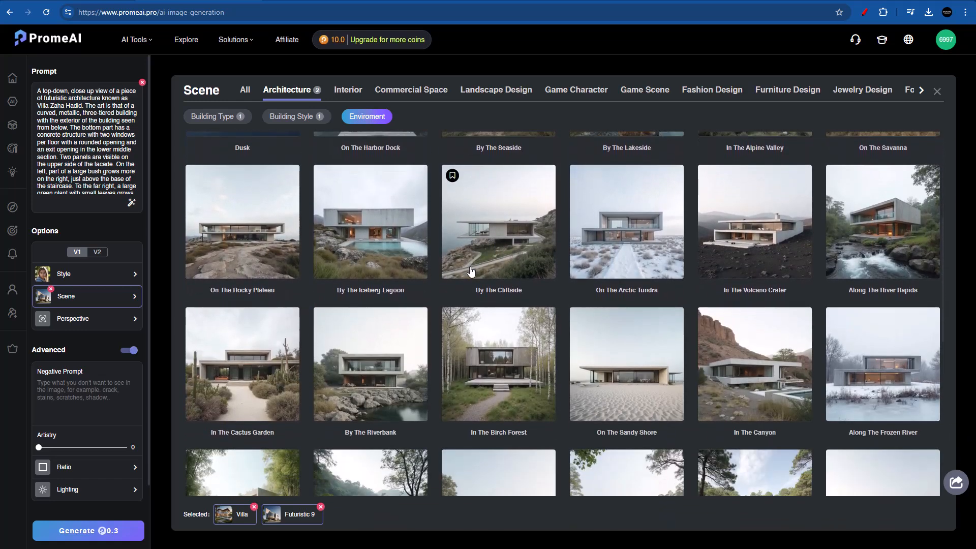
{"action": "scroll", "scroll_direction": "down", "scroll_amount": 3}
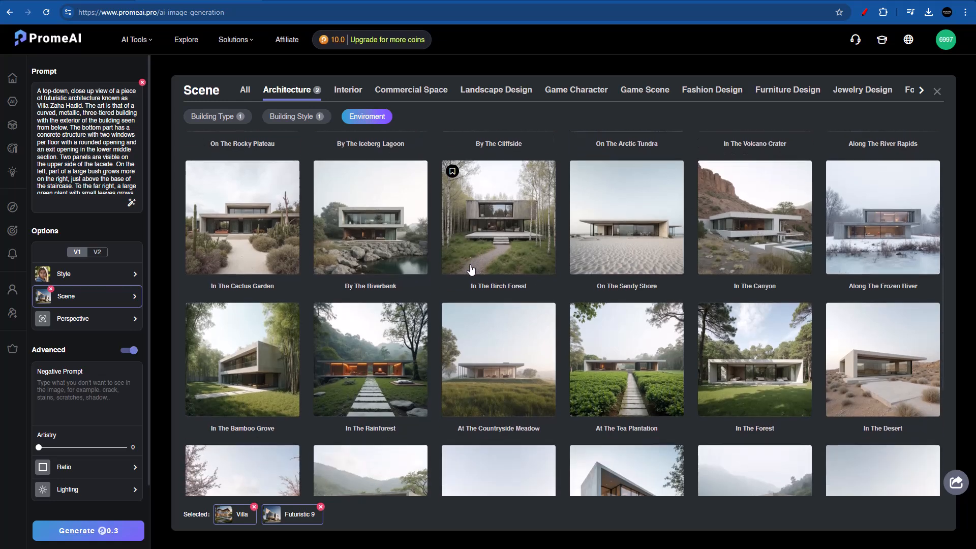
{"action": "left_click", "coordinate": [753, 353]}
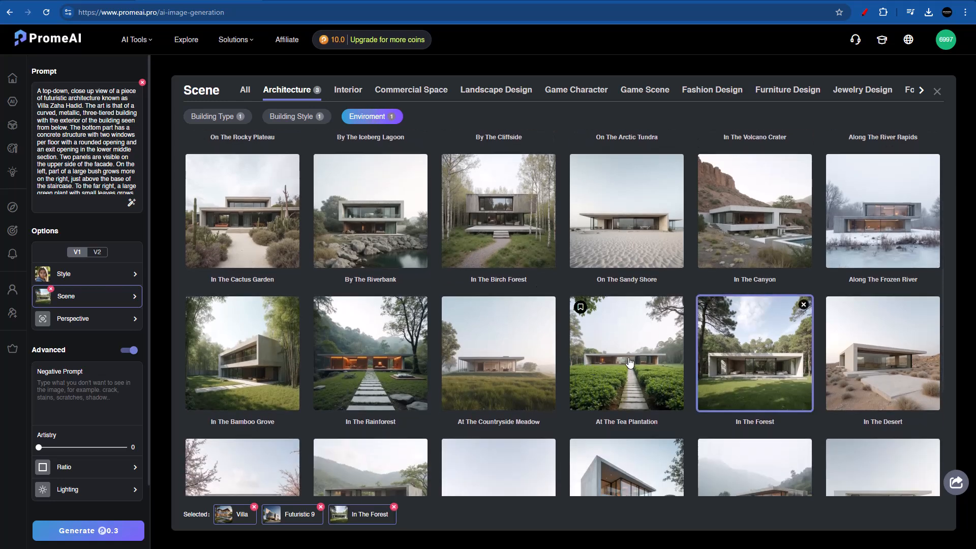
{"action": "left_click", "coordinate": [74, 318]}
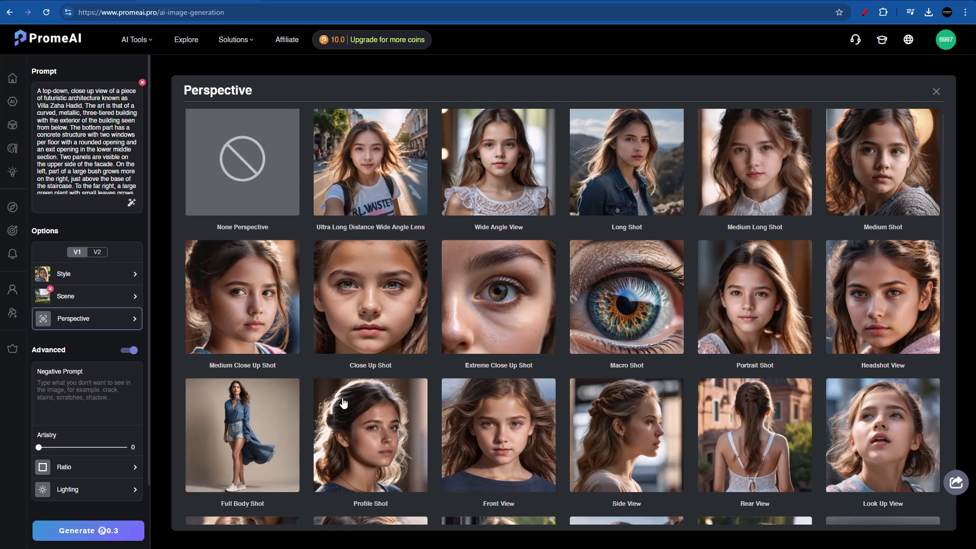
Set the perspective to Ultra Long Distance Wide Angle Lens and close the panel
{"action": "left_click", "coordinate": [370, 162]}
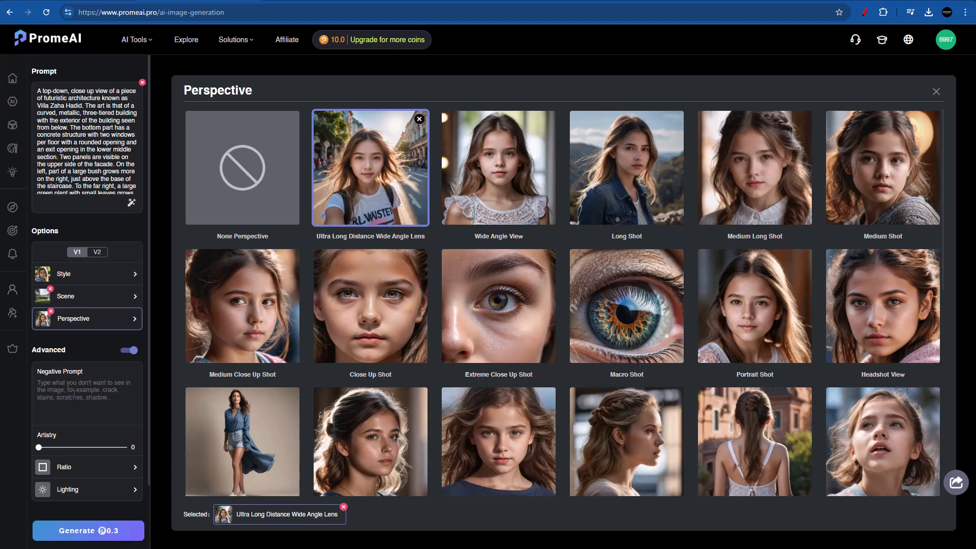
{"action": "left_click", "coordinate": [935, 91]}
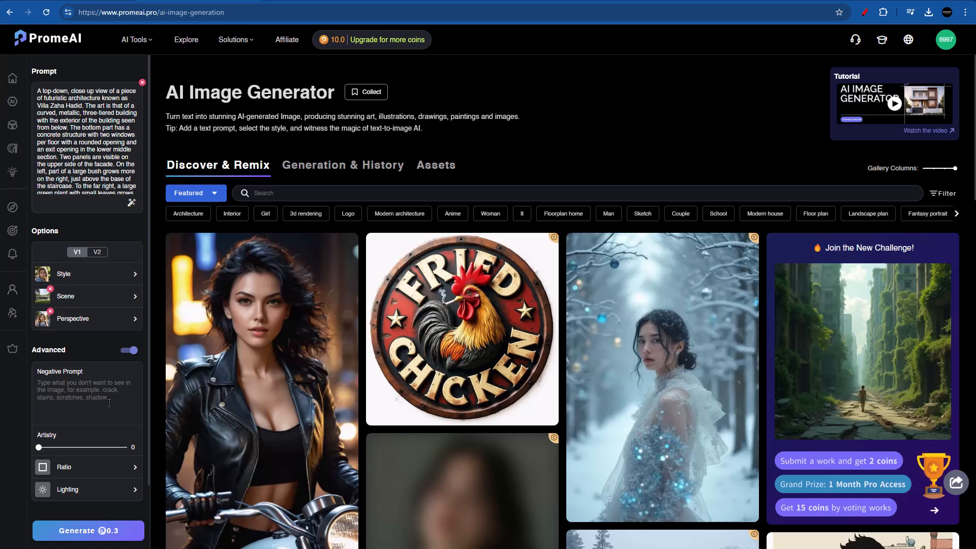
Enter the negative prompt 'Ghosts, Distortion, Clones, Duplicates.'
{"action": "type", "text": "Ghosts, Distortion, Clones,"}
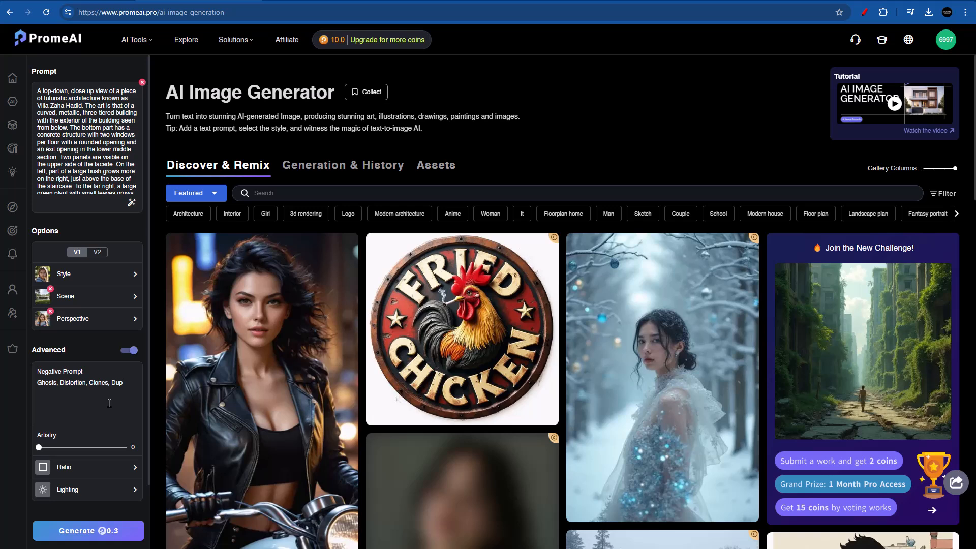
{"action": "type", "text": "Duplicates."}
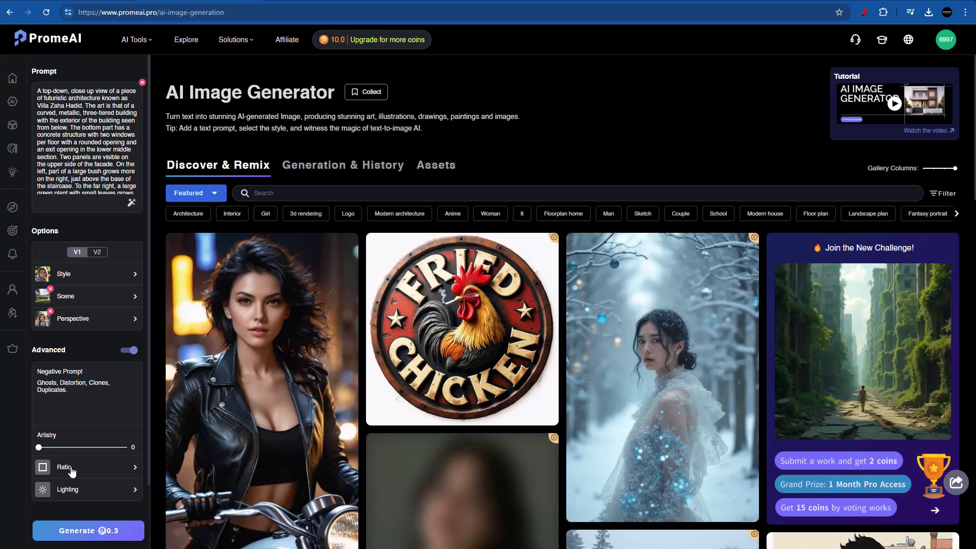
Set the aspect ratio to 2:3 (836x1254) and bring up the lighting choices
{"action": "left_click", "coordinate": [64, 466]}
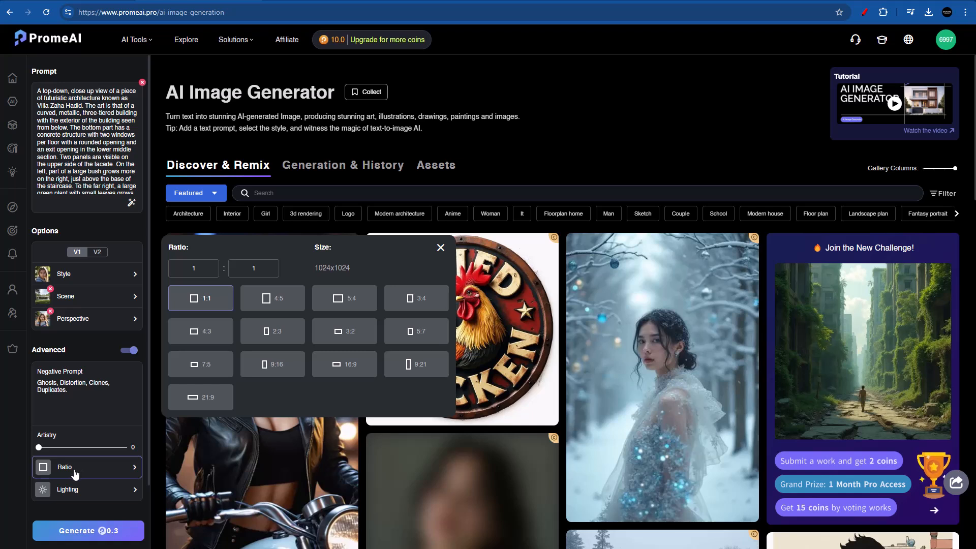
{"action": "mouse_move", "coordinate": [306, 332]}
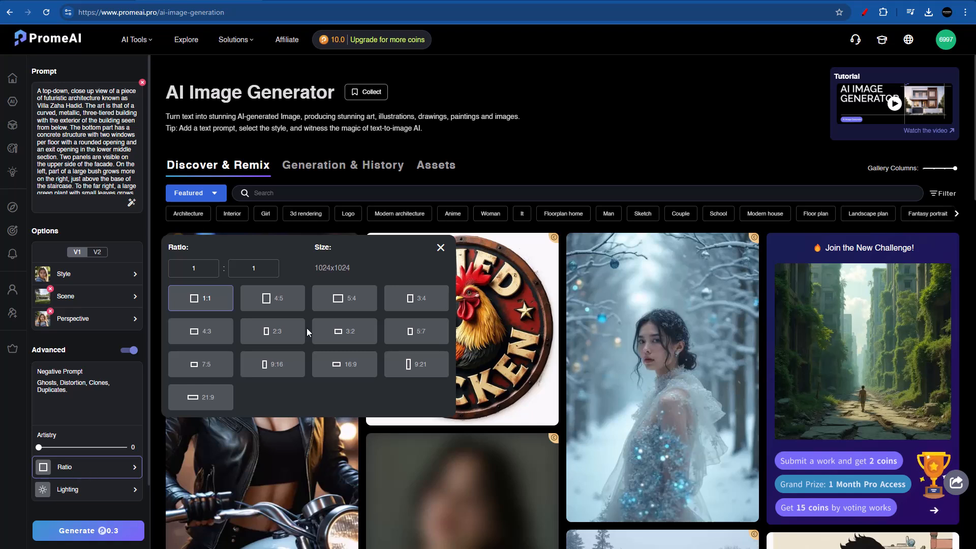
{"action": "mouse_move", "coordinate": [272, 334]}
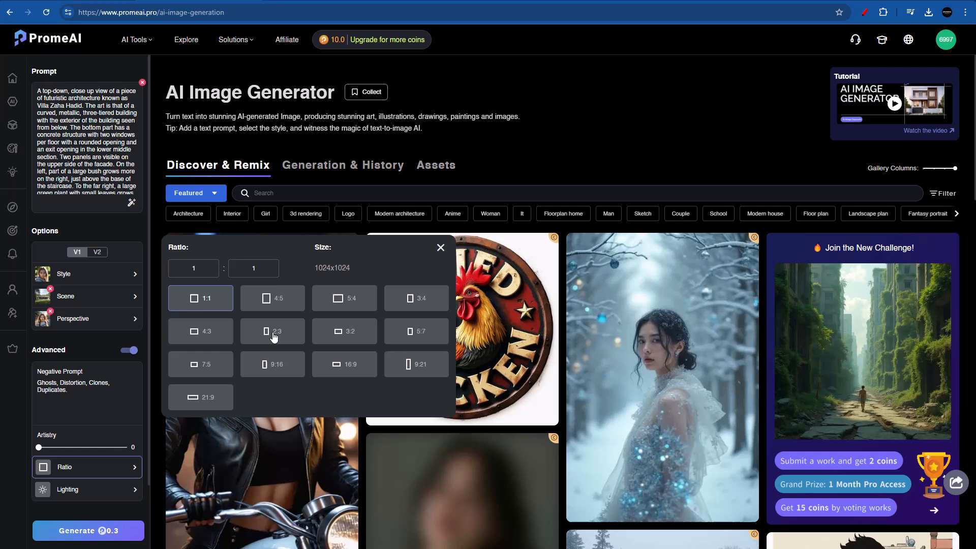
{"action": "left_click", "coordinate": [272, 330]}
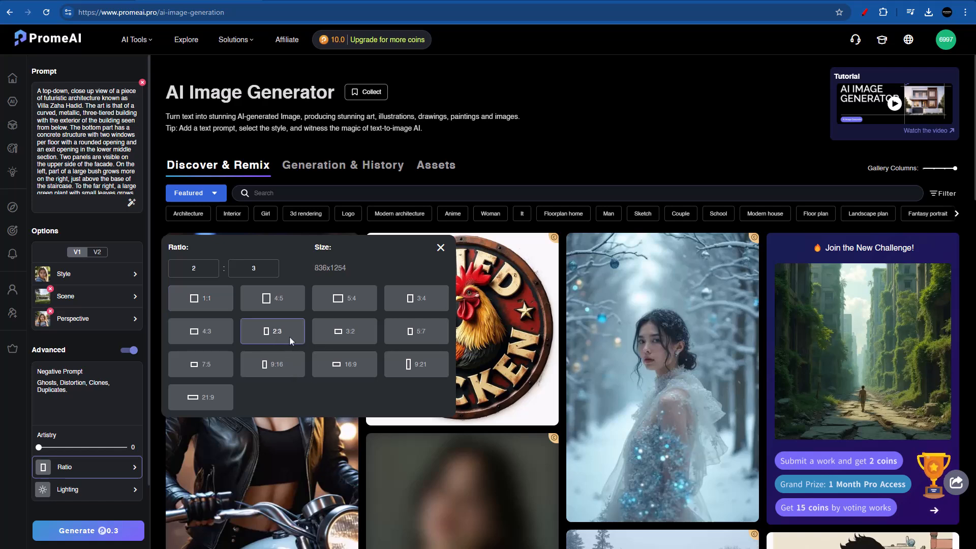
{"action": "left_click", "coordinate": [67, 489]}
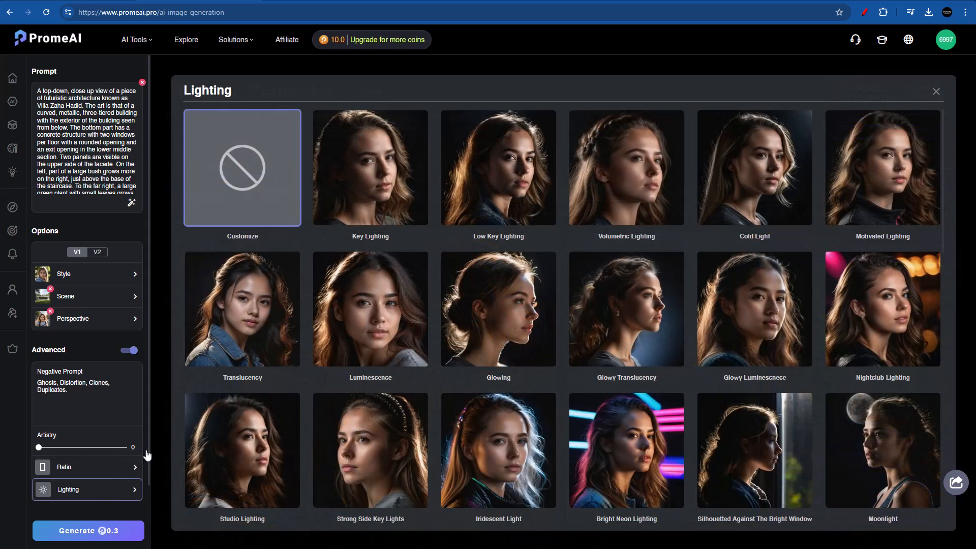
{"action": "mouse_move", "coordinate": [193, 392]}
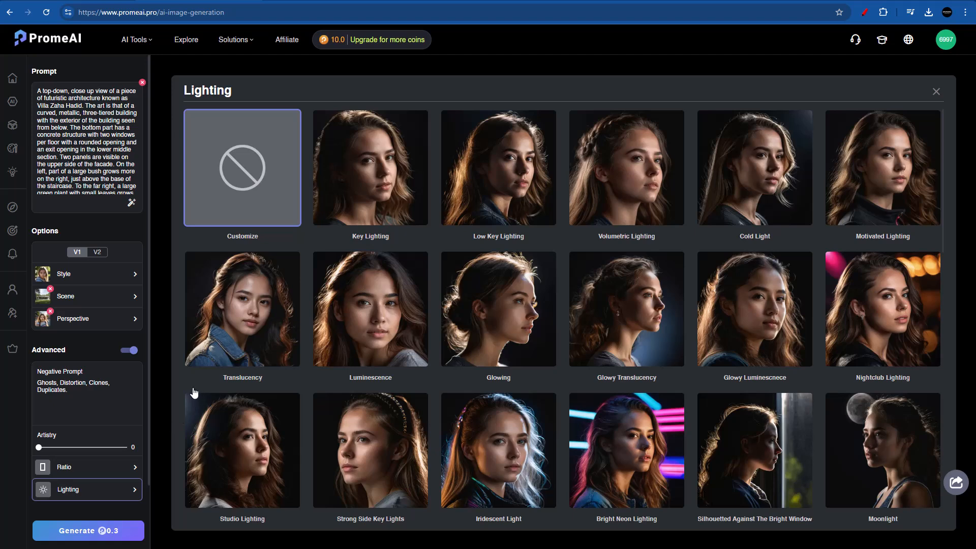
{"action": "mouse_move", "coordinate": [372, 179]}
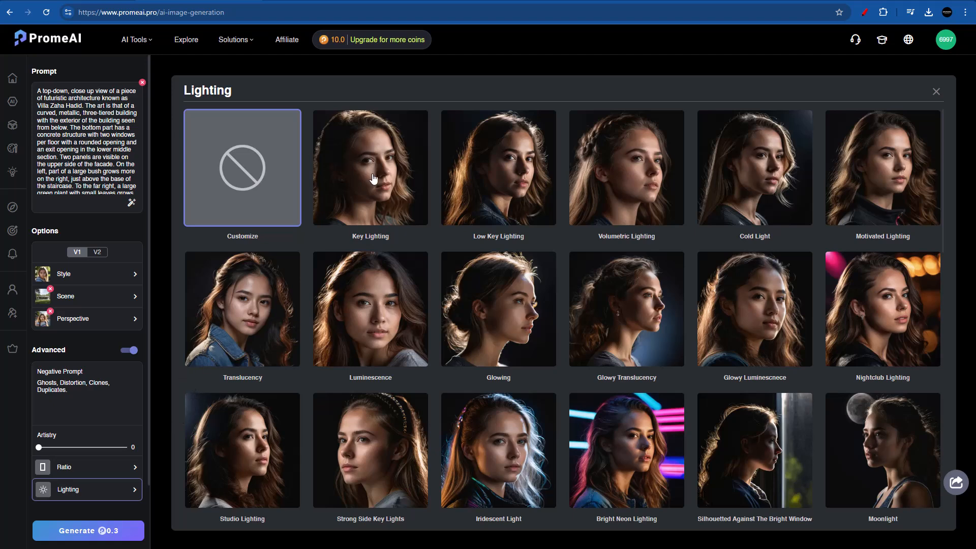
Choose the Key Lighting preset and browse the lighting catalogue to its end
{"action": "left_click", "coordinate": [370, 167]}
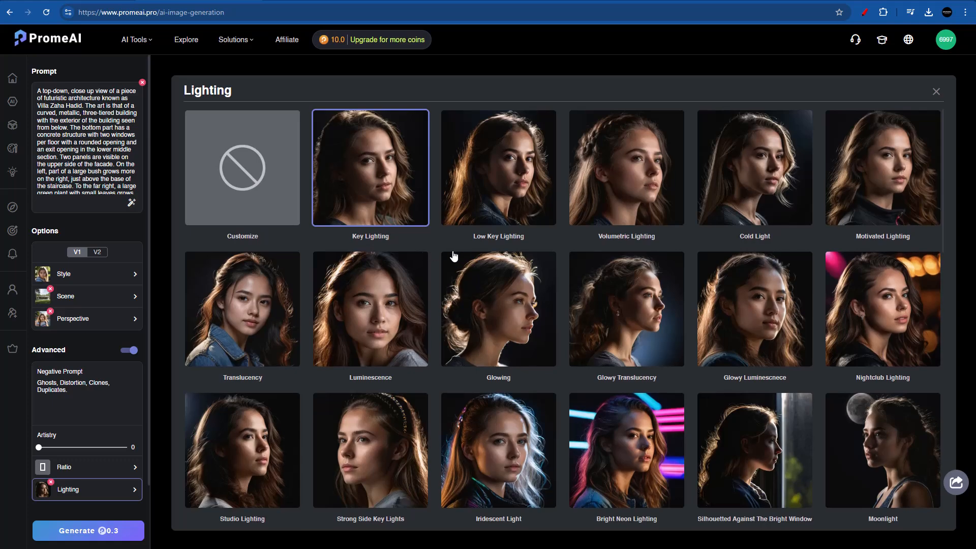
{"action": "scroll", "scroll_direction": "down", "scroll_amount": 3}
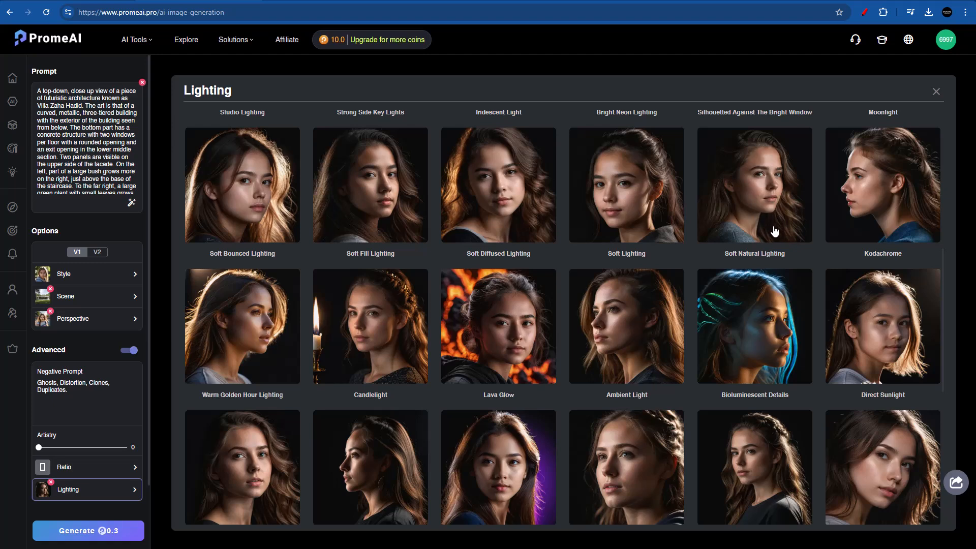
{"action": "scroll", "scroll_direction": "down", "scroll_amount": 3}
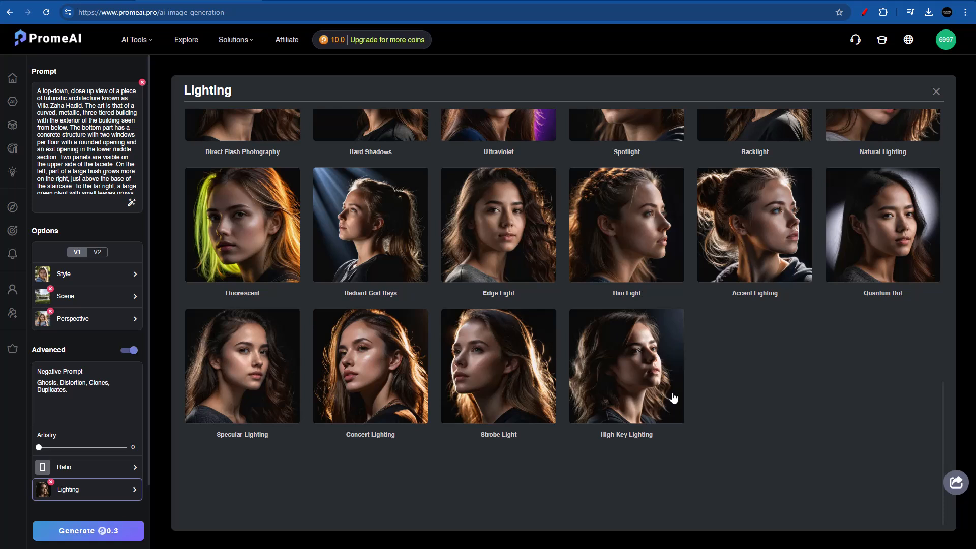
{"action": "mouse_move", "coordinate": [710, 429]}
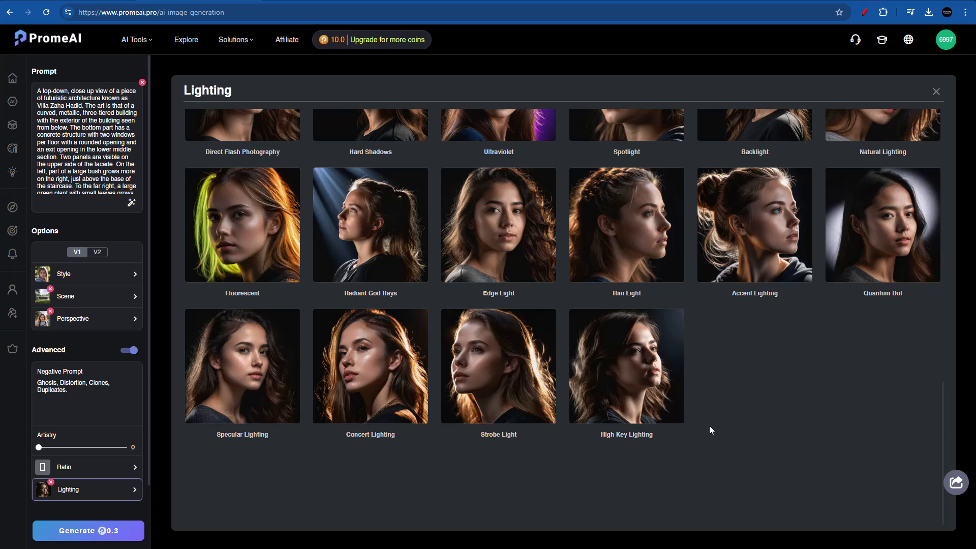
{"action": "mouse_move", "coordinate": [588, 384]}
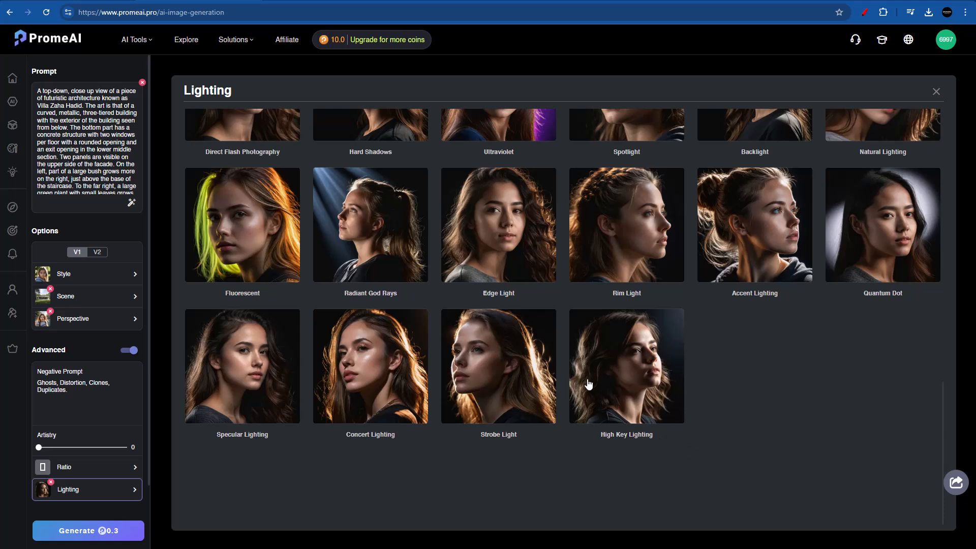
{"action": "scroll", "scroll_direction": "down", "scroll_amount": 3}
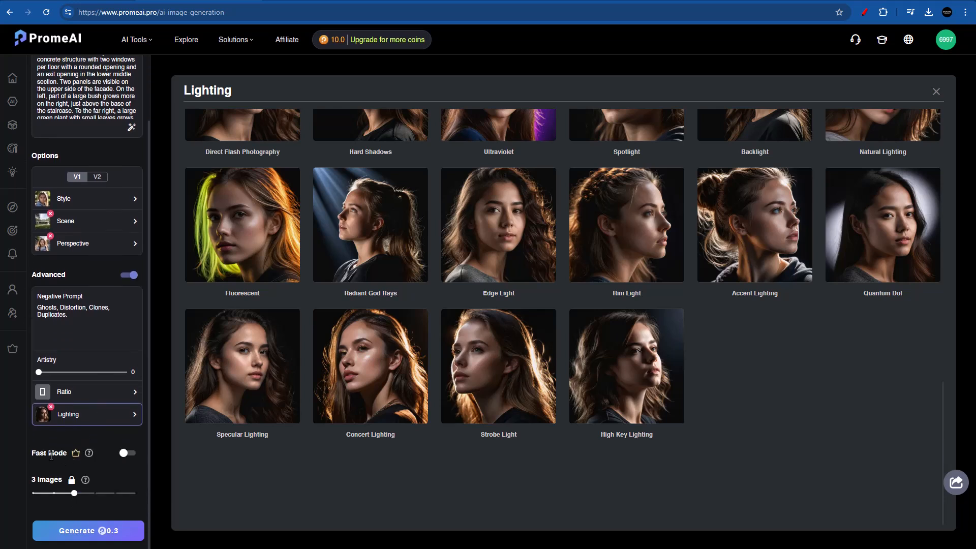
{"action": "mouse_move", "coordinate": [55, 463]}
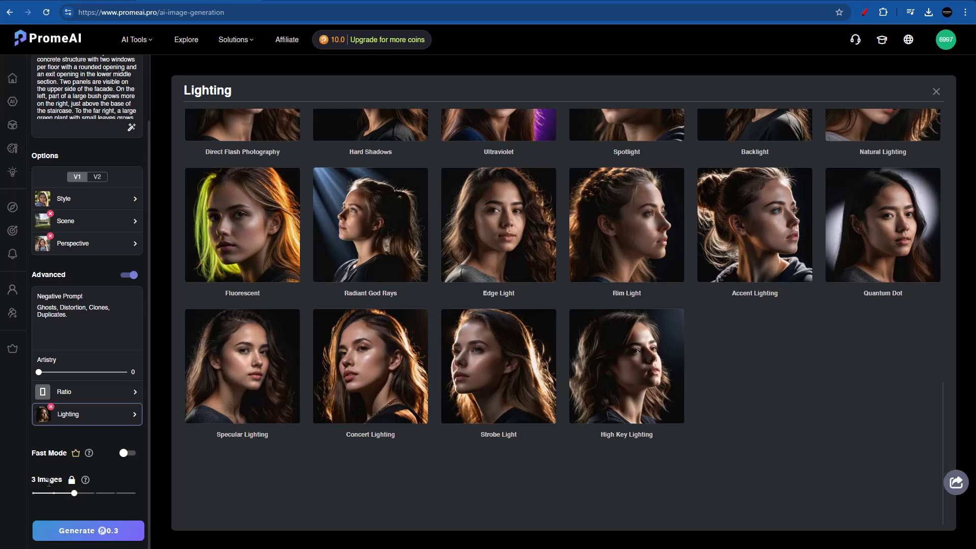
{"action": "mouse_move", "coordinate": [56, 489]}
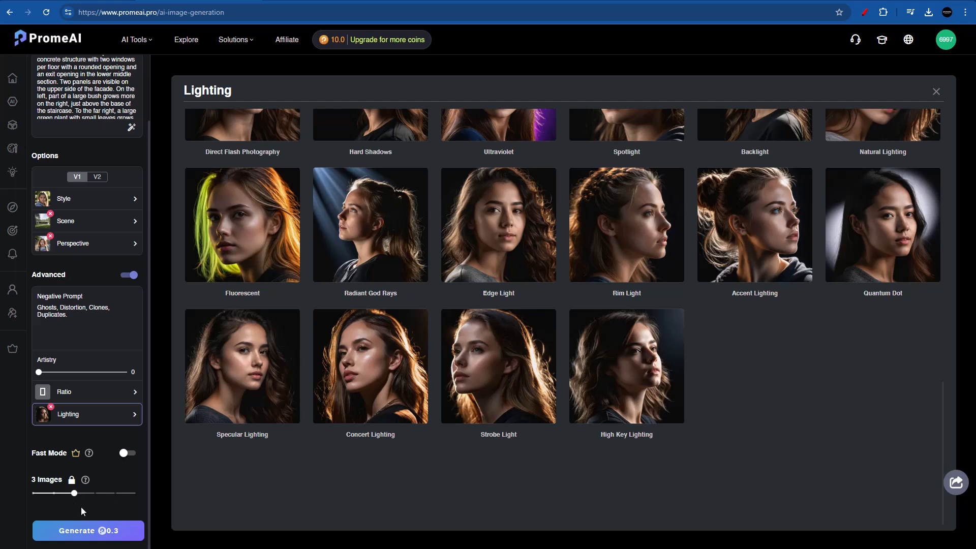
{"action": "mouse_move", "coordinate": [328, 39]}
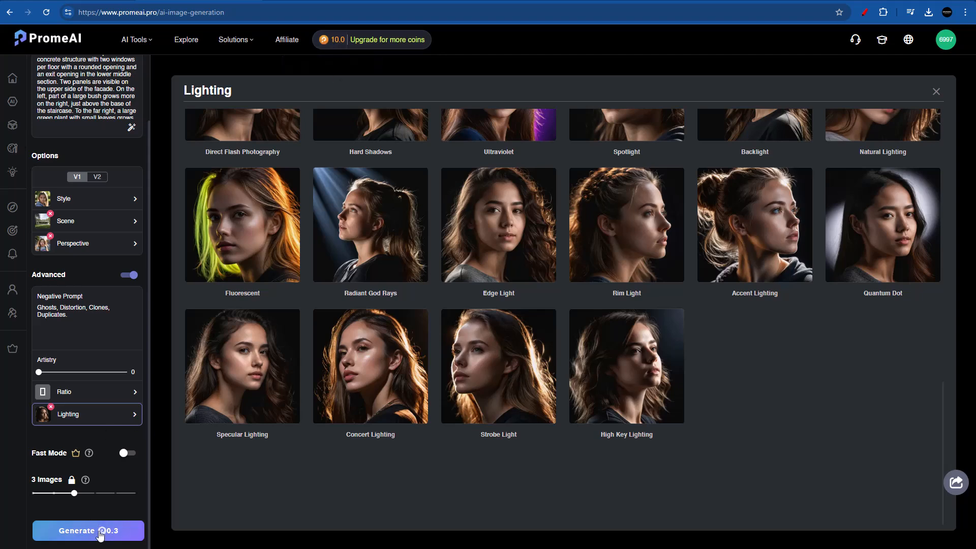
Start generating three villa images with the chosen prompt and settings
{"action": "left_click", "coordinate": [87, 531]}
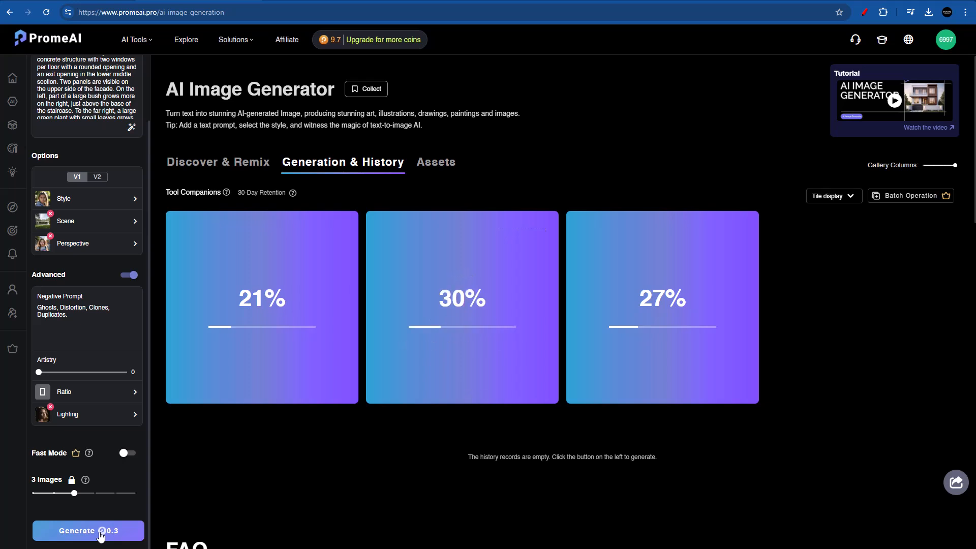
View a finished villa image at full size and browse to the next one
{"action": "left_click", "coordinate": [87, 531]}
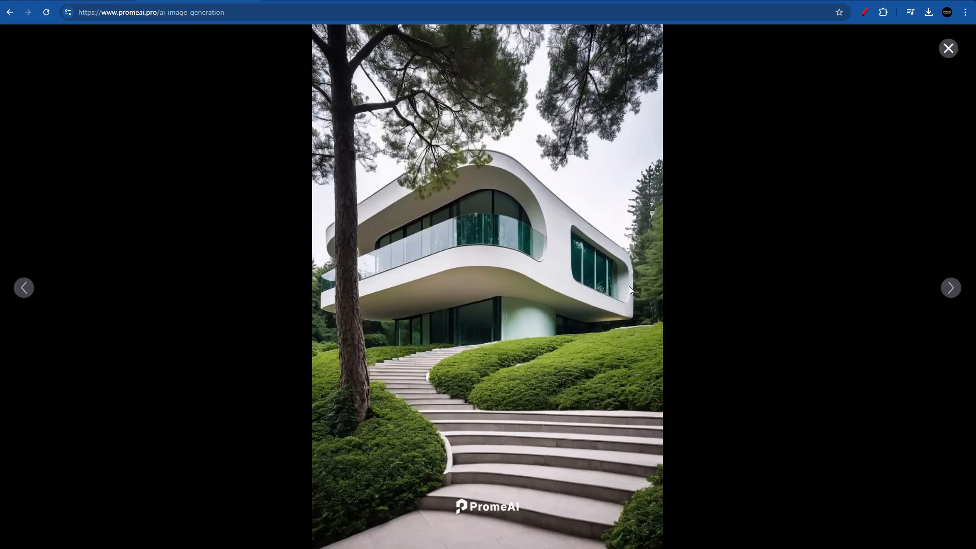
{"action": "left_click", "coordinate": [950, 288]}
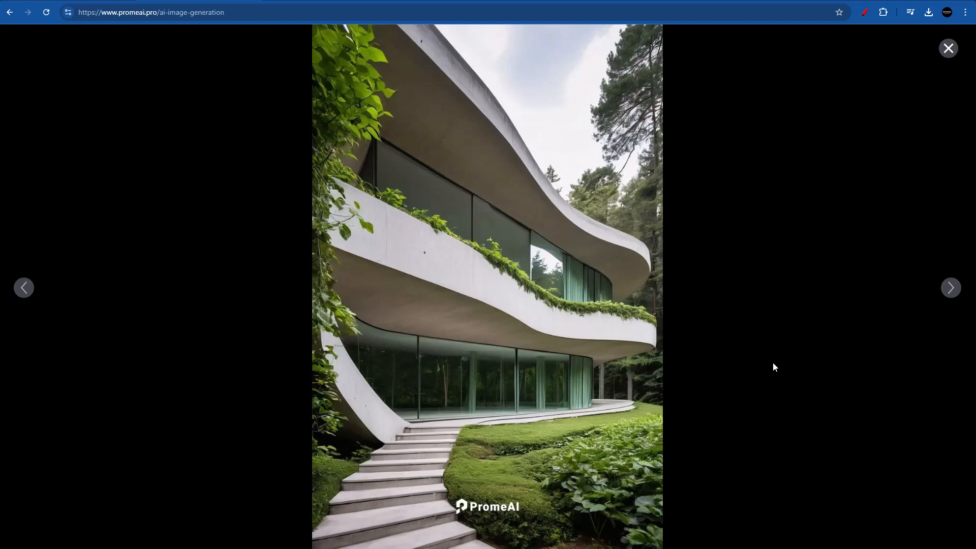
{"action": "mouse_move", "coordinate": [567, 237]}
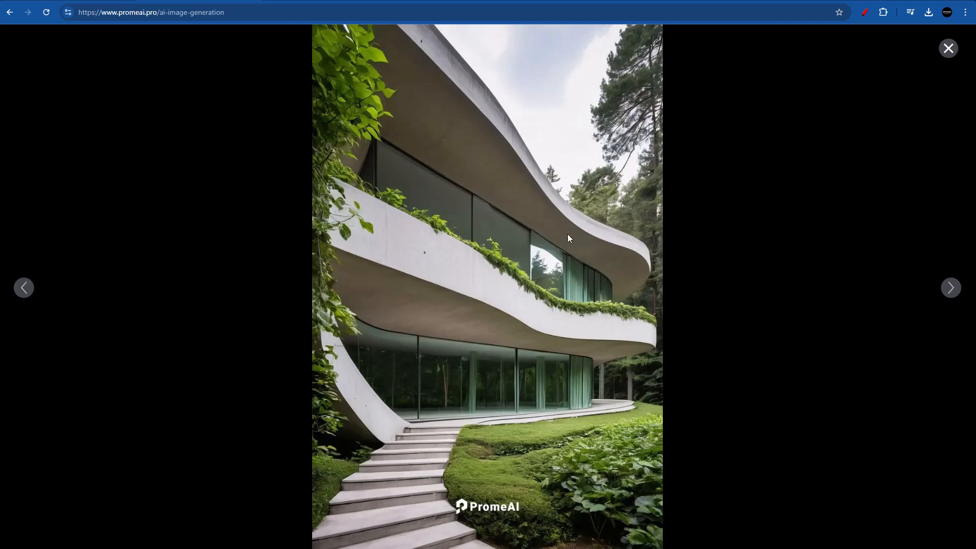
{"action": "mouse_move", "coordinate": [318, 293]}
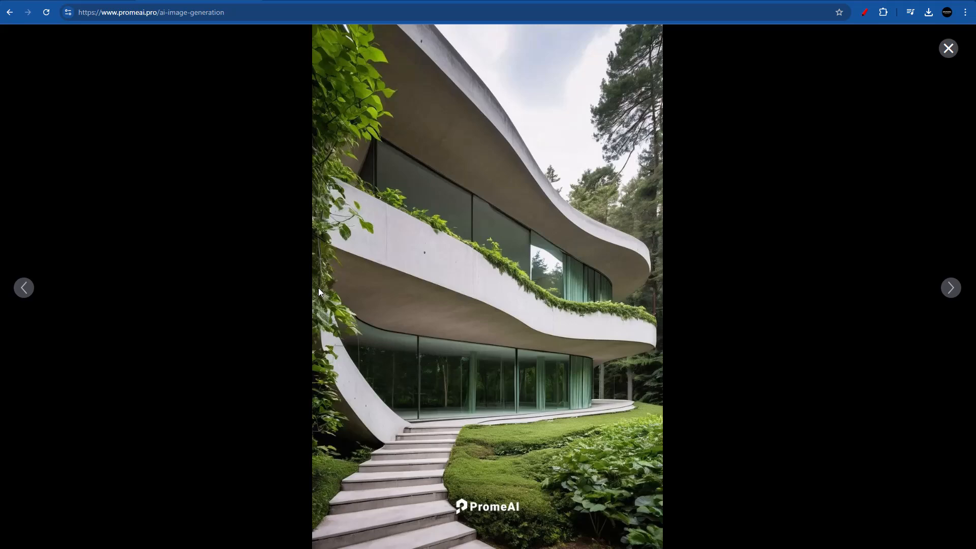
{"action": "mouse_move", "coordinate": [21, 295]}
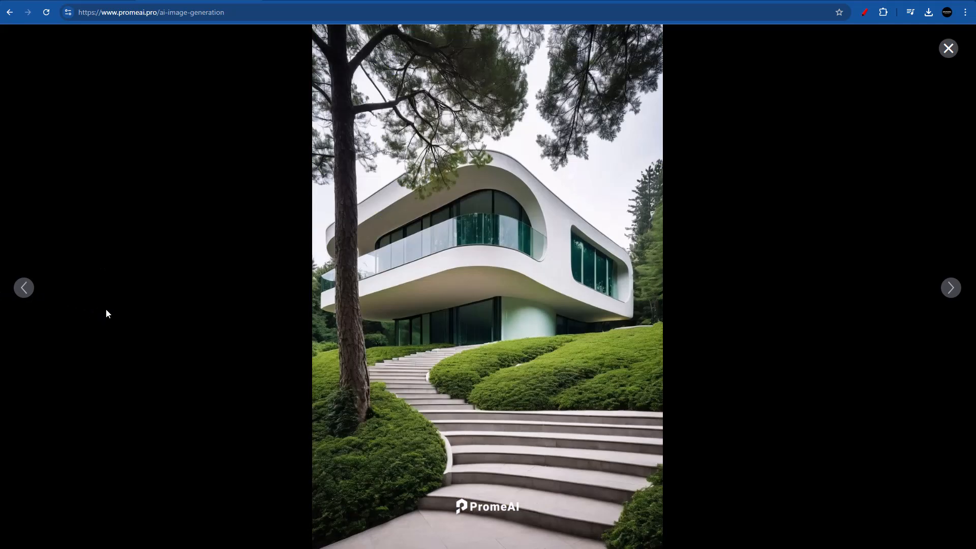
{"action": "mouse_move", "coordinate": [565, 205]}
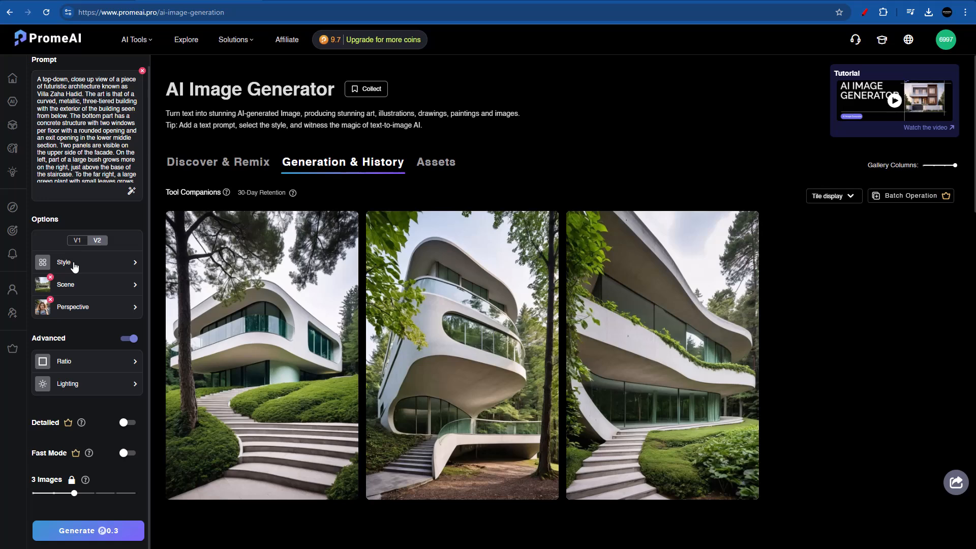
Apply the Architectural Realistic style from Photography > General, then glance at Documentary styles
{"action": "left_click", "coordinate": [65, 262]}
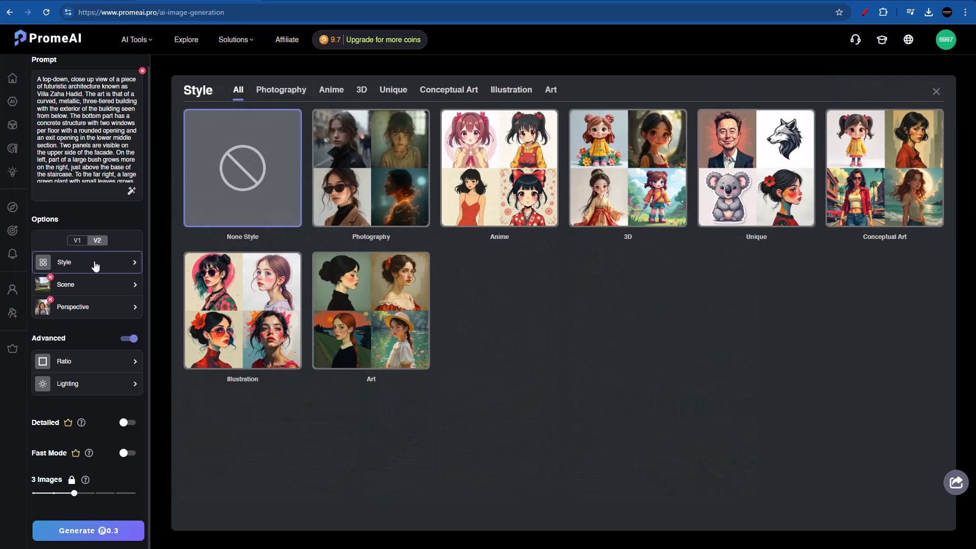
{"action": "left_click", "coordinate": [281, 90]}
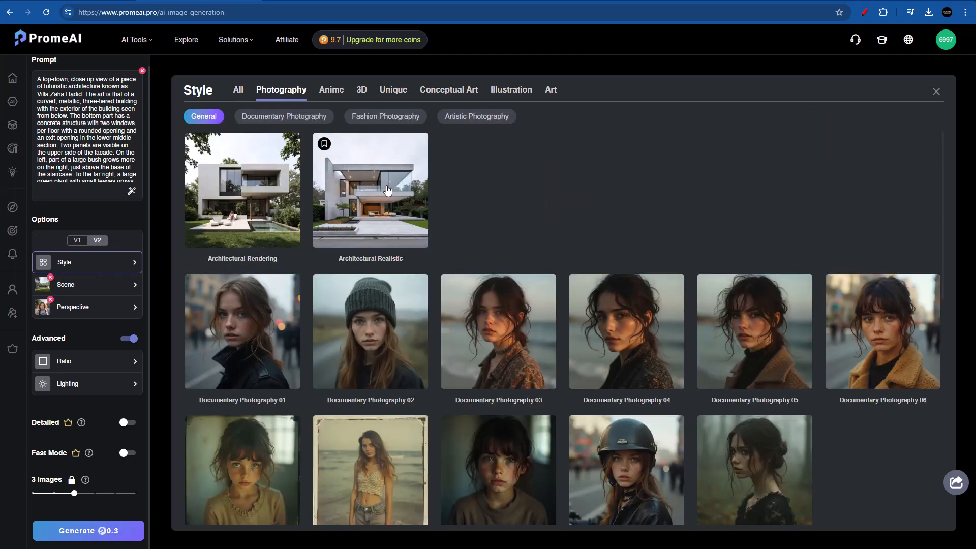
{"action": "mouse_move", "coordinate": [410, 264]}
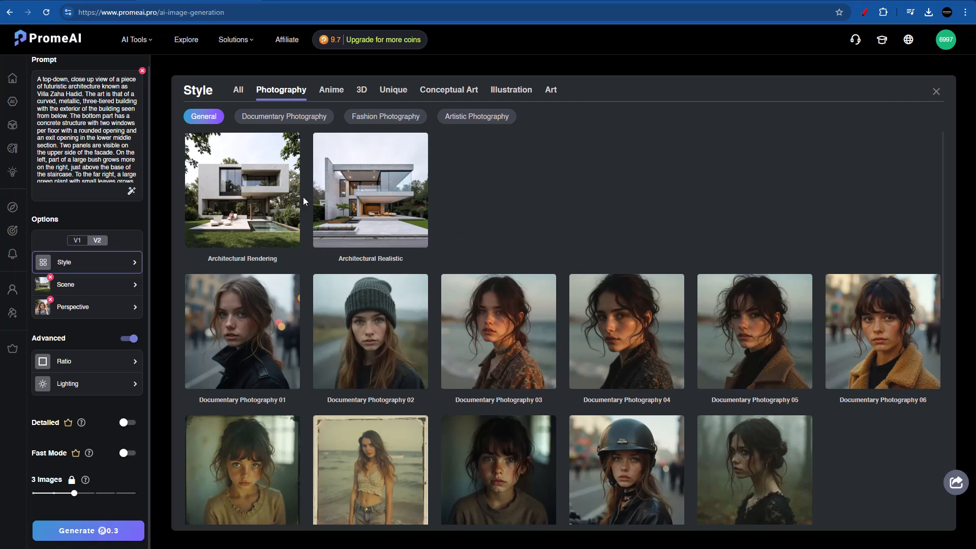
{"action": "mouse_move", "coordinate": [456, 216]}
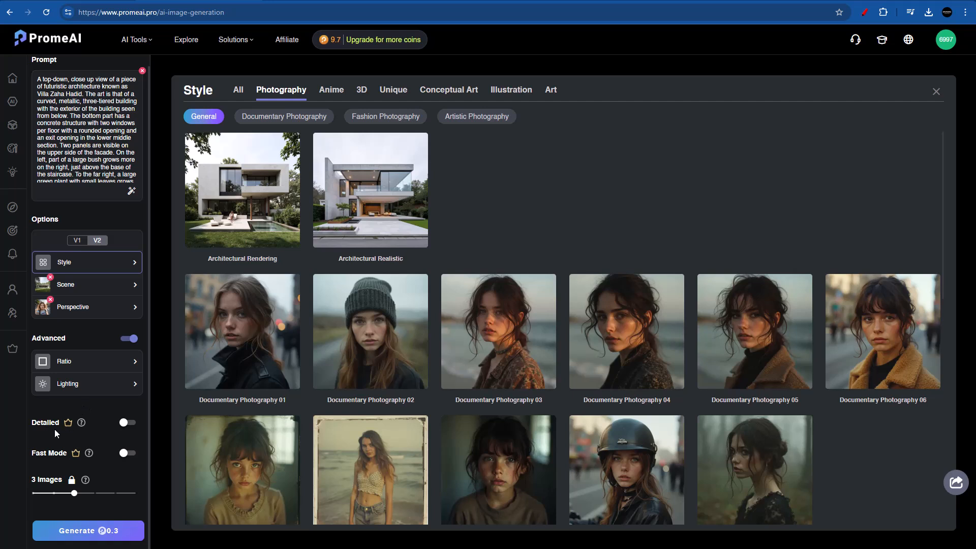
{"action": "mouse_move", "coordinate": [82, 436]}
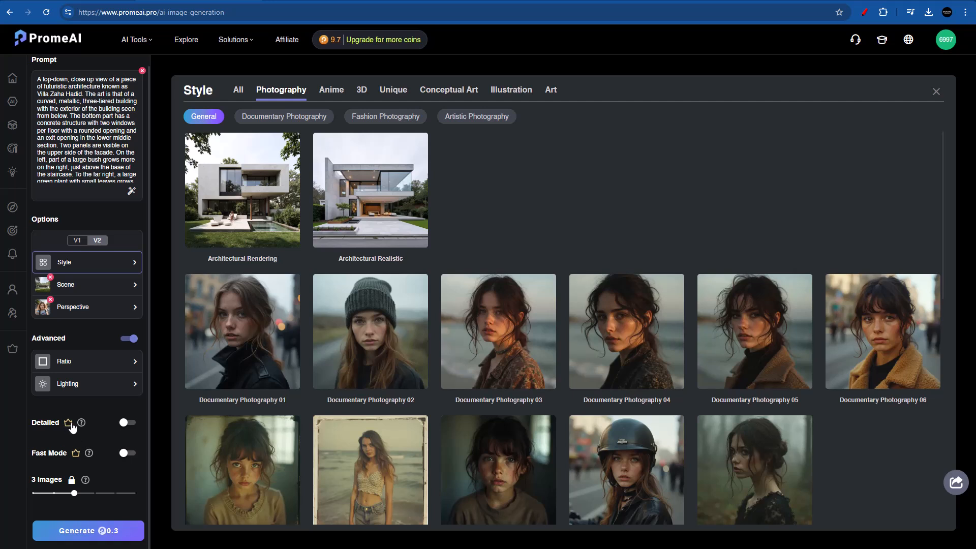
{"action": "mouse_move", "coordinate": [115, 413]}
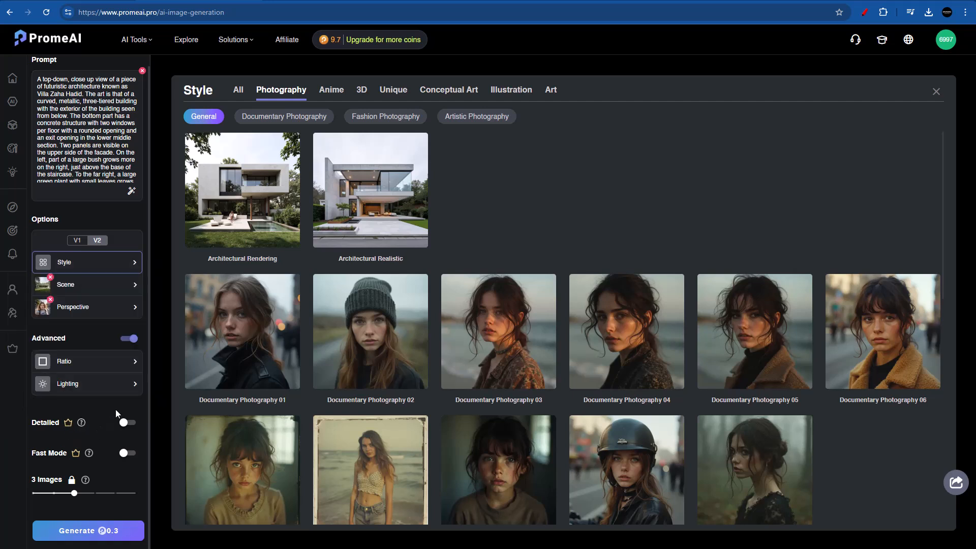
{"action": "left_click", "coordinate": [370, 190]}
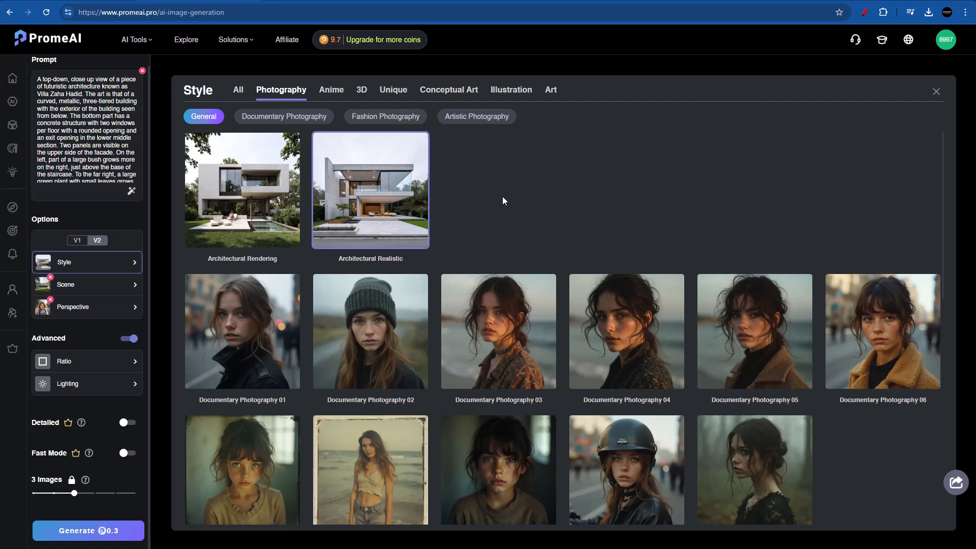
{"action": "mouse_move", "coordinate": [172, 344]}
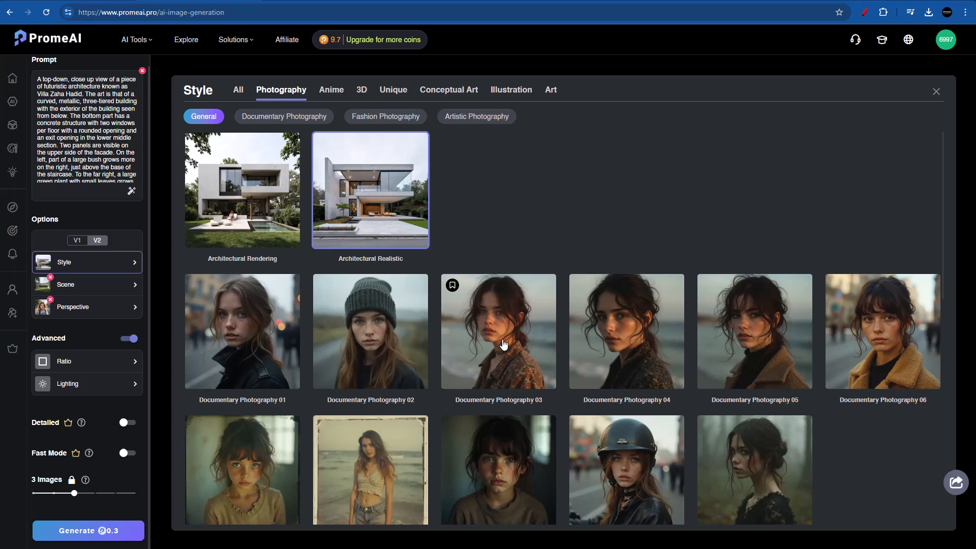
{"action": "mouse_move", "coordinate": [278, 123]}
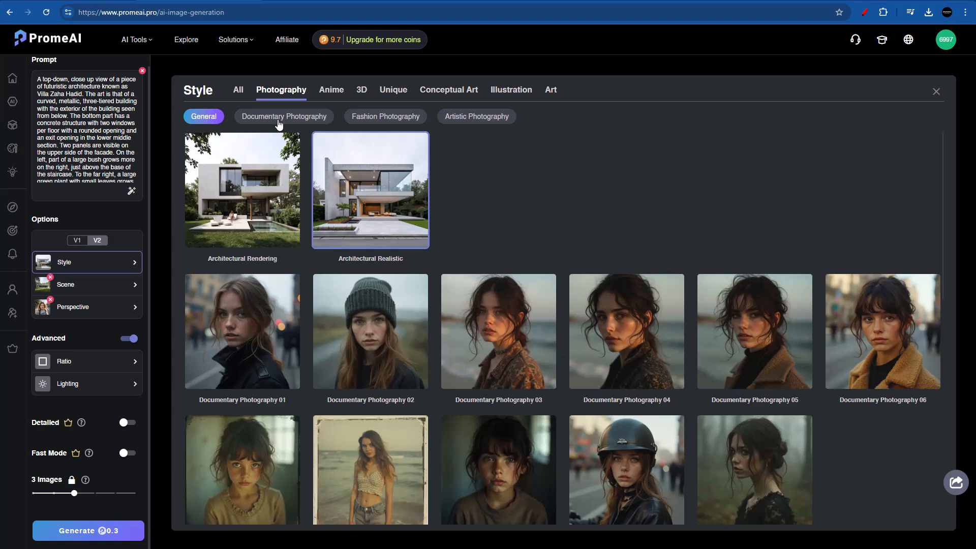
{"action": "left_click", "coordinate": [284, 116]}
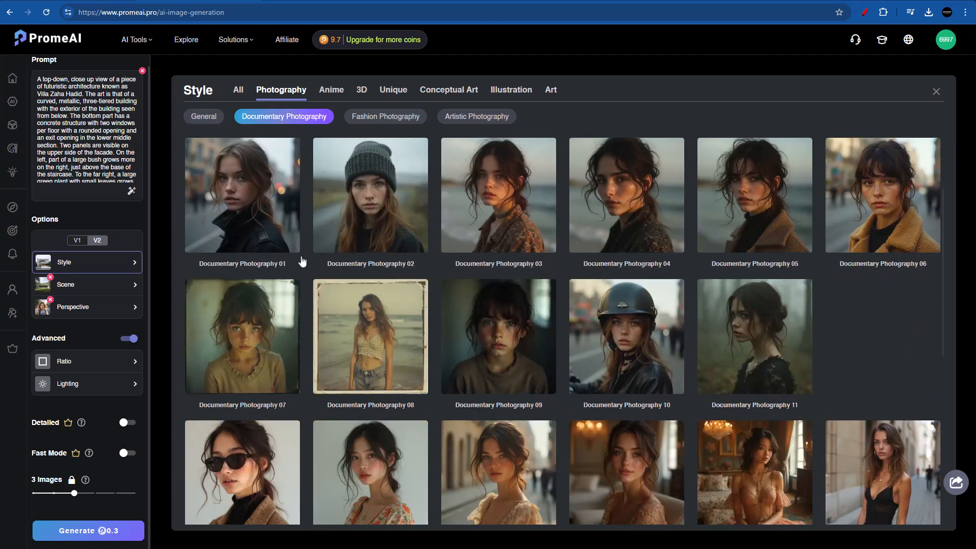
{"action": "mouse_move", "coordinate": [304, 275]}
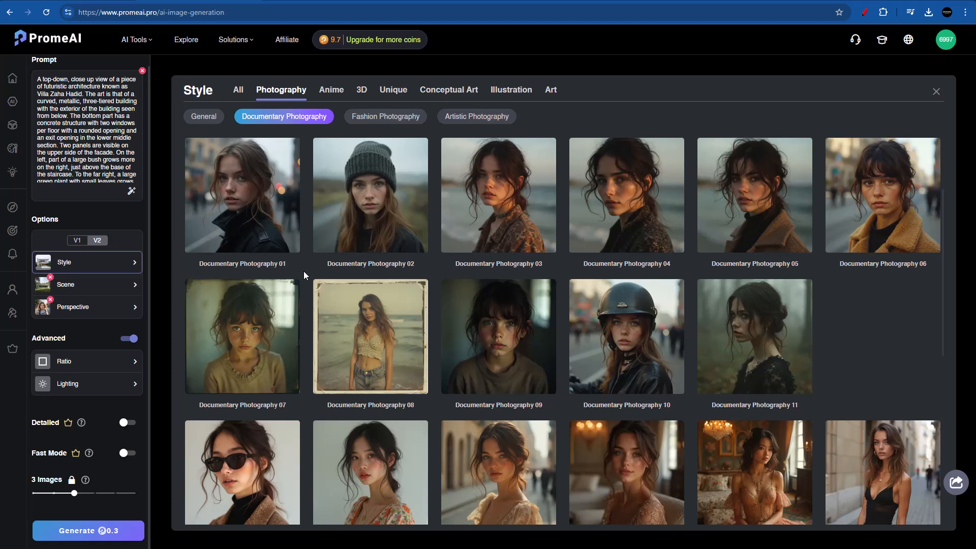
Browse the Anime, 3D, Conceptual Art, Illustration and Art style categories
{"action": "left_click", "coordinate": [331, 90]}
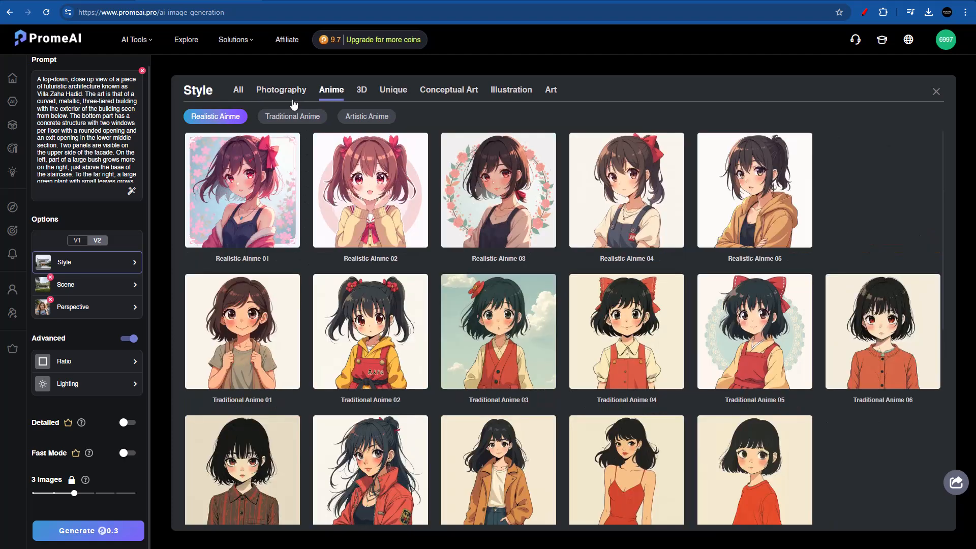
{"action": "left_click", "coordinate": [361, 90]}
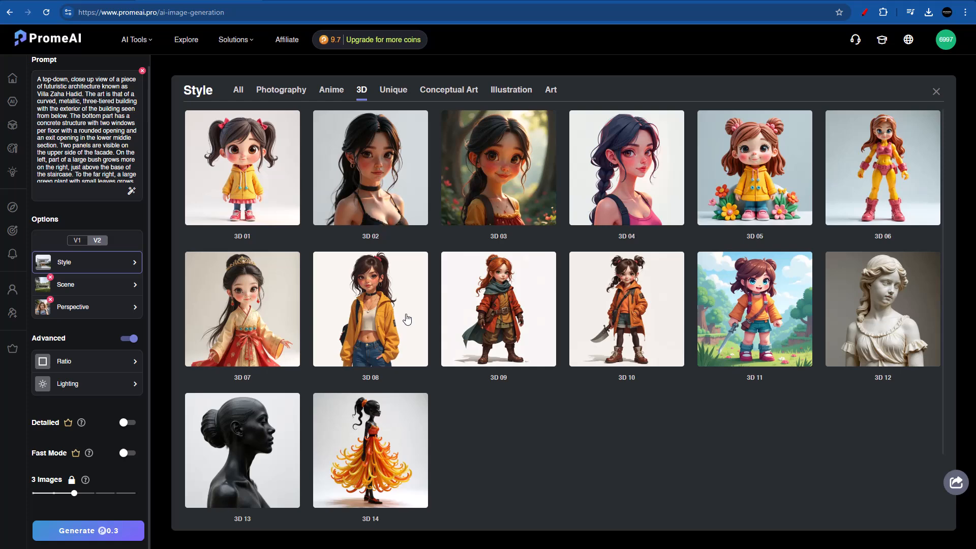
{"action": "left_click", "coordinate": [448, 90]}
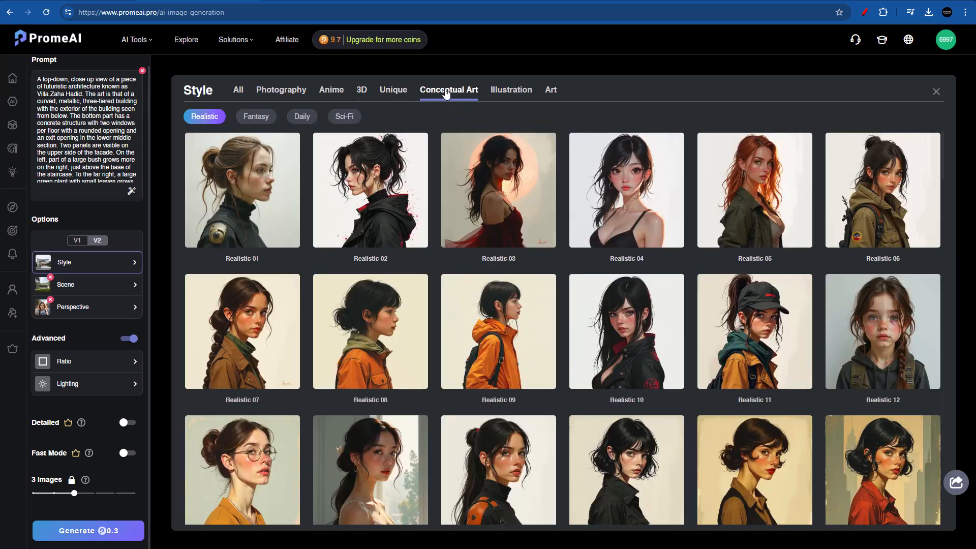
{"action": "left_click", "coordinate": [510, 89]}
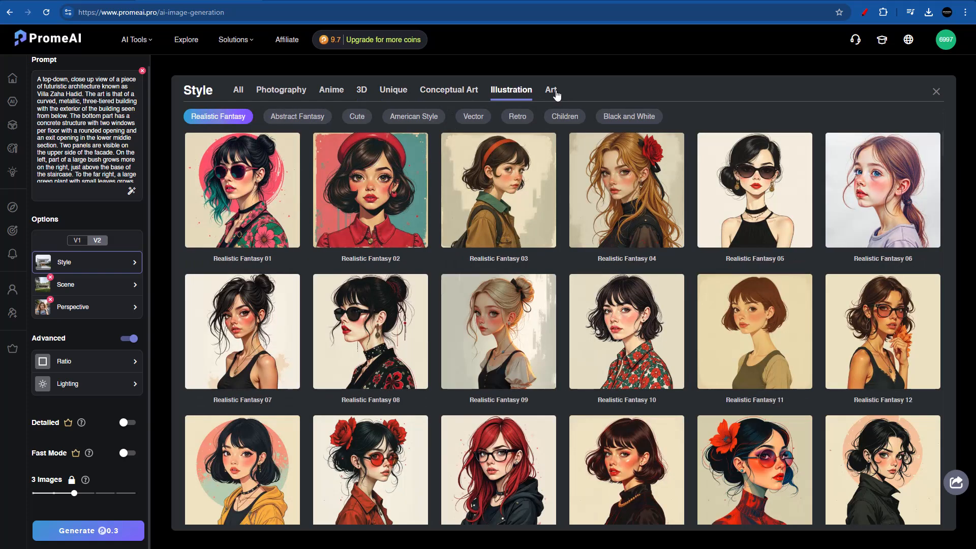
{"action": "left_click", "coordinate": [281, 89]}
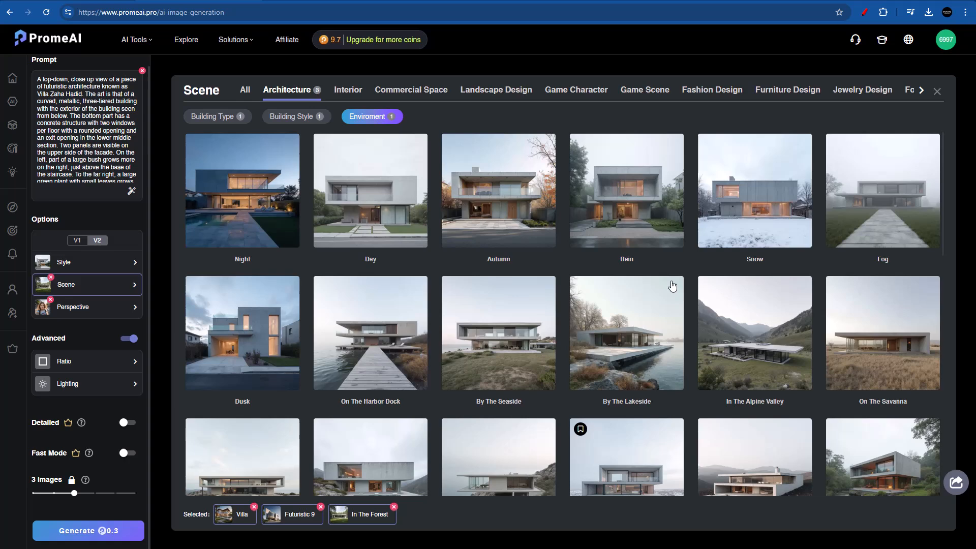
Leave the scene options and add Medium Close Up Shot as a second perspective
{"action": "left_click", "coordinate": [753, 190]}
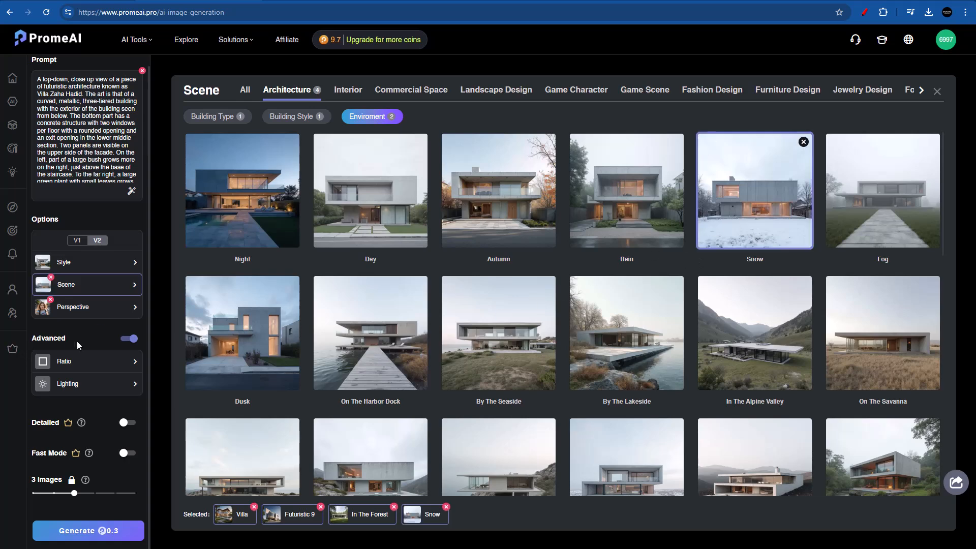
{"action": "left_click", "coordinate": [73, 307]}
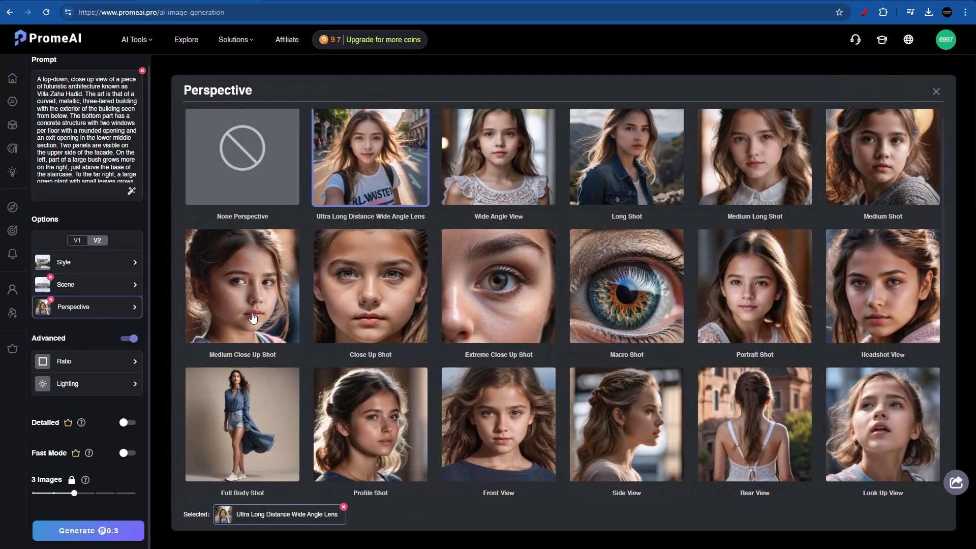
{"action": "left_click", "coordinate": [242, 286]}
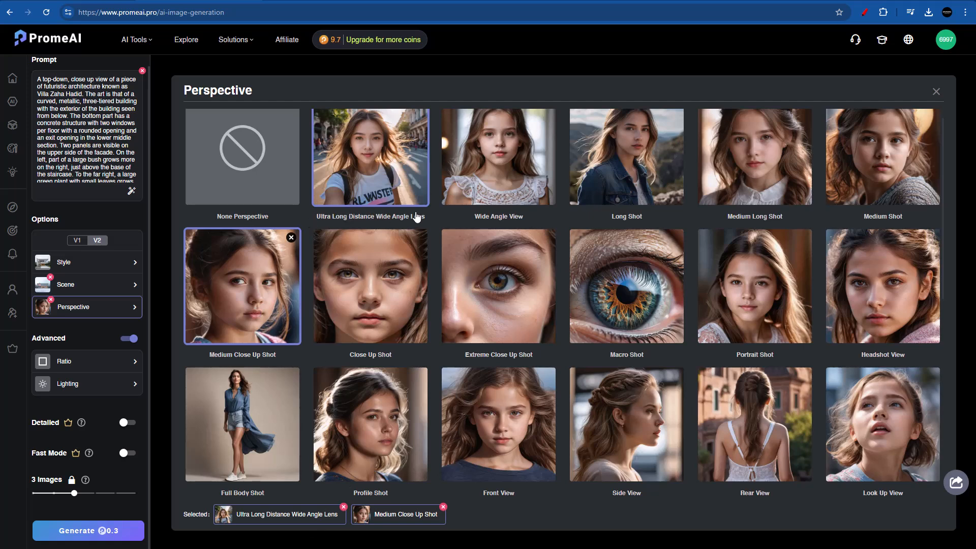
{"action": "mouse_move", "coordinate": [288, 384]}
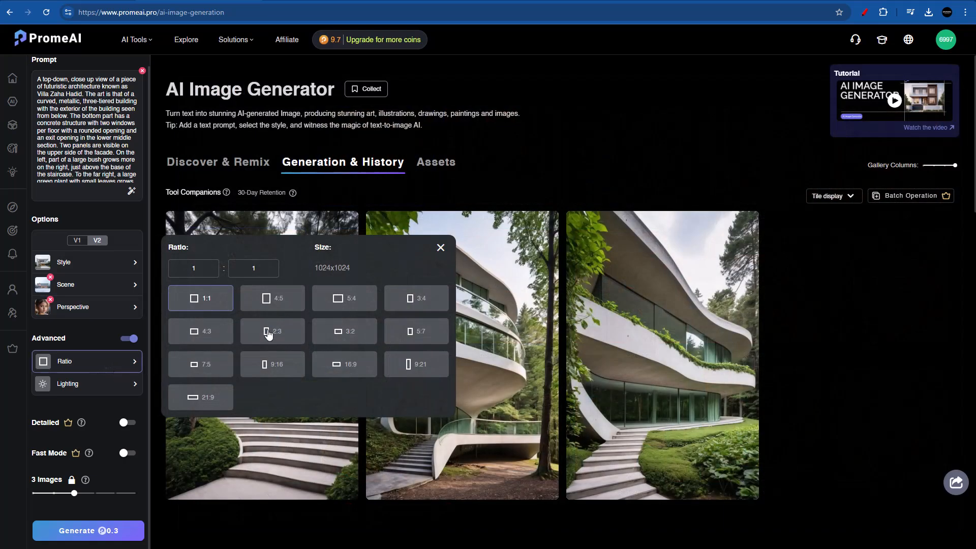
Set a 2:3 ratio and High Key Lighting, then generate a new batch of villa images
{"action": "left_click", "coordinate": [70, 383]}
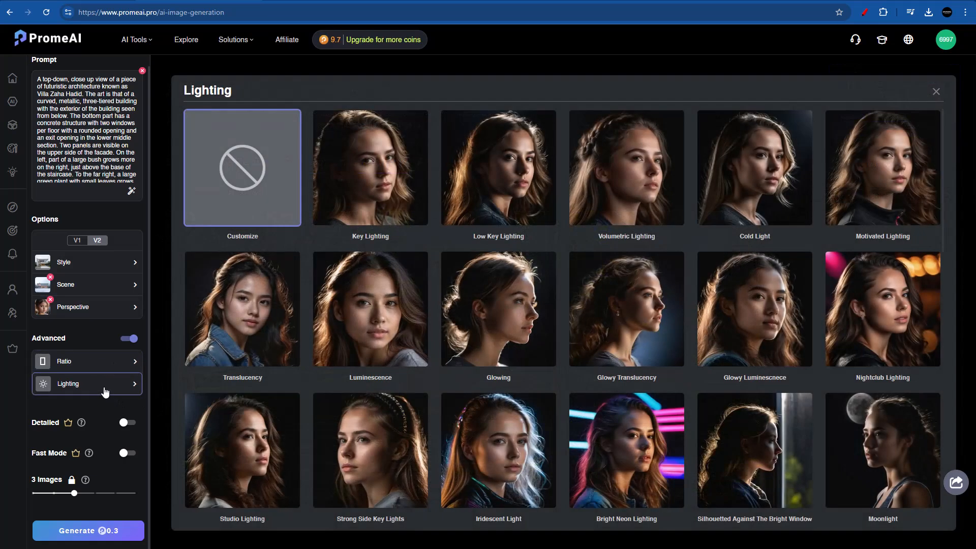
{"action": "scroll", "scroll_direction": "down", "scroll_amount": 3}
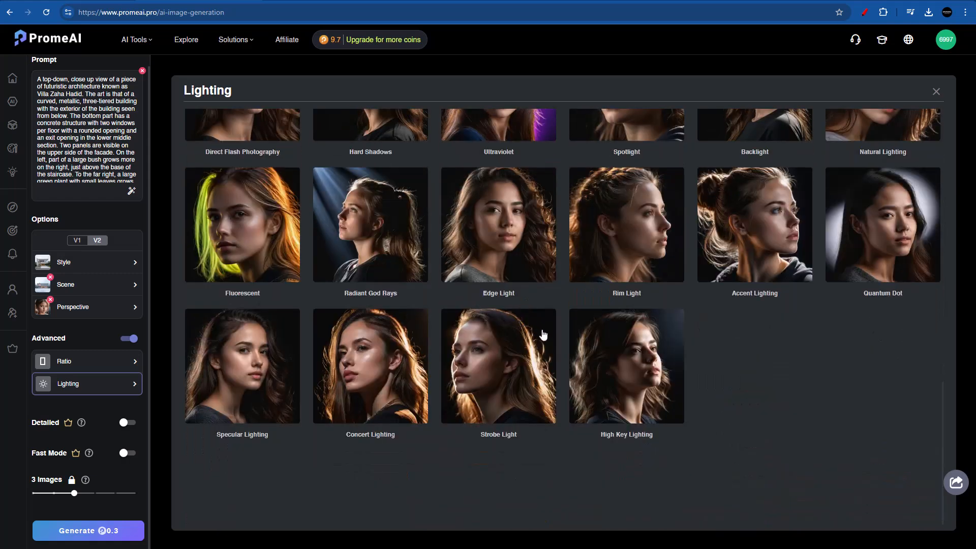
{"action": "left_click", "coordinate": [626, 365]}
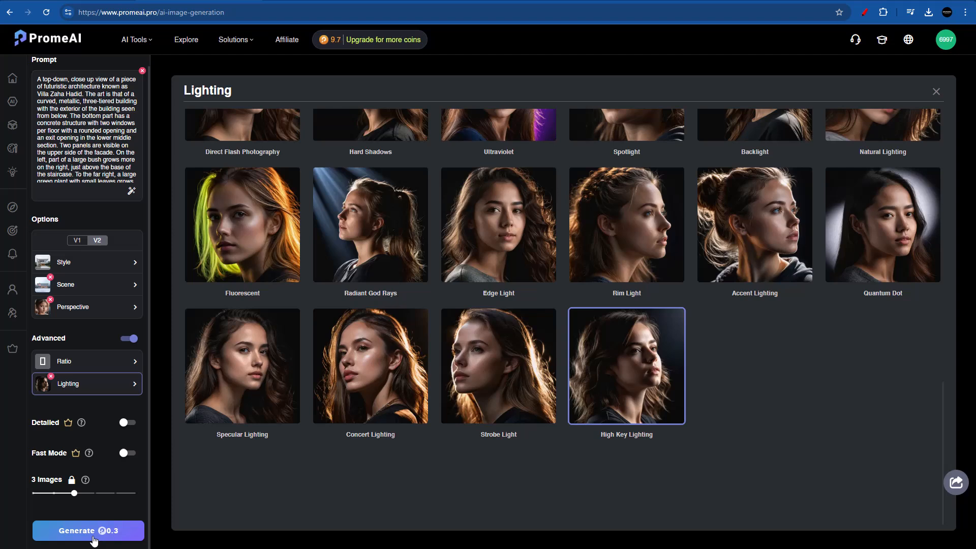
{"action": "left_click", "coordinate": [88, 531]}
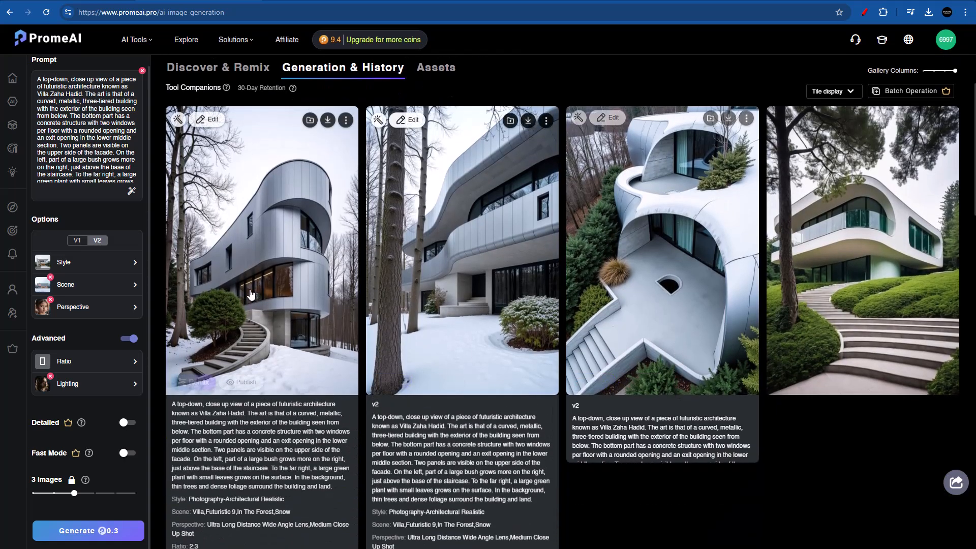
View the first snowy villa render full-size, browse renders, and list its download sizes
{"action": "left_click", "coordinate": [261, 249]}
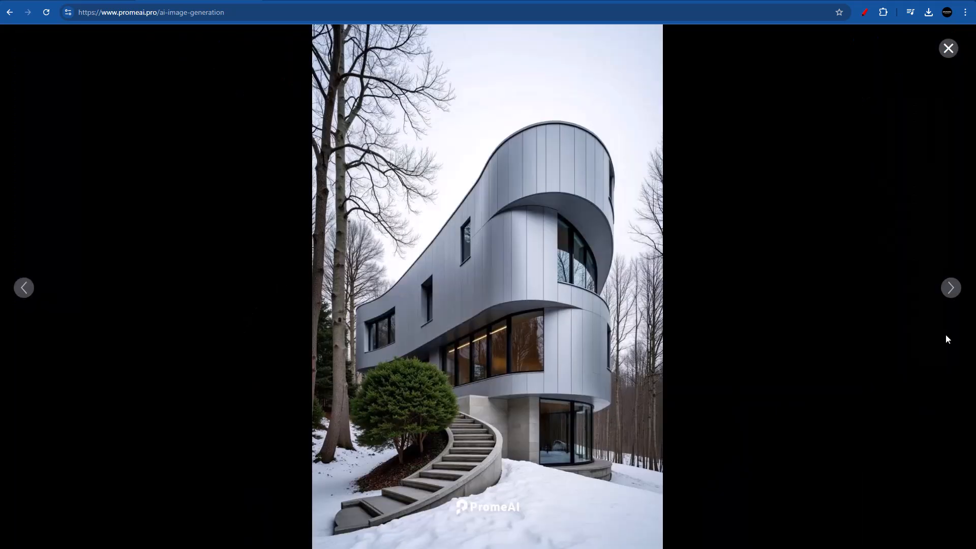
{"action": "left_click", "coordinate": [950, 288]}
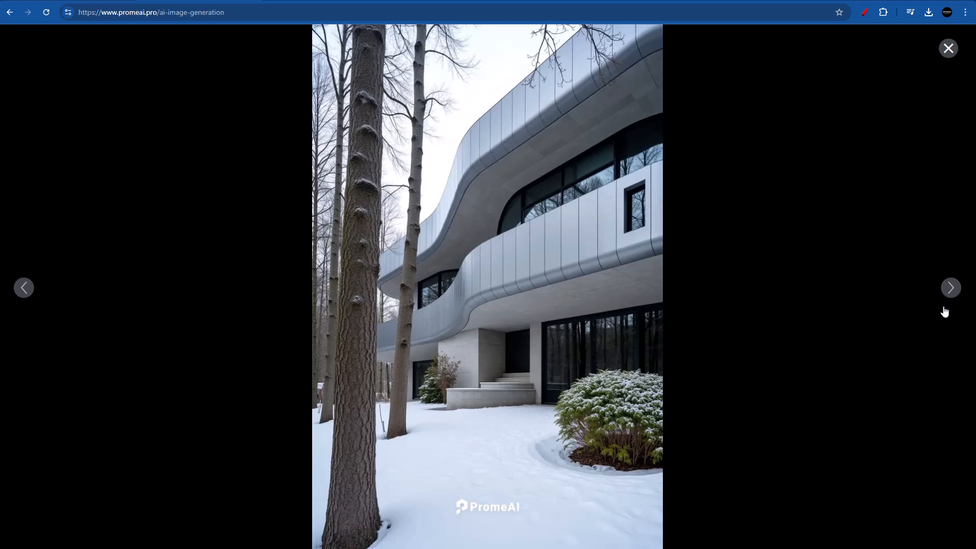
{"action": "mouse_move", "coordinate": [451, 282]}
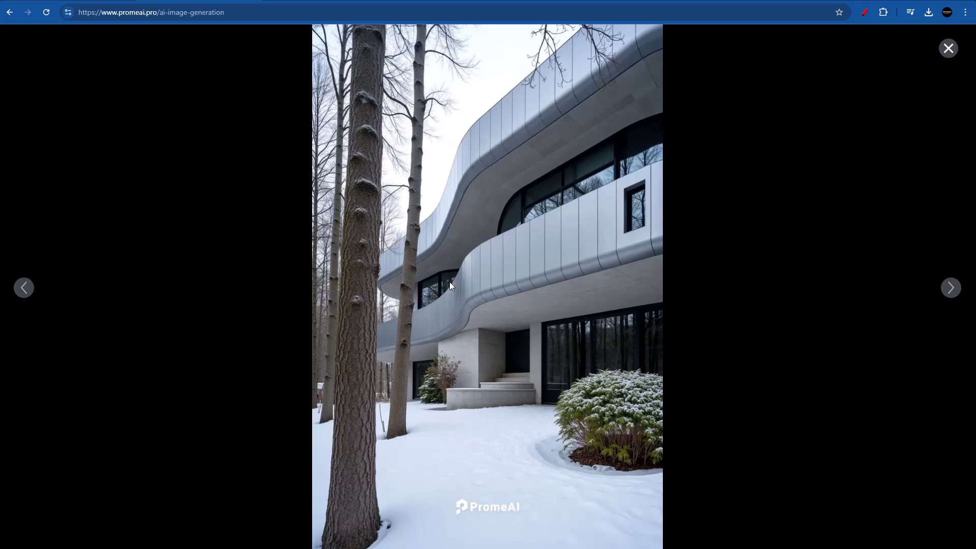
{"action": "left_click", "coordinate": [950, 288]}
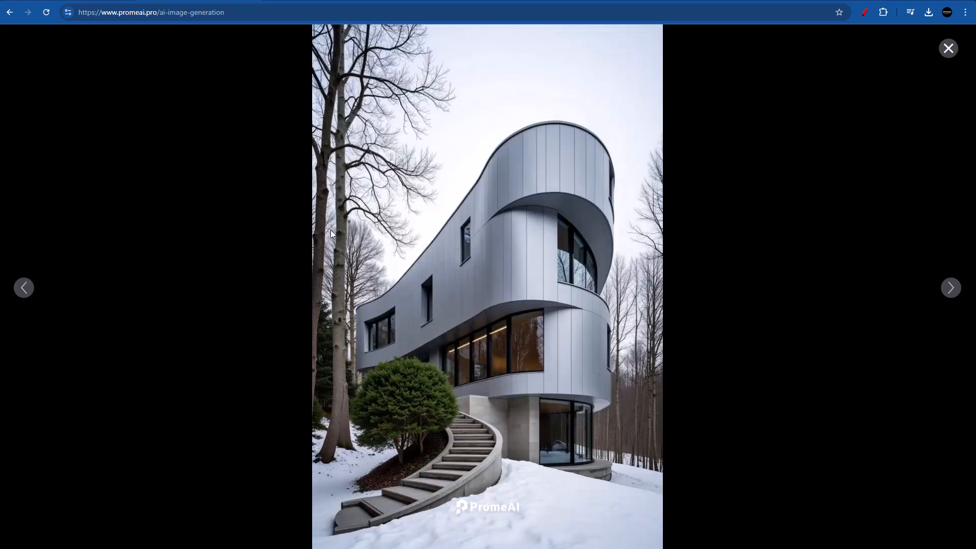
{"action": "left_click", "coordinate": [483, 52]}
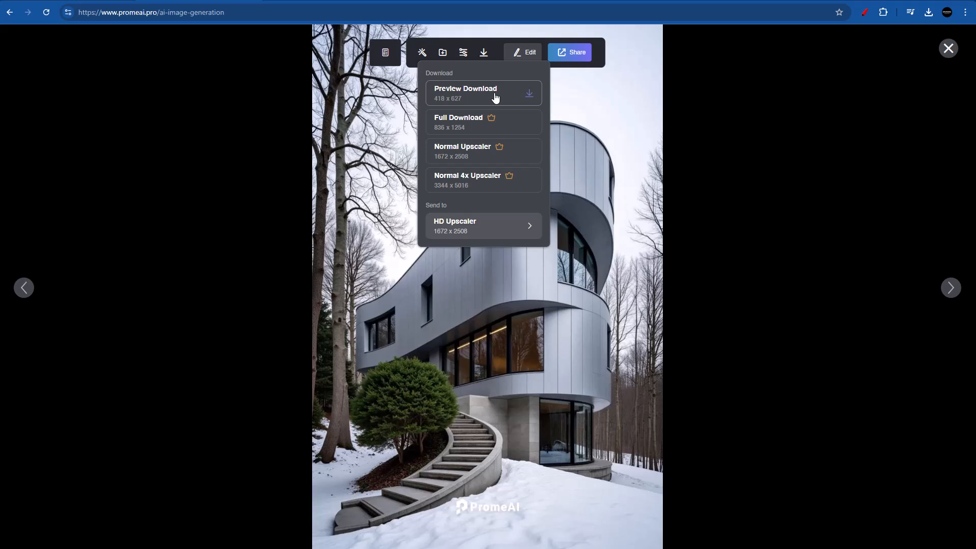
{"action": "mouse_move", "coordinate": [487, 100]}
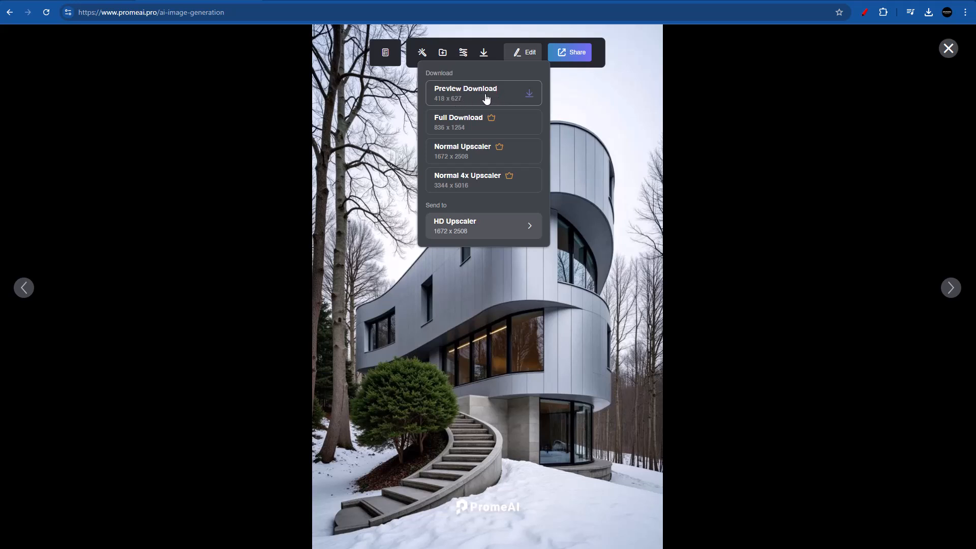
{"action": "mouse_move", "coordinate": [489, 99]}
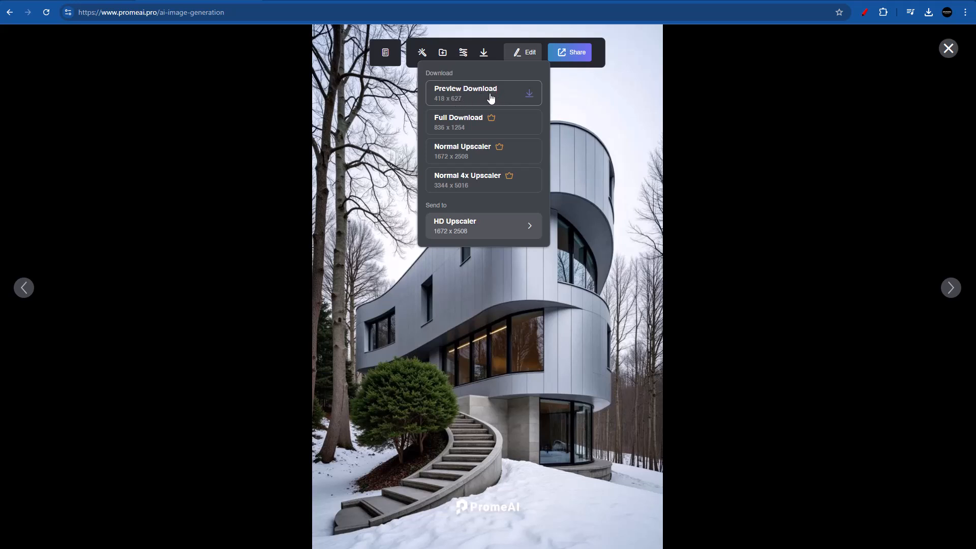
{"action": "mouse_move", "coordinate": [491, 98]}
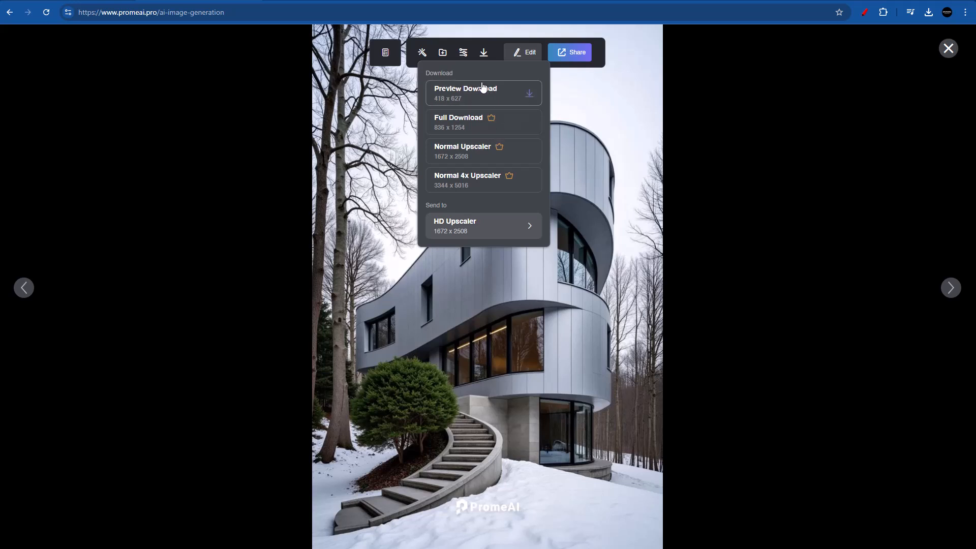
{"action": "mouse_move", "coordinate": [490, 87]}
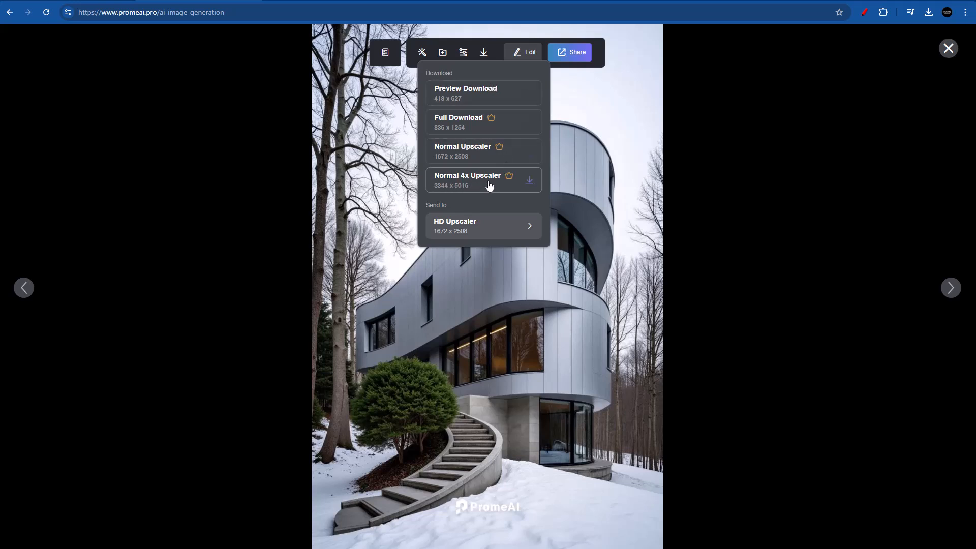
{"action": "mouse_move", "coordinate": [501, 79]}
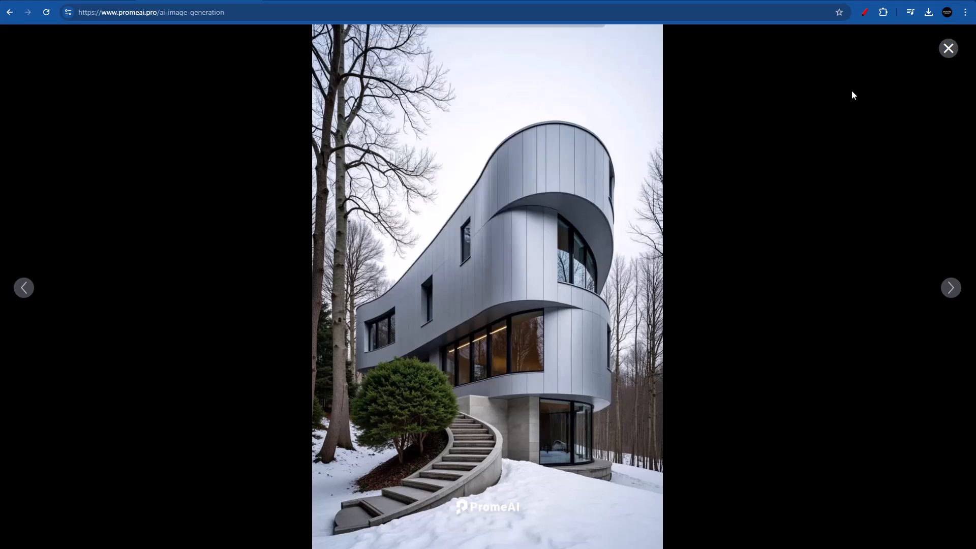
Close the viewer and enter 'Futuristic Ortganic vil' as the sketch rendering prompt, expanding it
{"action": "left_click", "coordinate": [947, 48]}
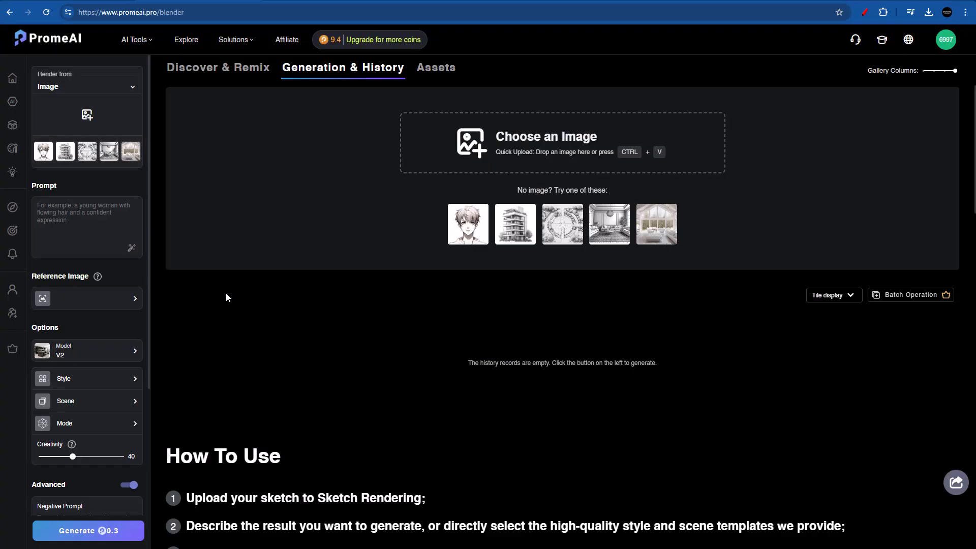
{"action": "mouse_move", "coordinate": [207, 372]}
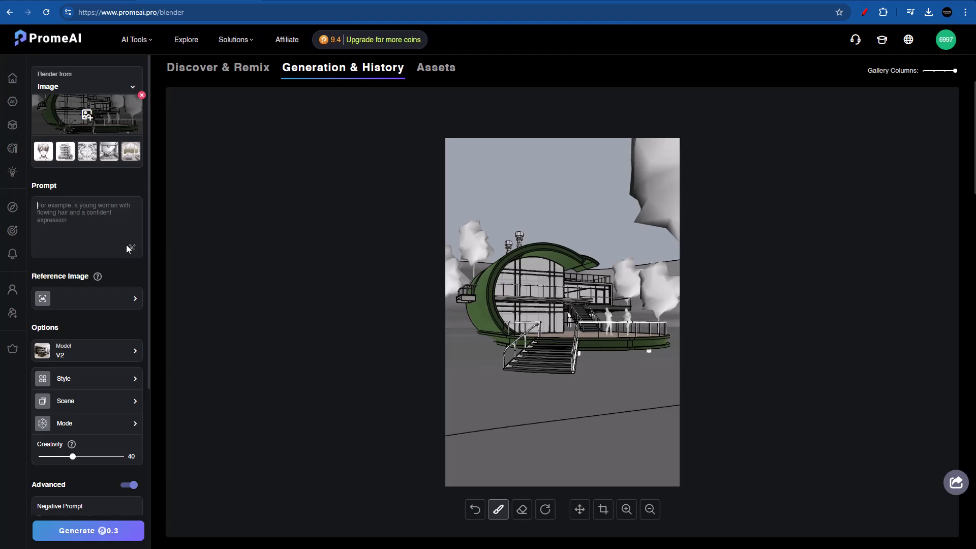
{"action": "type", "text": "Futuristic Ortganic villa in a snowy woods,"}
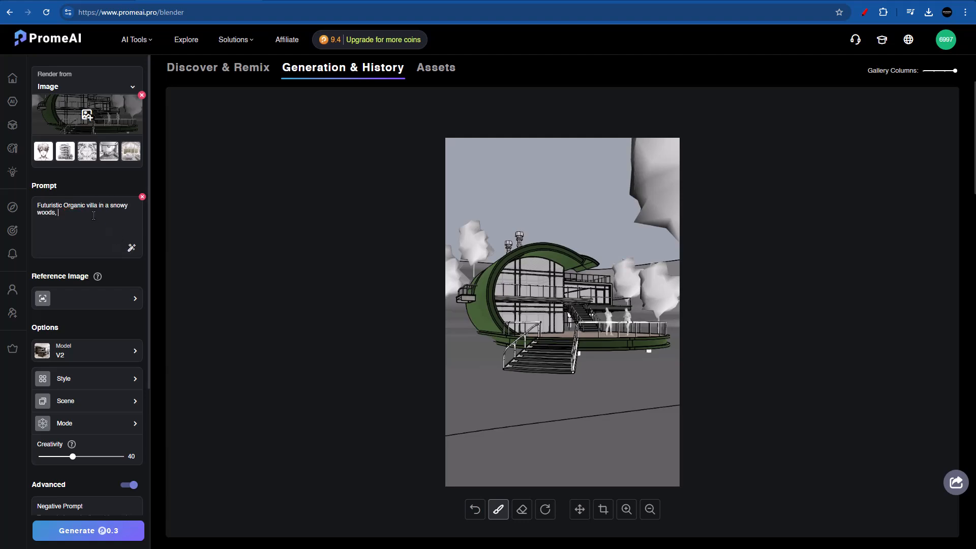
{"action": "type", "text": "green panels"}
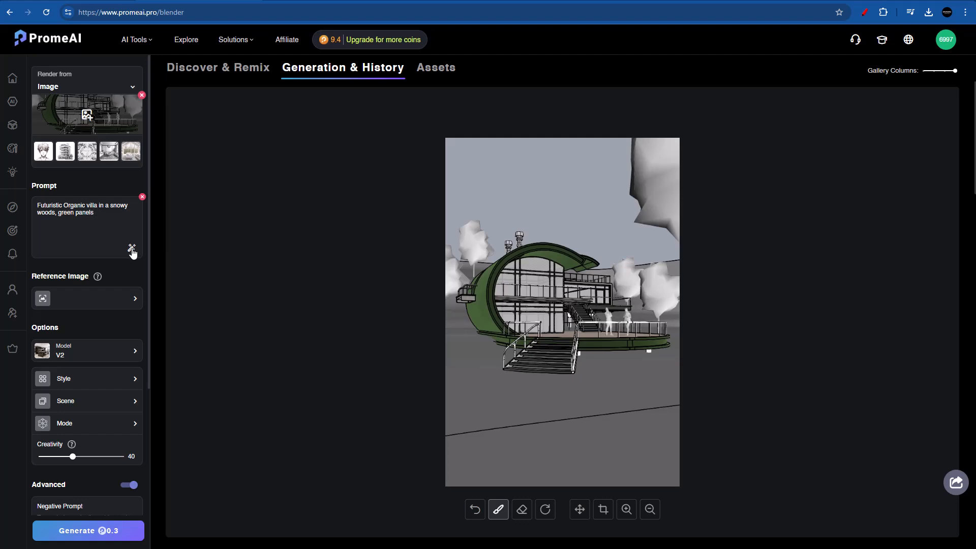
{"action": "left_click", "coordinate": [131, 247]}
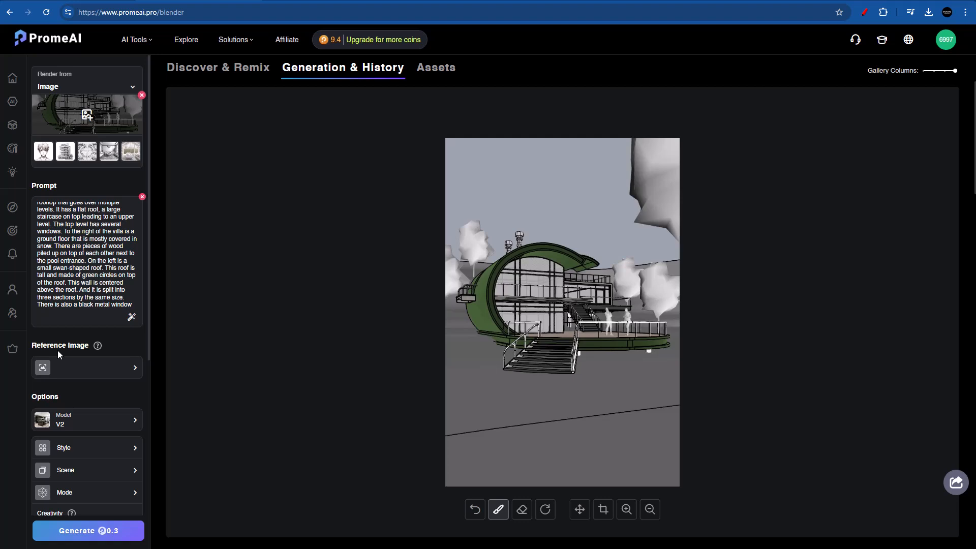
{"action": "mouse_move", "coordinate": [109, 349]}
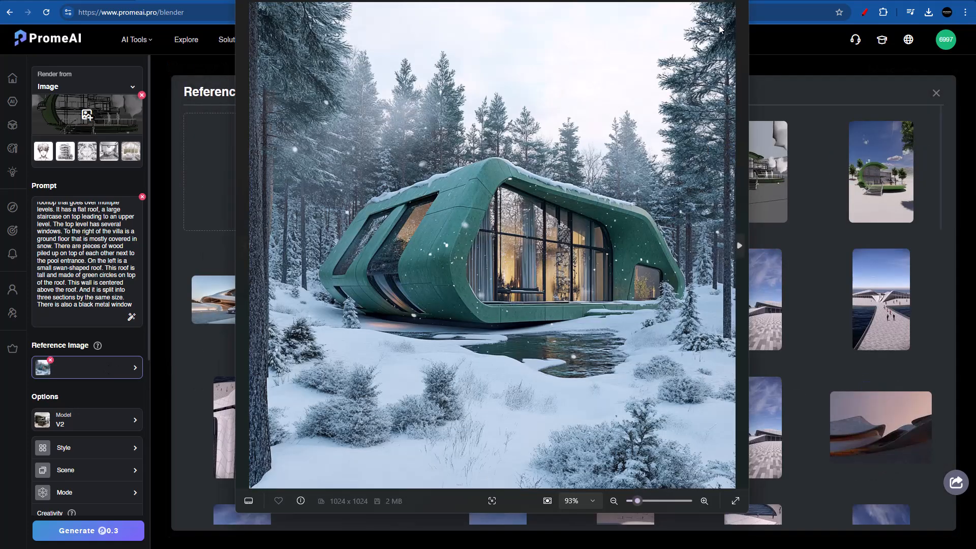
Close the enlarged preview of the green snowy cabin reference image
{"action": "left_click", "coordinate": [935, 92]}
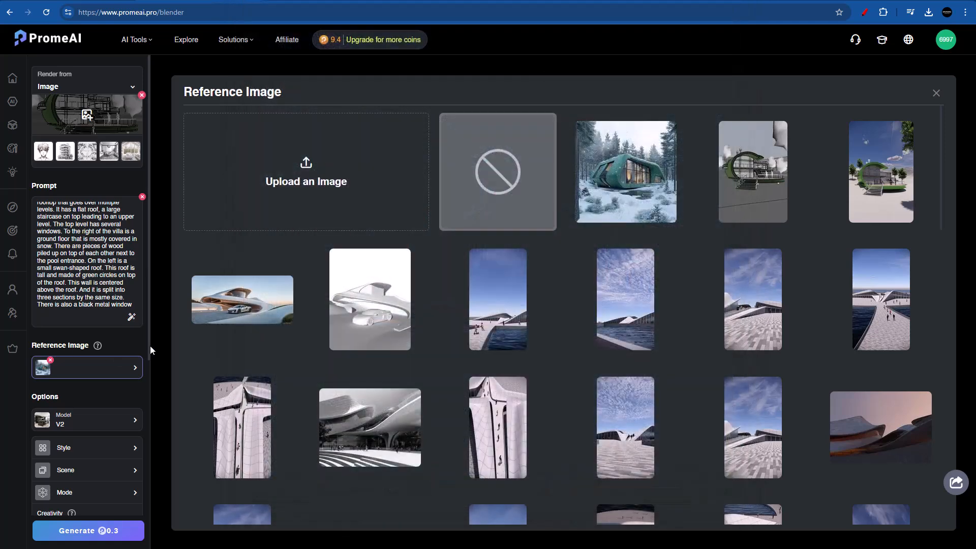
{"action": "mouse_move", "coordinate": [105, 428]}
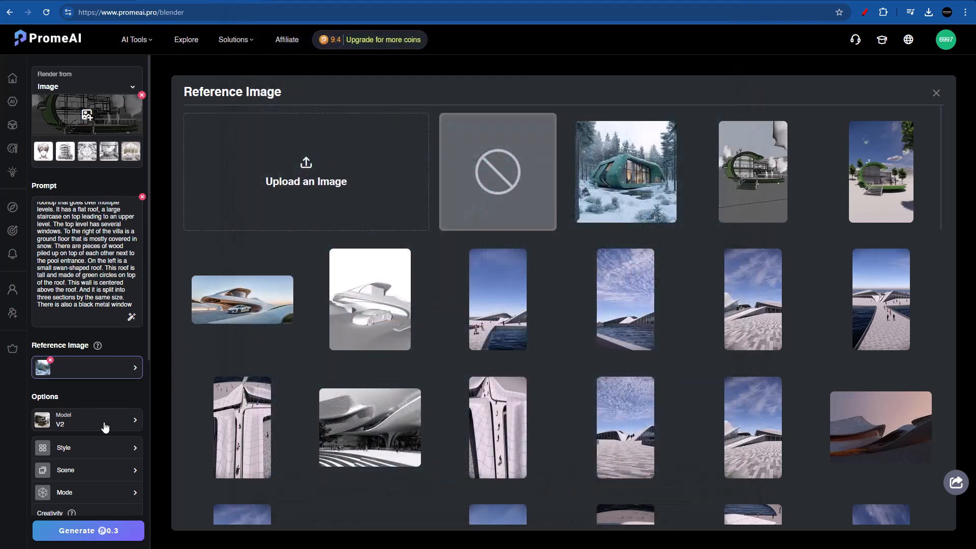
Keep the V2 model and choose the Realistic style under Photography
{"action": "left_click", "coordinate": [87, 420]}
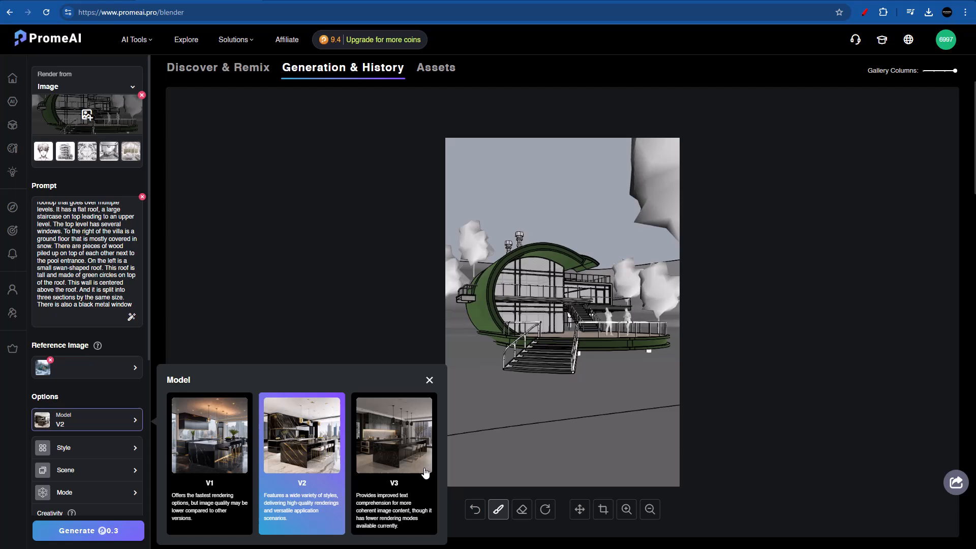
{"action": "mouse_move", "coordinate": [306, 486]}
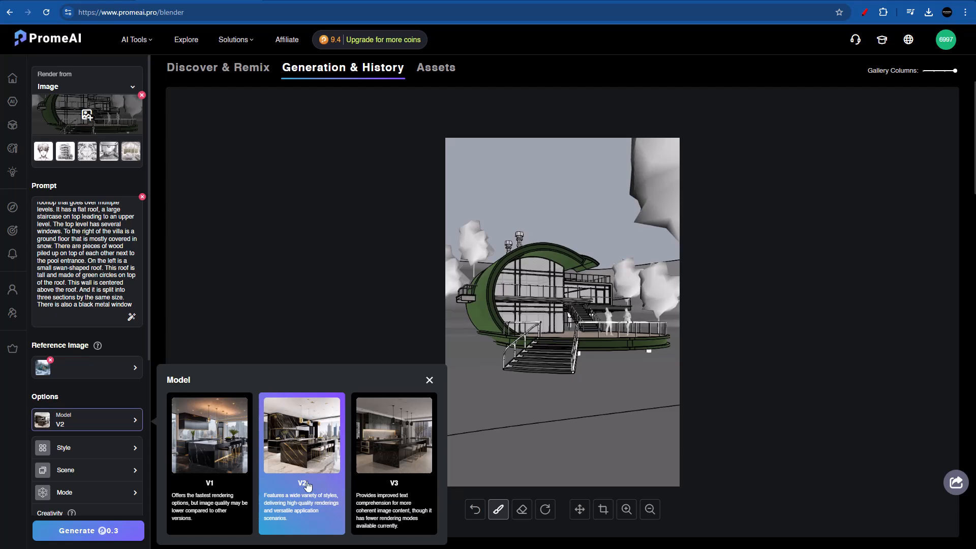
{"action": "mouse_move", "coordinate": [397, 493]}
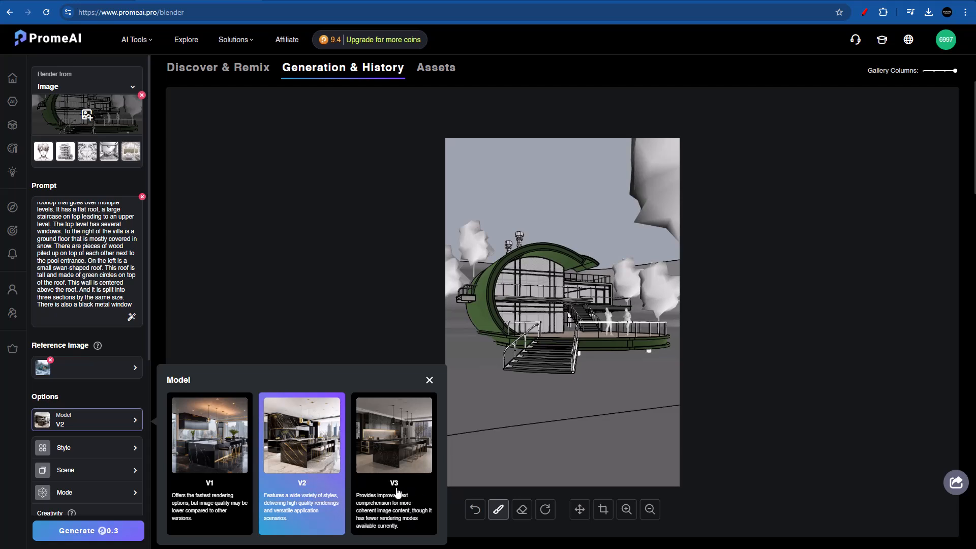
{"action": "mouse_move", "coordinate": [427, 524]}
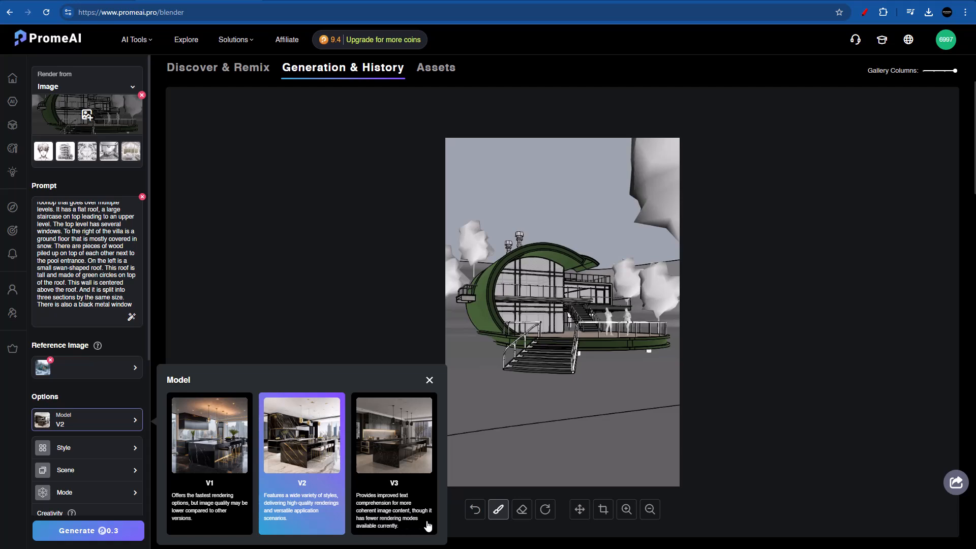
{"action": "mouse_move", "coordinate": [336, 503]}
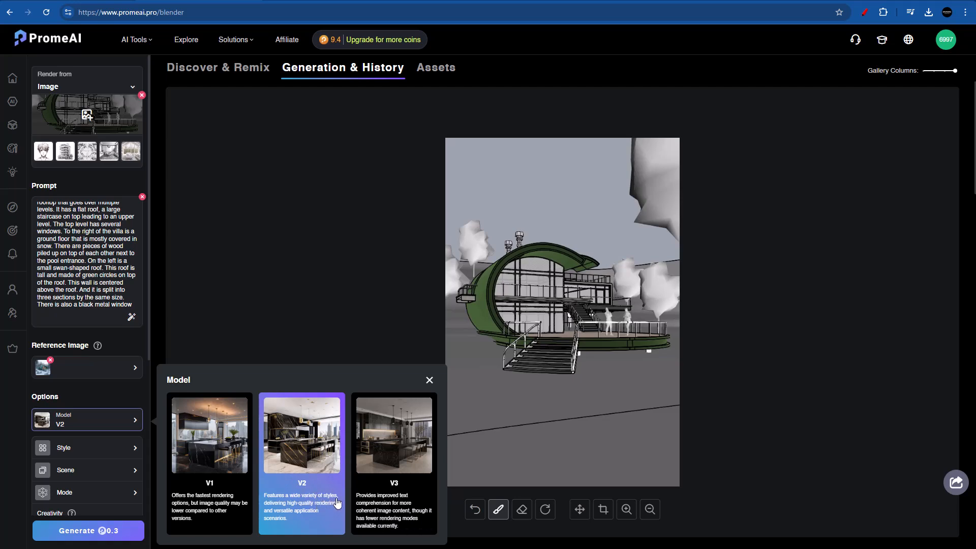
{"action": "mouse_move", "coordinate": [306, 527]}
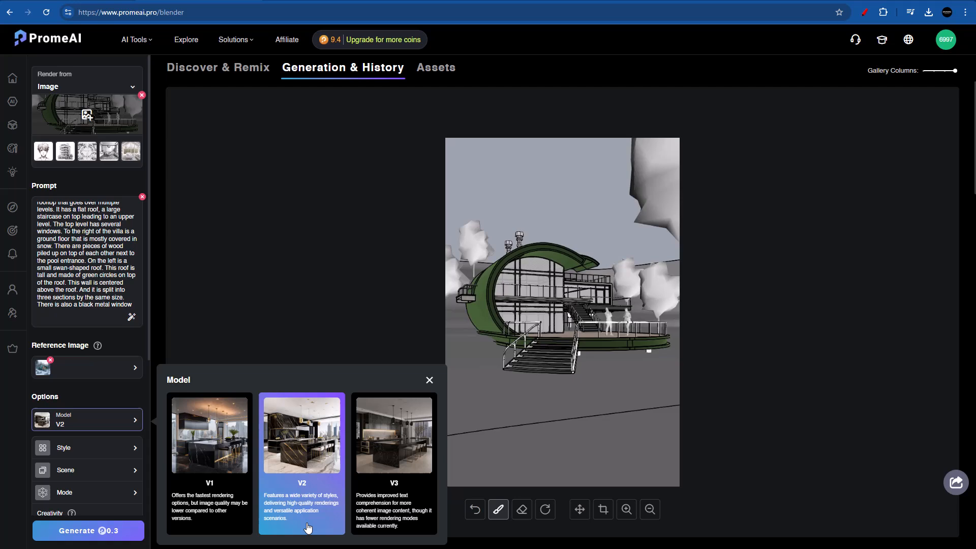
{"action": "mouse_move", "coordinate": [216, 504]}
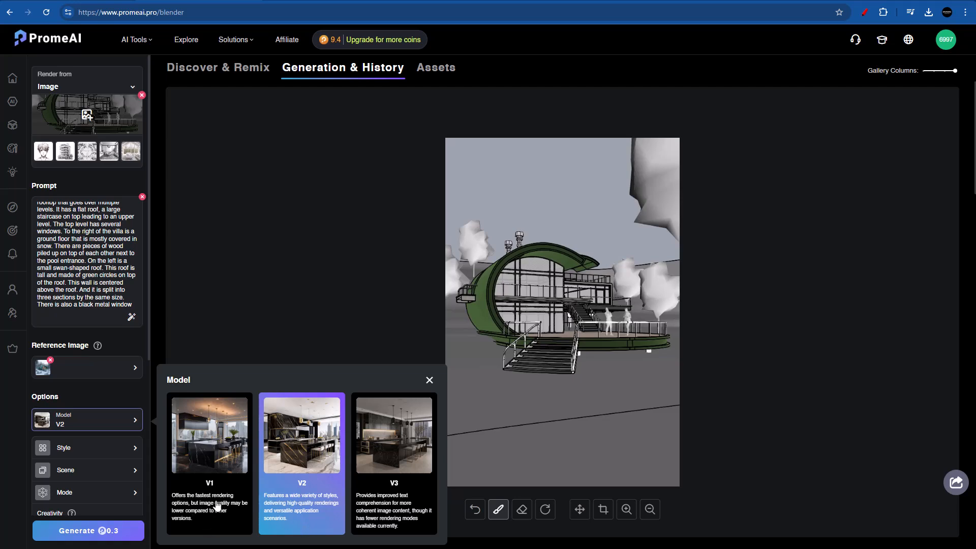
{"action": "mouse_move", "coordinate": [209, 465]}
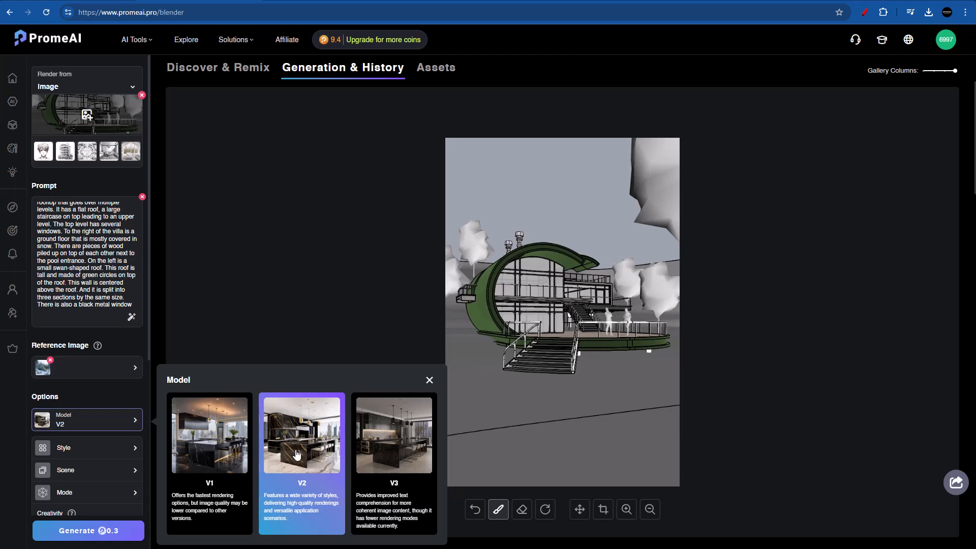
{"action": "left_click", "coordinate": [429, 379]}
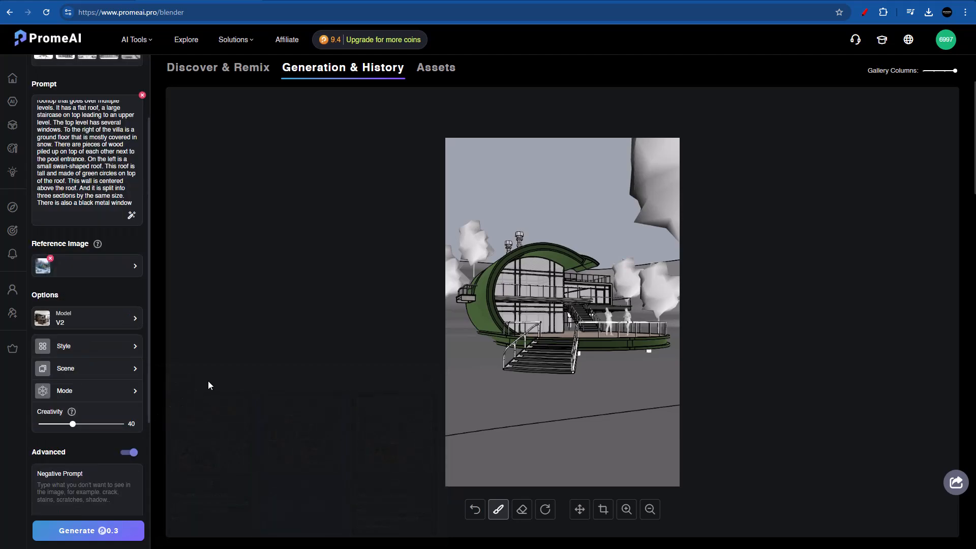
{"action": "left_click", "coordinate": [87, 345]}
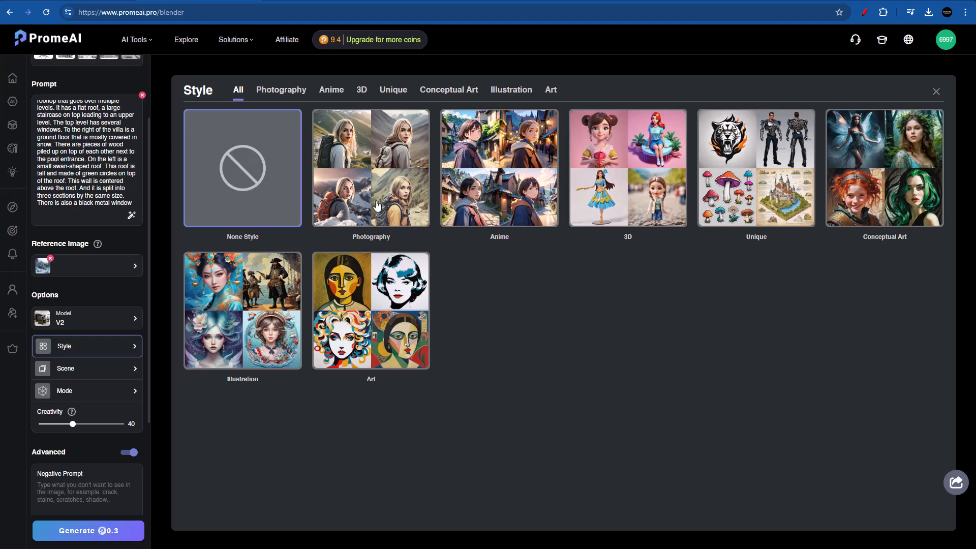
{"action": "left_click", "coordinate": [281, 90]}
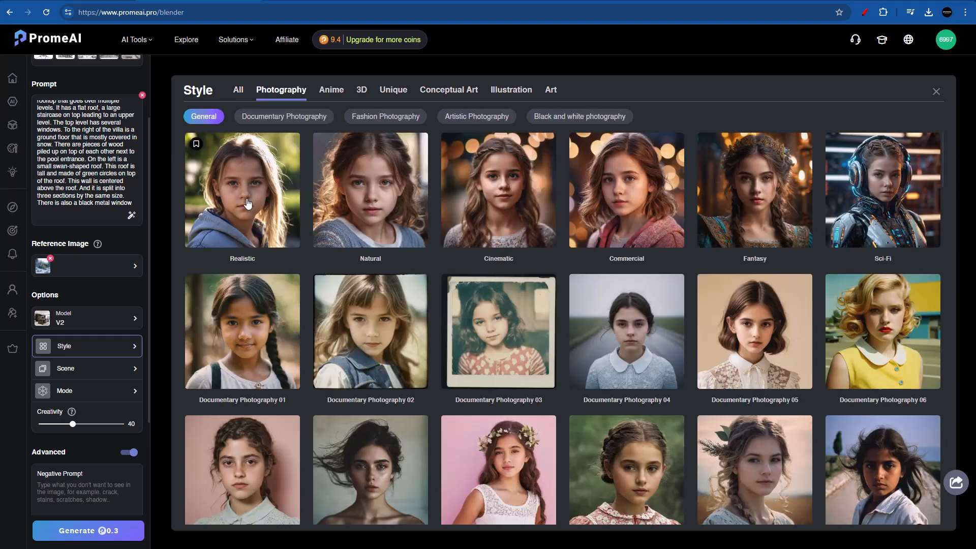
{"action": "left_click", "coordinate": [242, 190]}
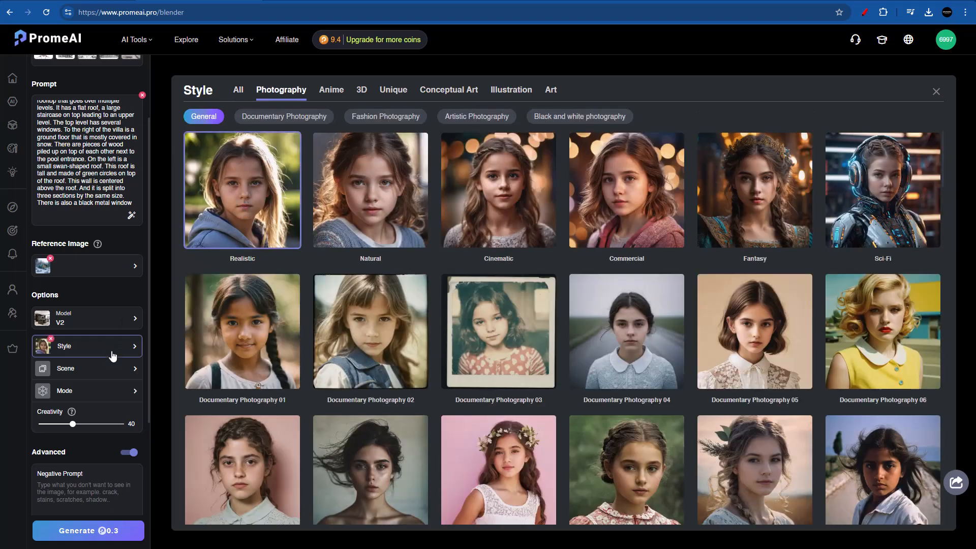
Set the scene to Architecture with Villa building type and Chromed Contours building style
{"action": "left_click", "coordinate": [65, 368]}
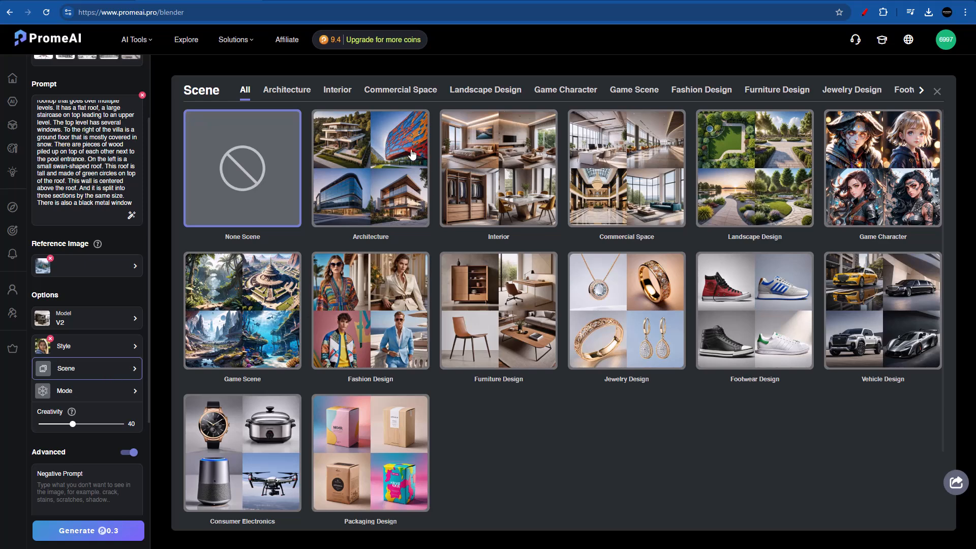
{"action": "left_click", "coordinate": [287, 89]}
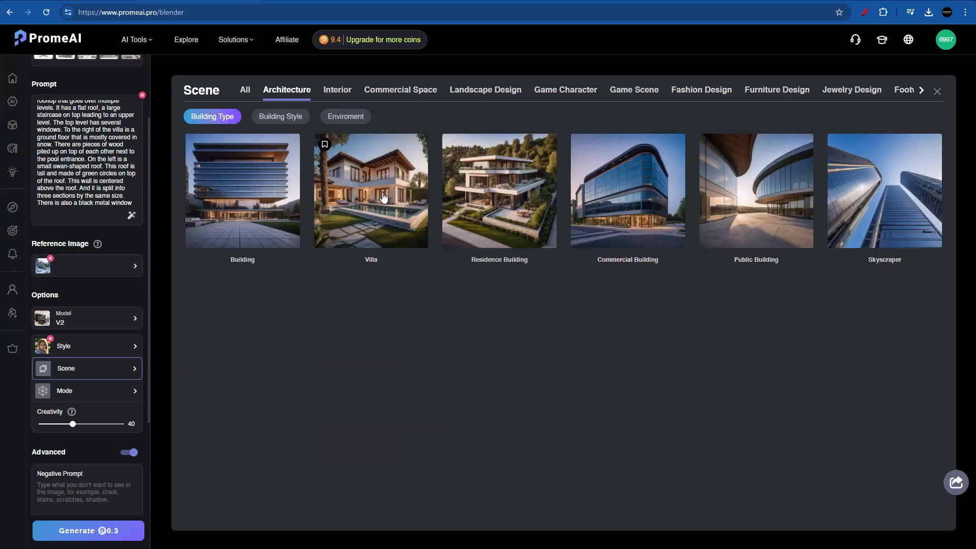
{"action": "left_click", "coordinate": [370, 190]}
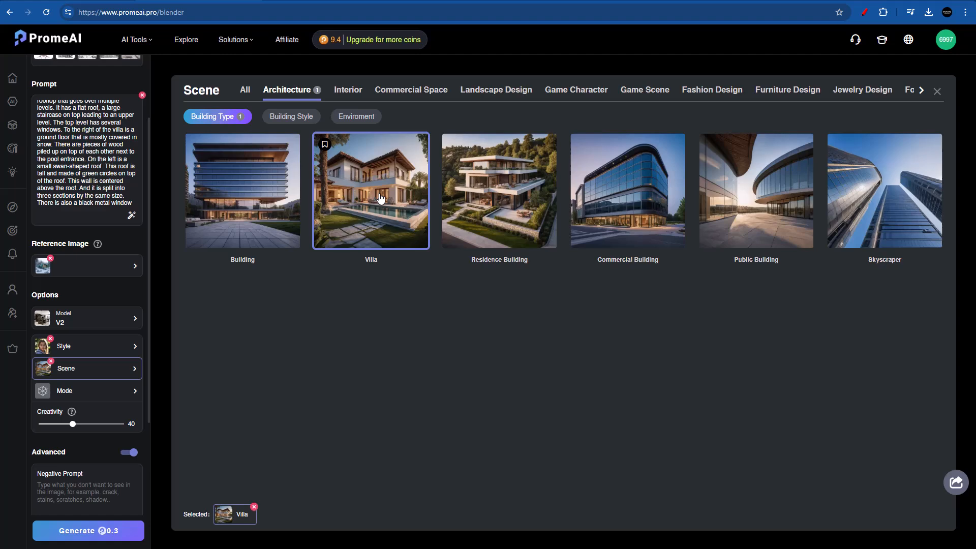
{"action": "left_click", "coordinate": [291, 116]}
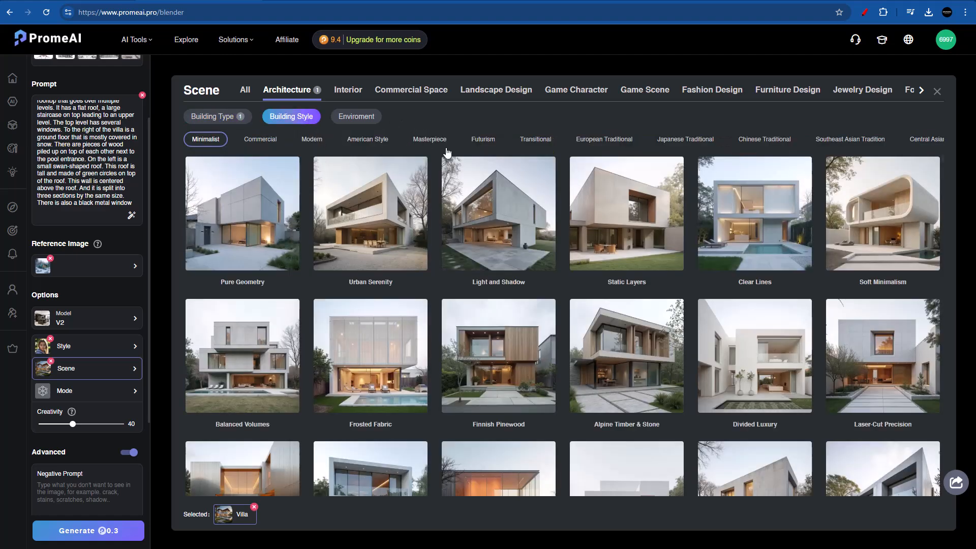
{"action": "scroll", "scroll_direction": "down", "scroll_amount": 3}
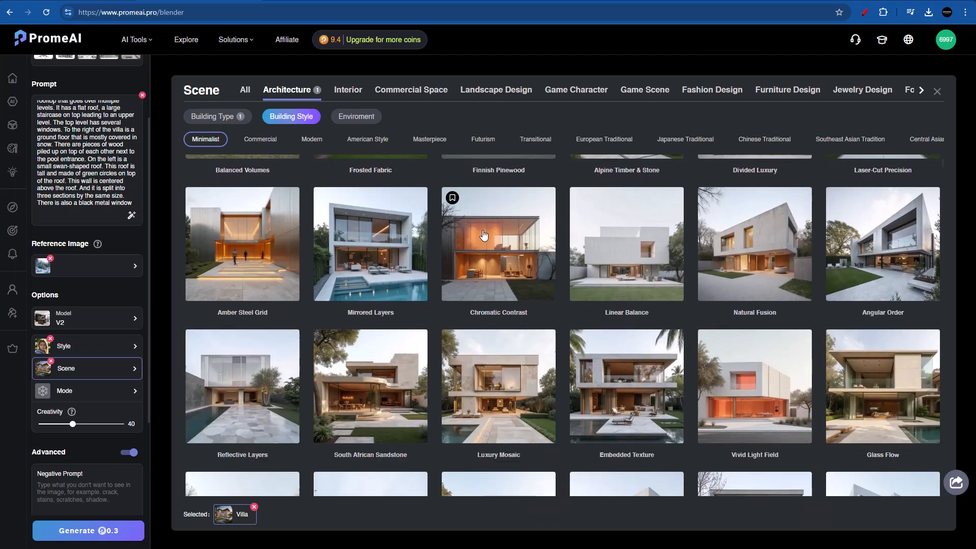
{"action": "scroll", "scroll_direction": "down", "scroll_amount": 3}
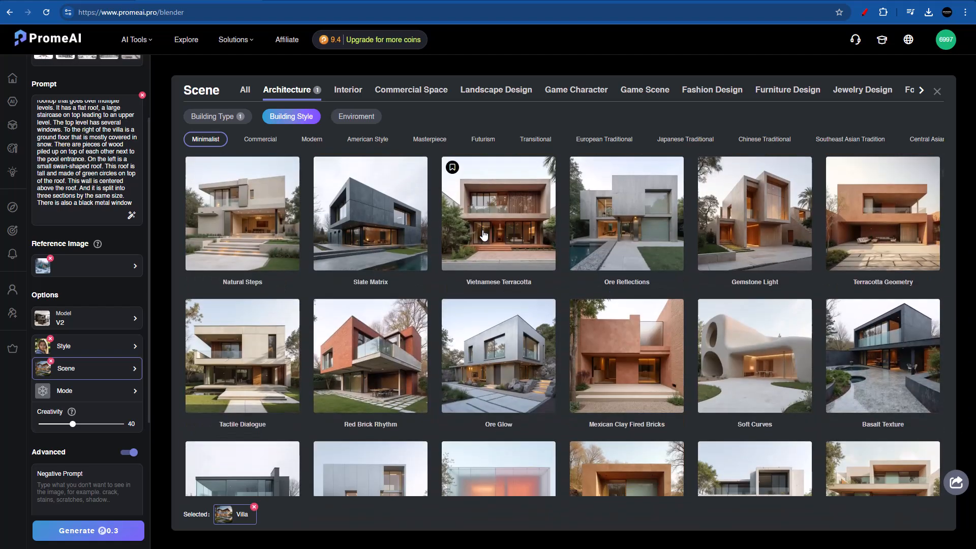
{"action": "scroll", "scroll_direction": "down", "scroll_amount": 3}
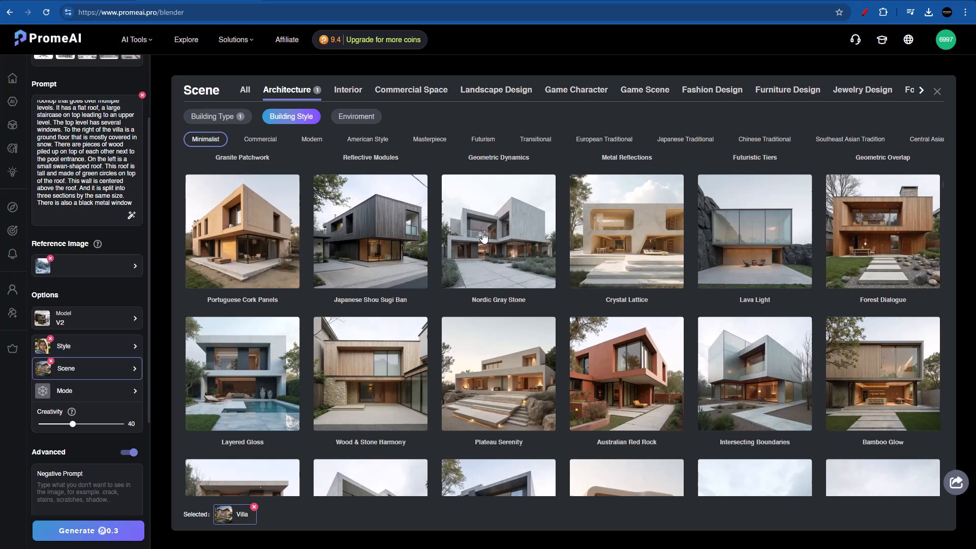
{"action": "scroll", "scroll_direction": "down", "scroll_amount": 3}
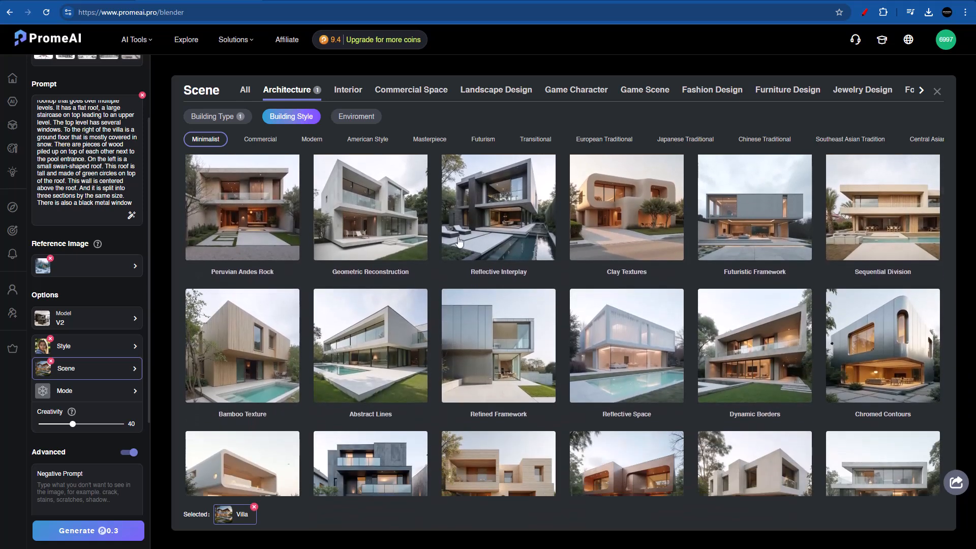
{"action": "left_click", "coordinate": [882, 346]}
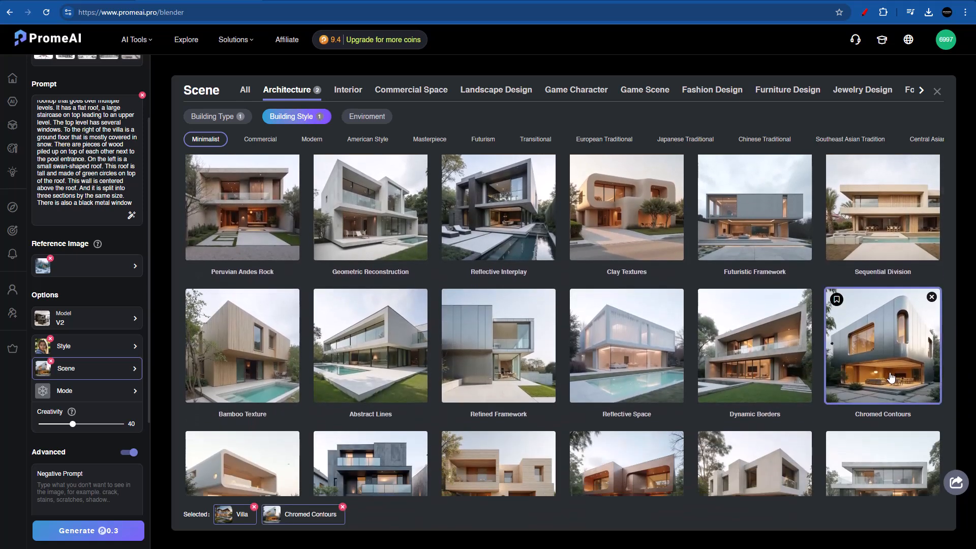
{"action": "mouse_move", "coordinate": [508, 197]}
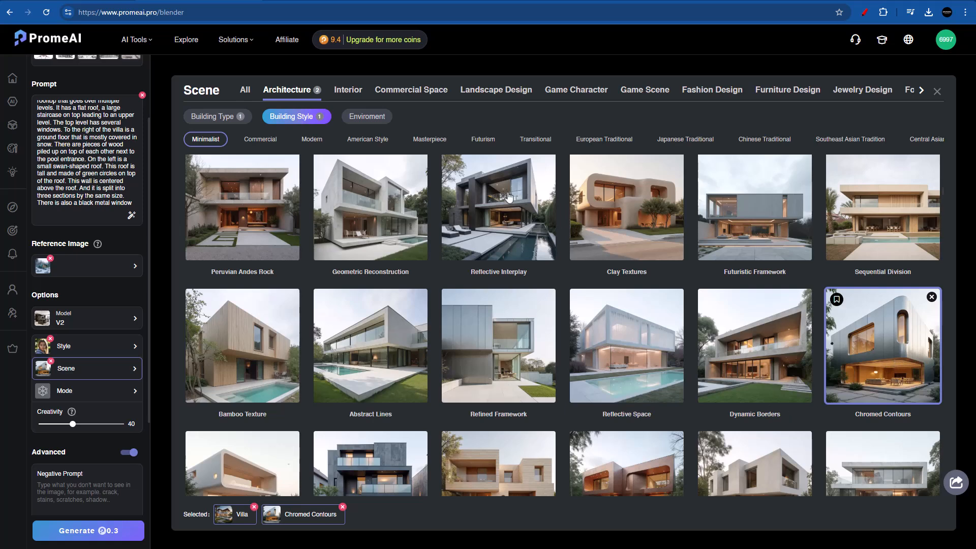
Set the scene environment to Snow
{"action": "left_click", "coordinate": [366, 116]}
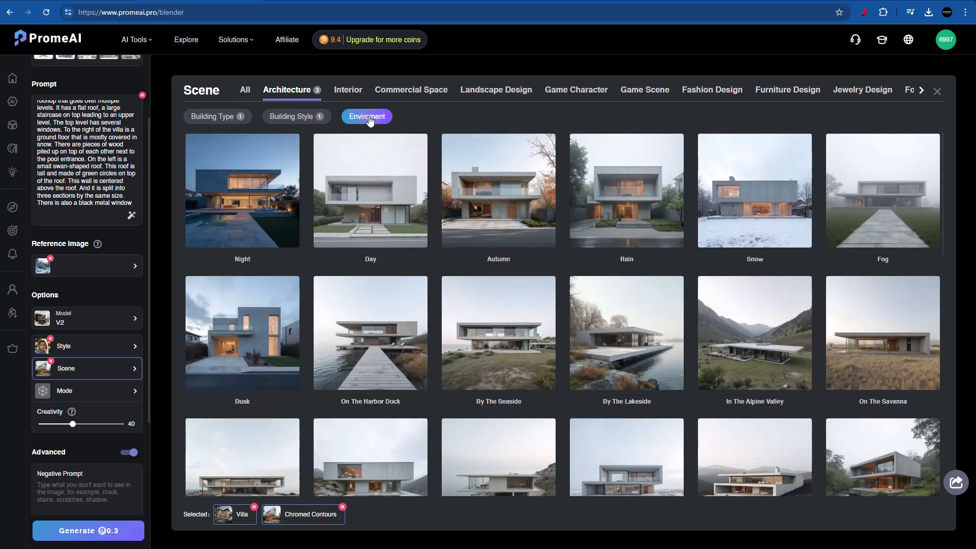
{"action": "left_click", "coordinate": [753, 190]}
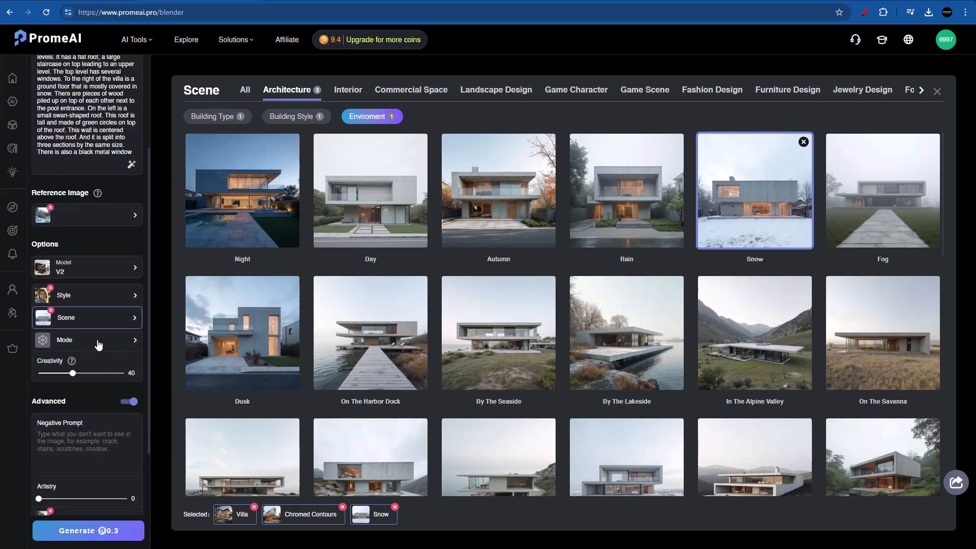
{"action": "left_click", "coordinate": [88, 340]}
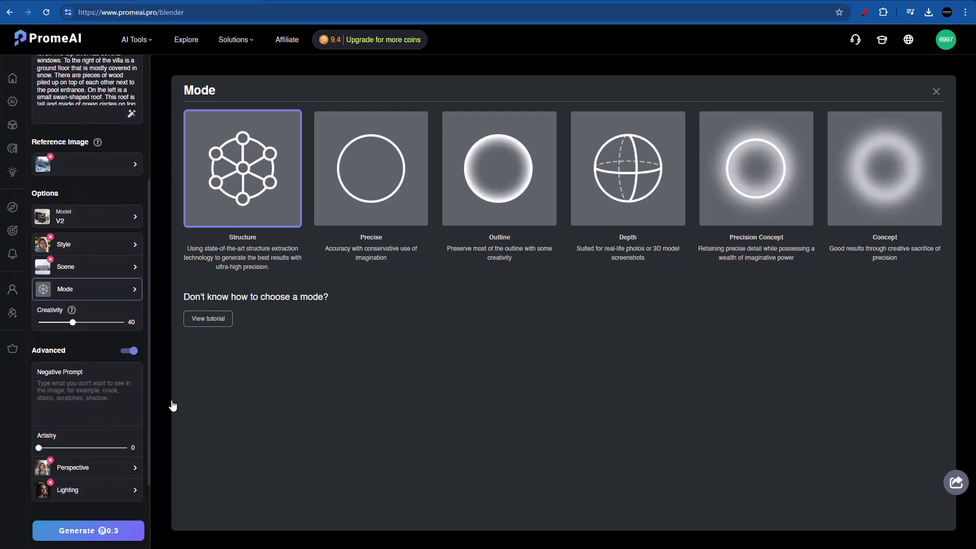
After trying Precision Concept and Structure, settle on Outline mode at zero creativity
{"action": "left_click", "coordinate": [498, 168]}
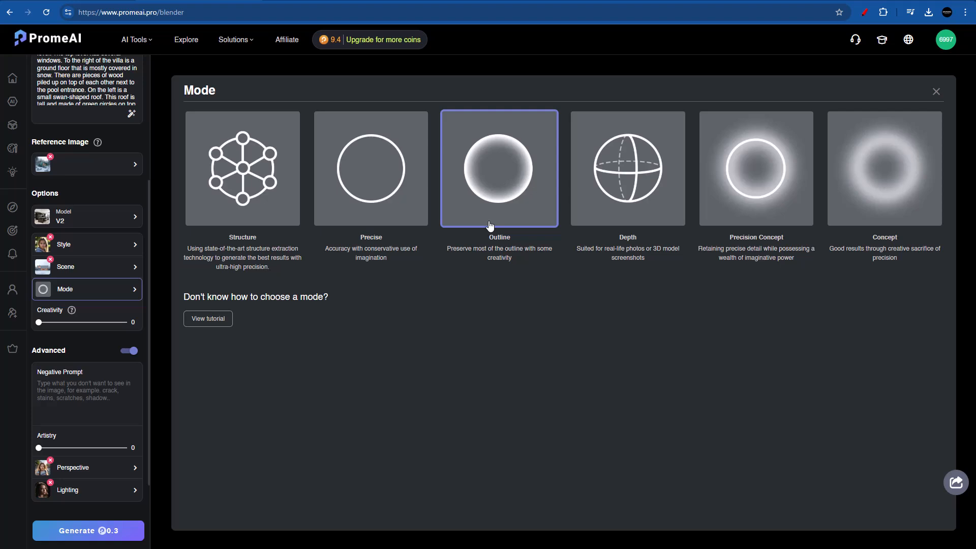
{"action": "left_click", "coordinate": [755, 168]}
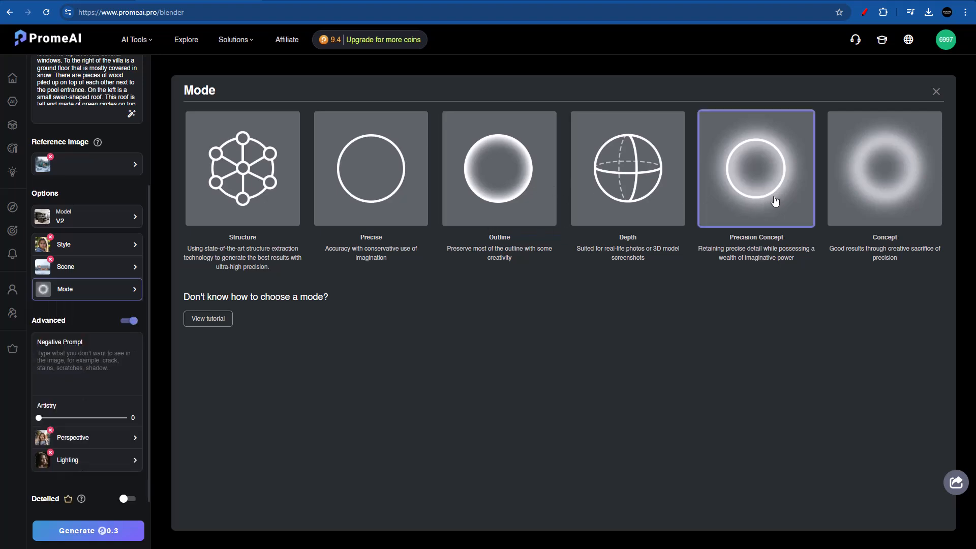
{"action": "mouse_move", "coordinate": [753, 198]}
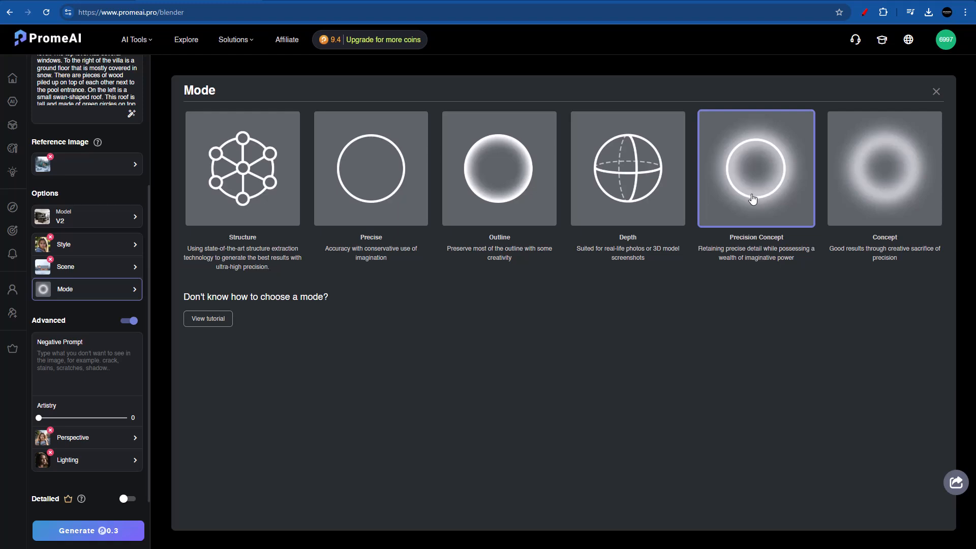
{"action": "mouse_move", "coordinate": [770, 190]}
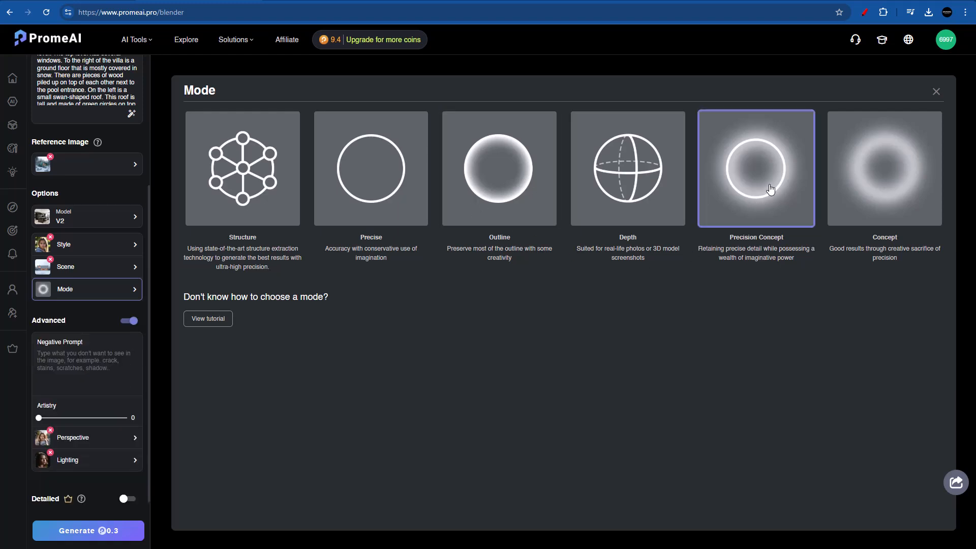
{"action": "left_click", "coordinate": [242, 168]}
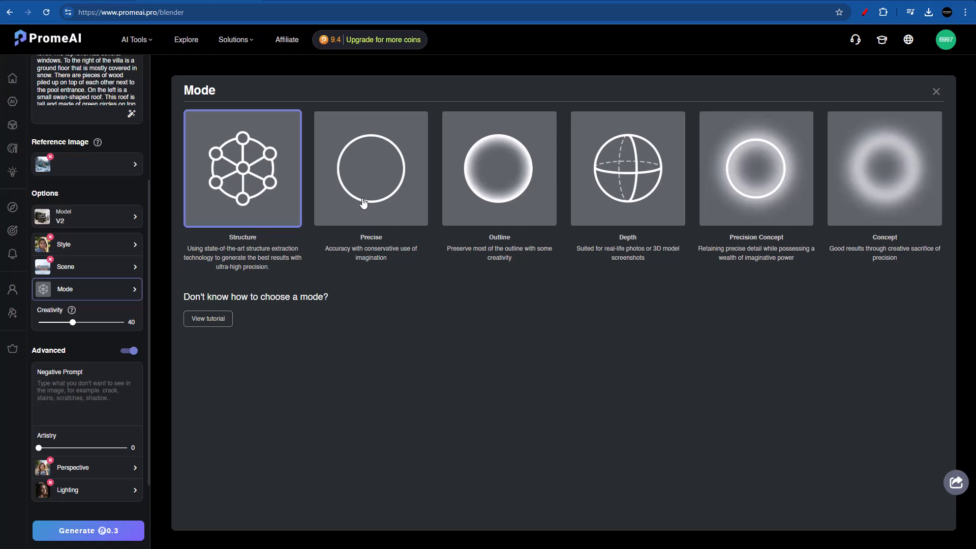
{"action": "left_click", "coordinate": [498, 168]}
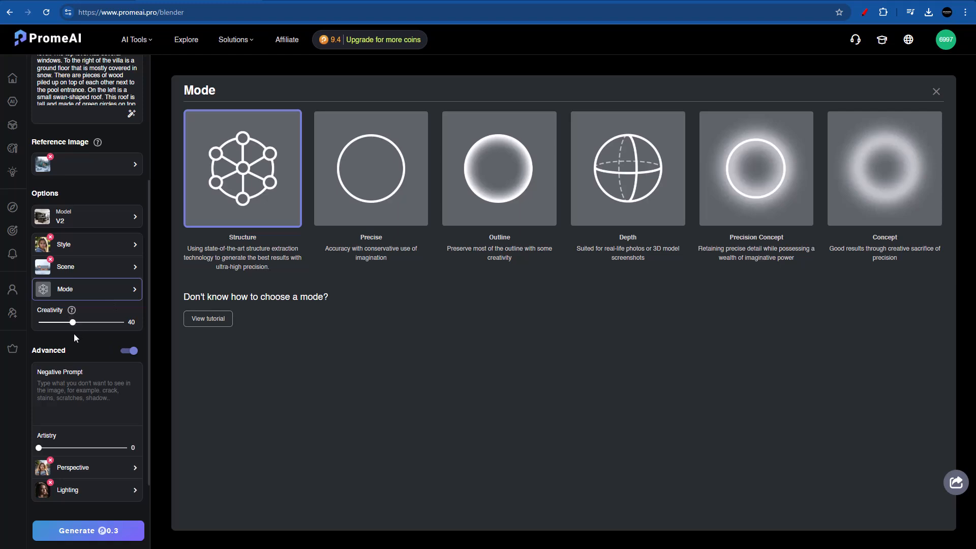
{"action": "mouse_move", "coordinate": [248, 271]}
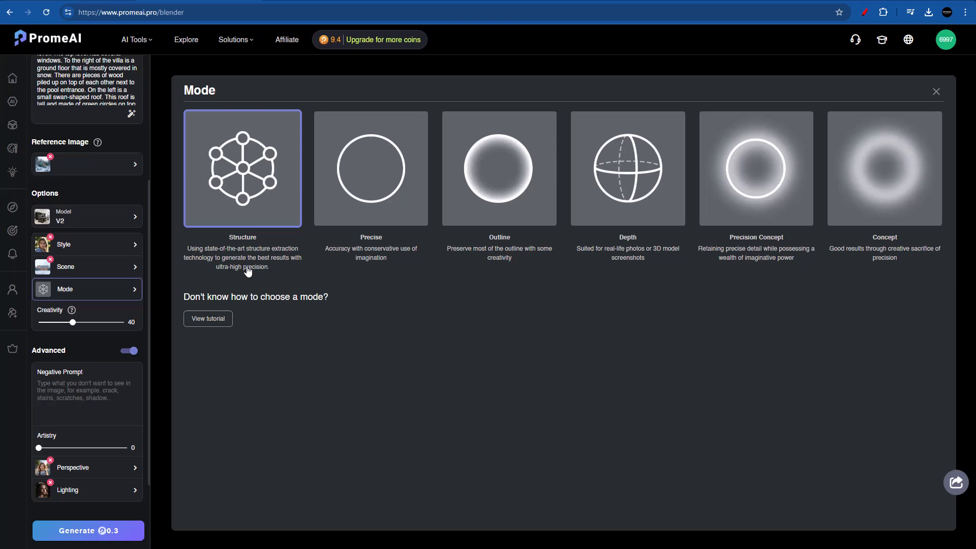
{"action": "mouse_move", "coordinate": [525, 176]}
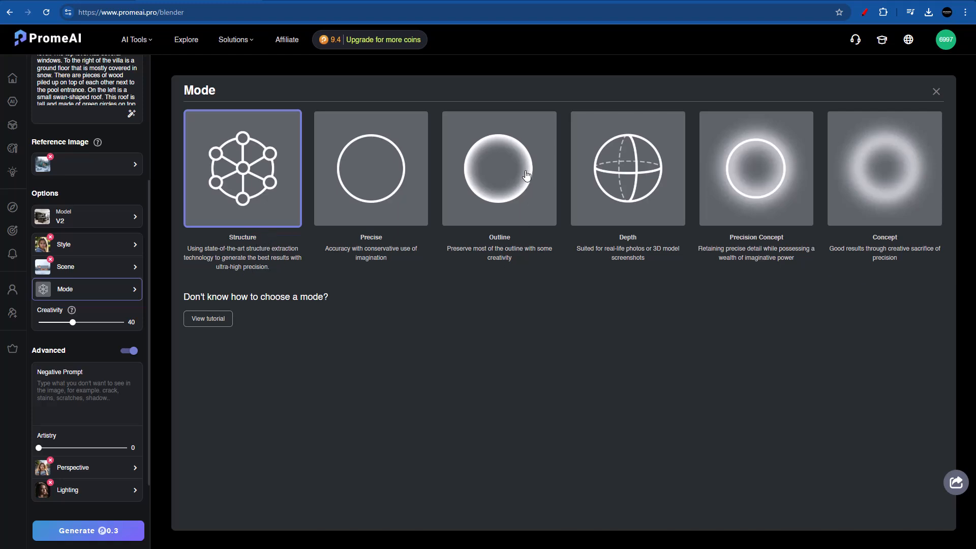
{"action": "left_click", "coordinate": [498, 168]}
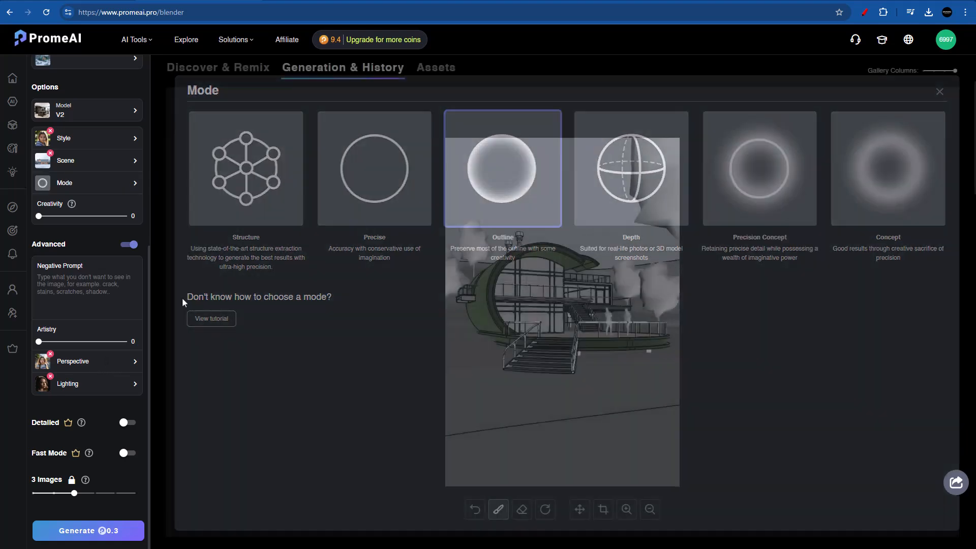
{"action": "left_click", "coordinate": [87, 361]}
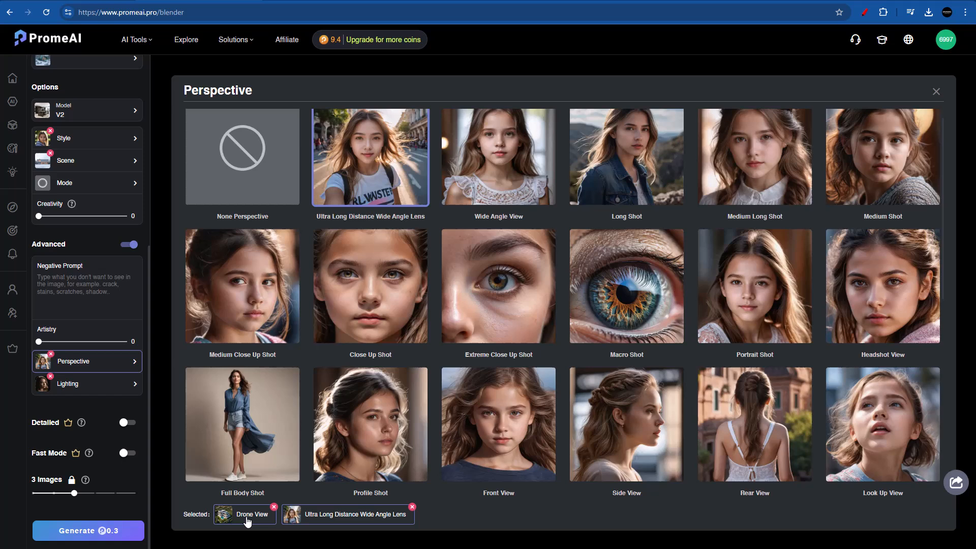
Drop Drone View so only Ultra Long Distance Wide Angle Lens remains, then go to Lighting
{"action": "left_click", "coordinate": [273, 506]}
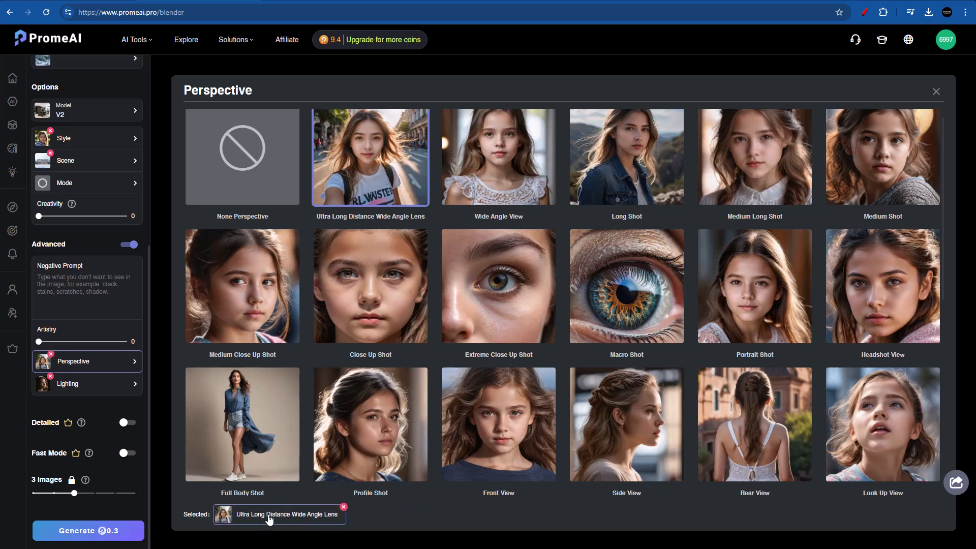
{"action": "left_click", "coordinate": [67, 383]}
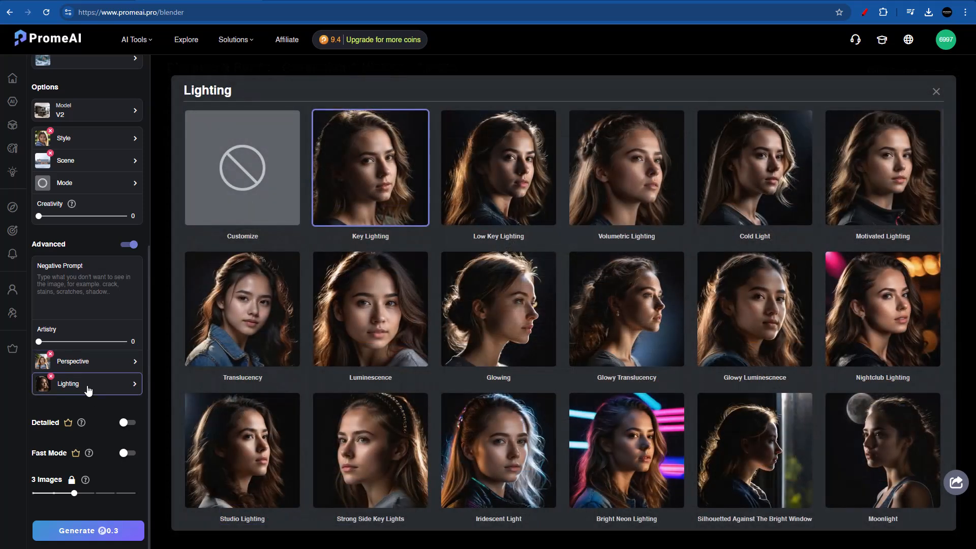
{"action": "mouse_move", "coordinate": [159, 411]}
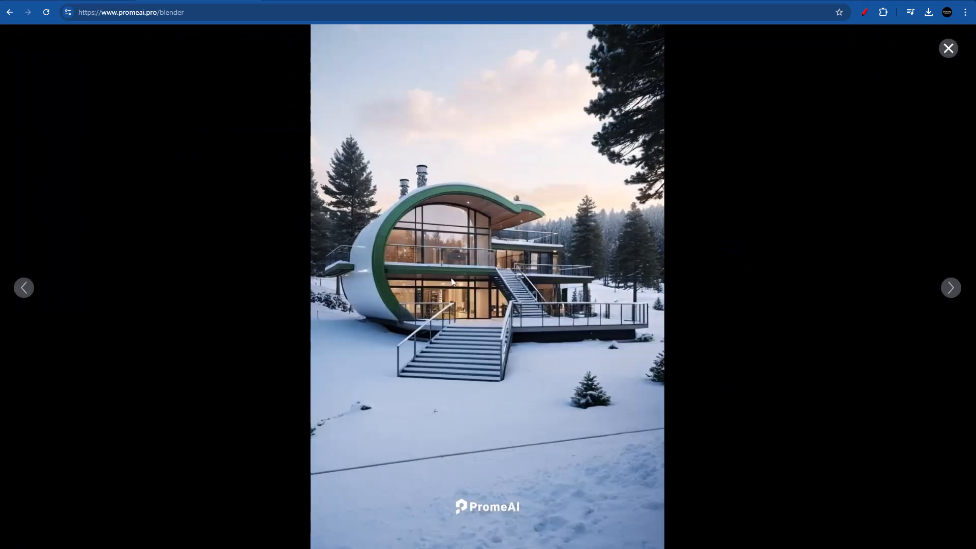
{"action": "mouse_move", "coordinate": [502, 322]}
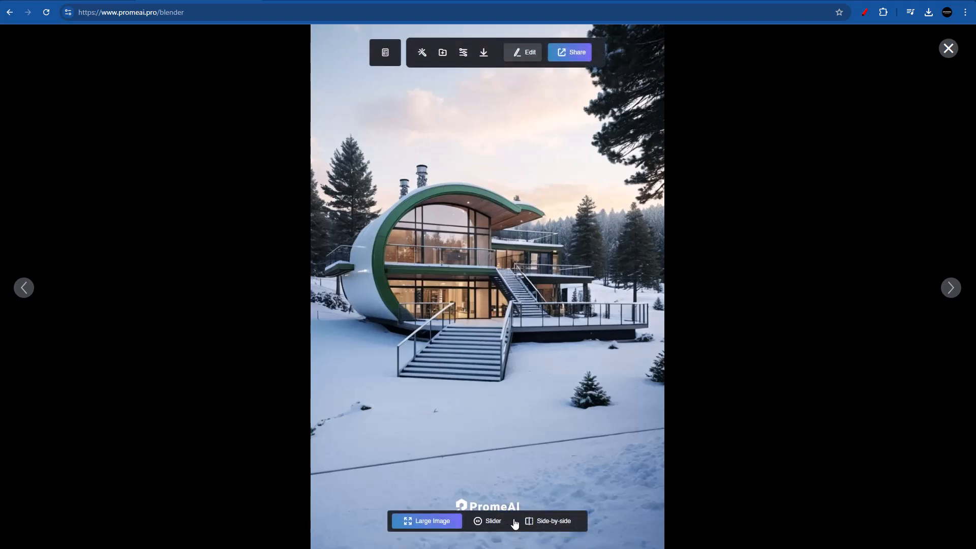
{"action": "mouse_move", "coordinate": [553, 528]}
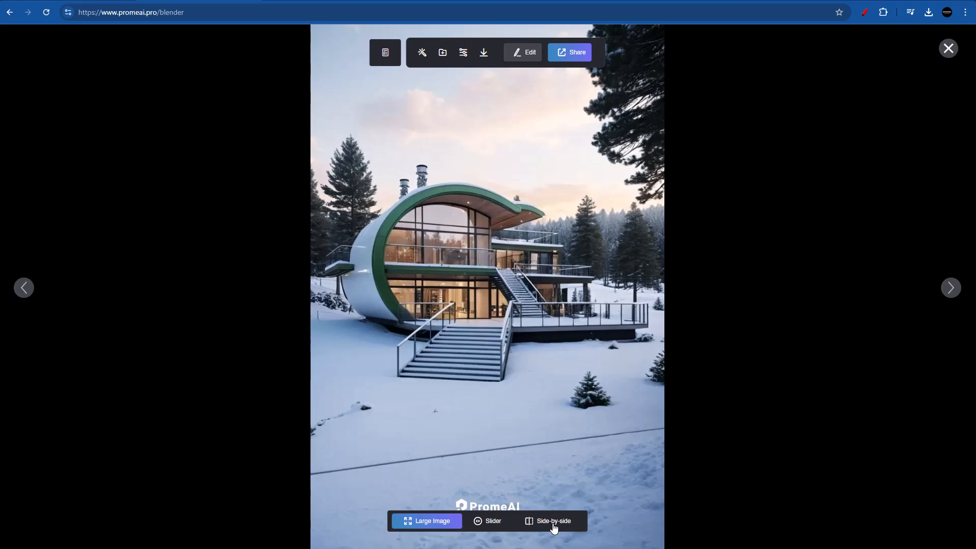
Switch to Slider view and sweep between the raw 3D villa and the snowy render
{"action": "left_click", "coordinate": [492, 521]}
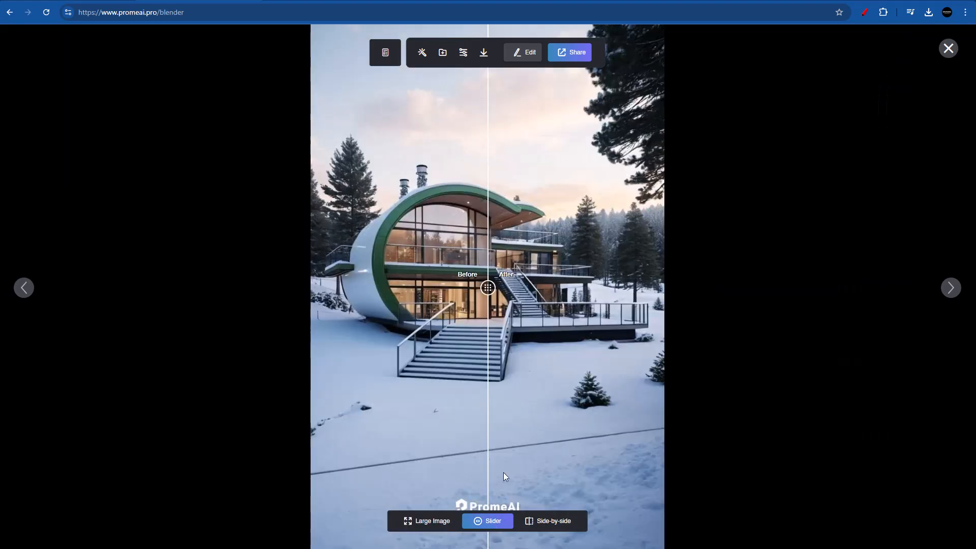
{"action": "left_click_drag", "start_coordinate": [488, 287], "coordinate": [301, 287]}
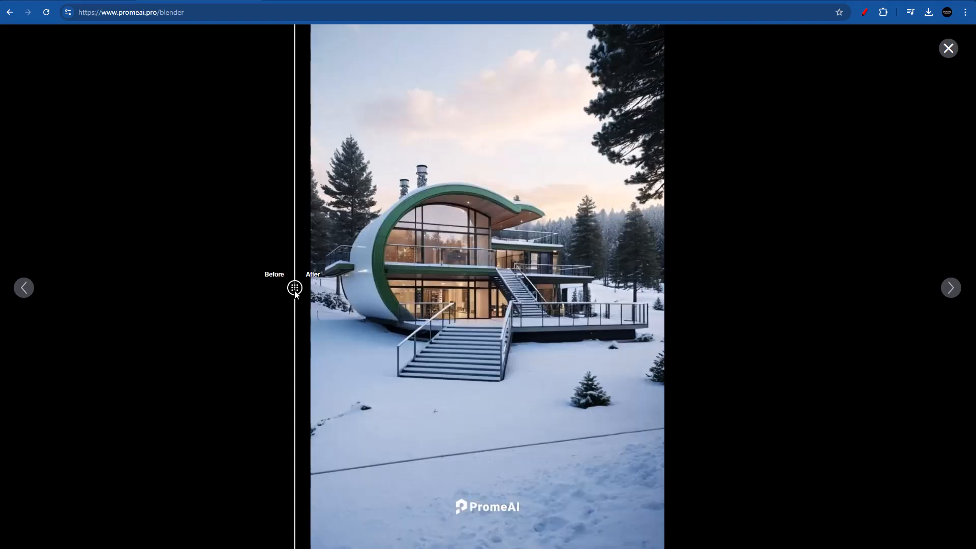
{"action": "left_click_drag", "start_coordinate": [295, 287], "coordinate": [426, 287]}
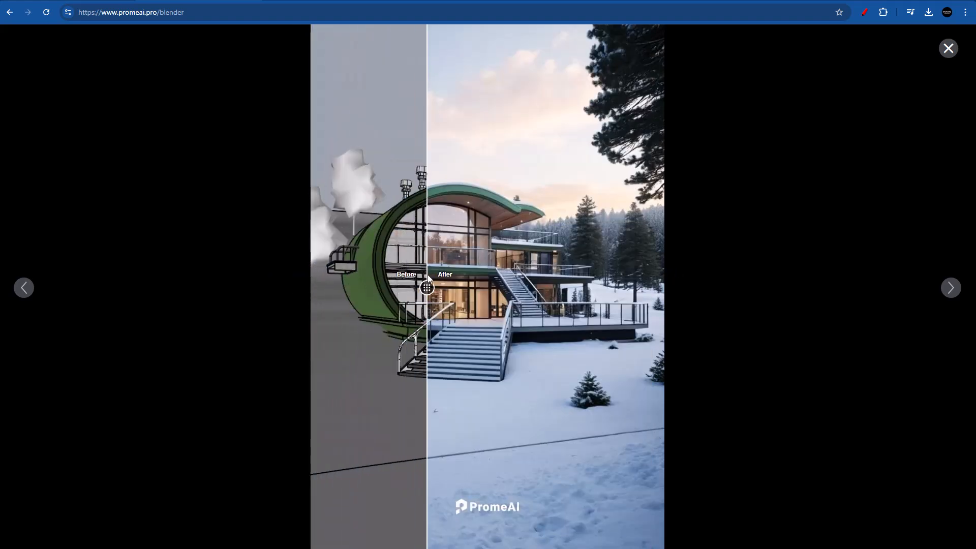
{"action": "left_click_drag", "start_coordinate": [428, 288], "coordinate": [376, 287]}
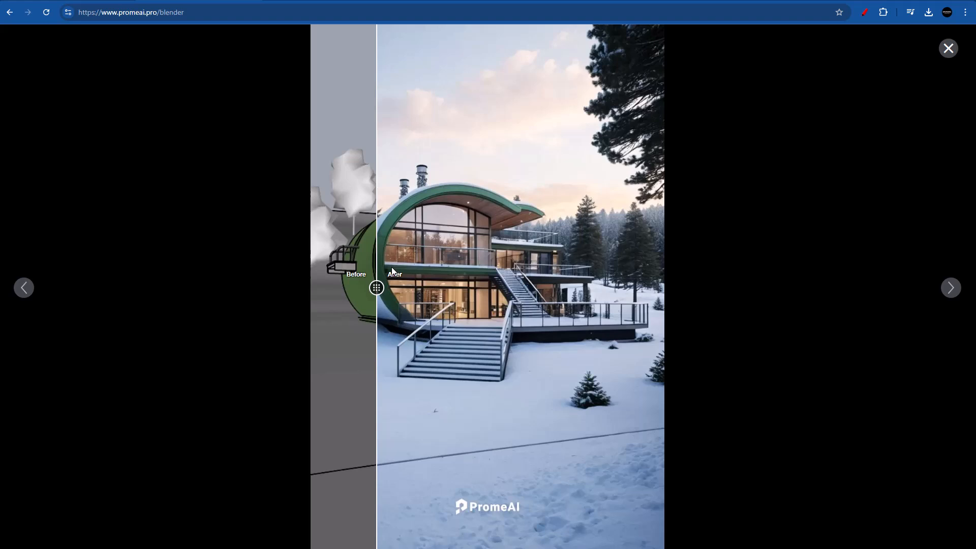
{"action": "left_click_drag", "start_coordinate": [376, 287], "coordinate": [668, 287]}
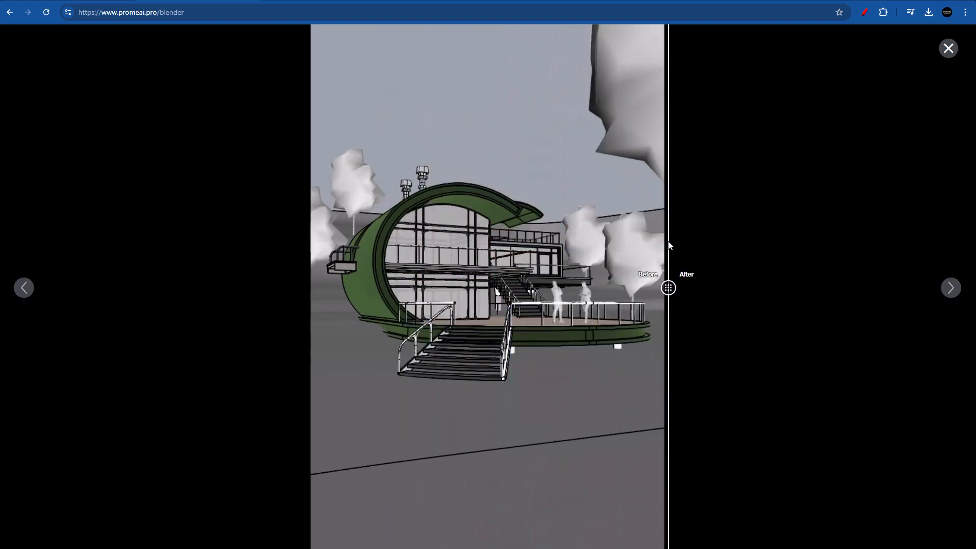
{"action": "left_click_drag", "start_coordinate": [668, 287], "coordinate": [688, 287]}
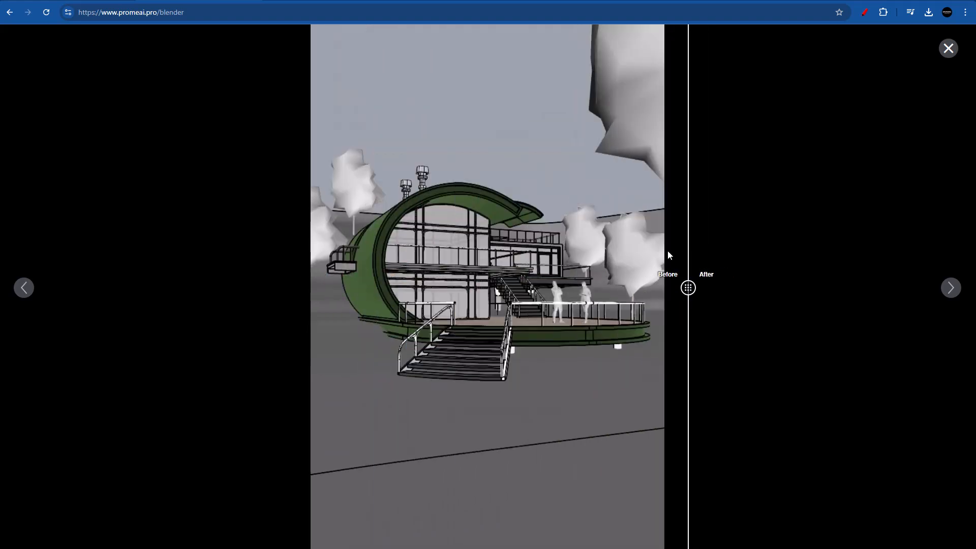
{"action": "left_click_drag", "start_coordinate": [688, 287], "coordinate": [598, 287]}
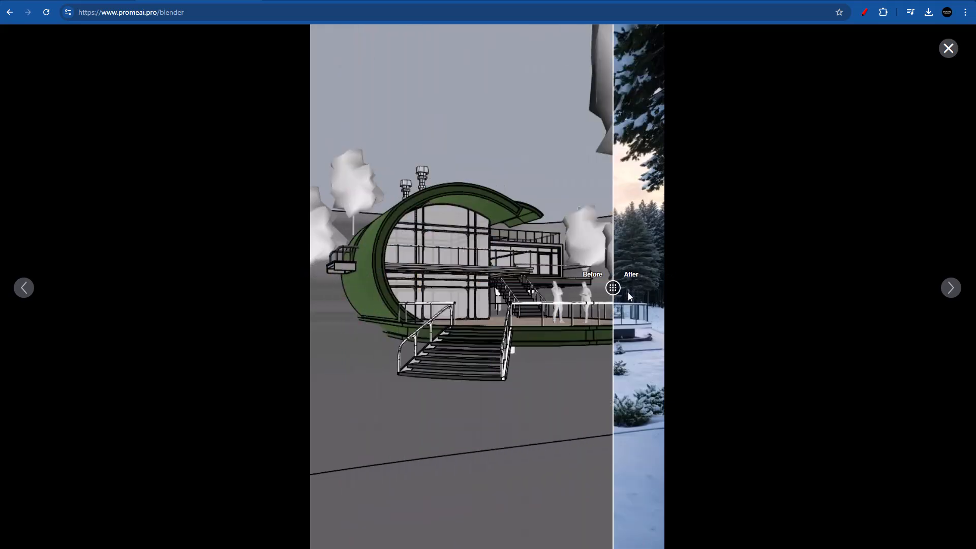
Sweep the Before/After handle again across both versions, then leave the comparison
{"action": "left_click_drag", "start_coordinate": [613, 288], "coordinate": [308, 288]}
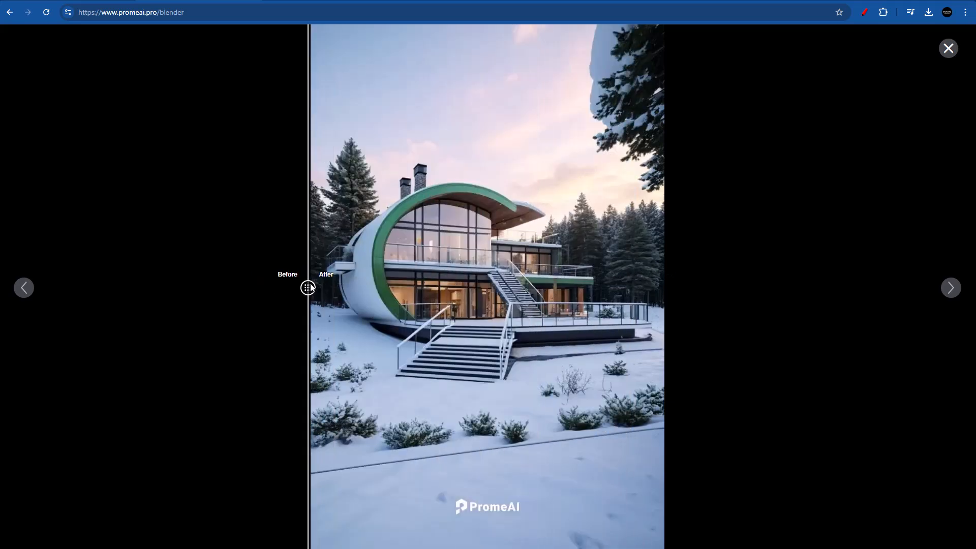
{"action": "left_click_drag", "start_coordinate": [308, 287], "coordinate": [293, 286]}
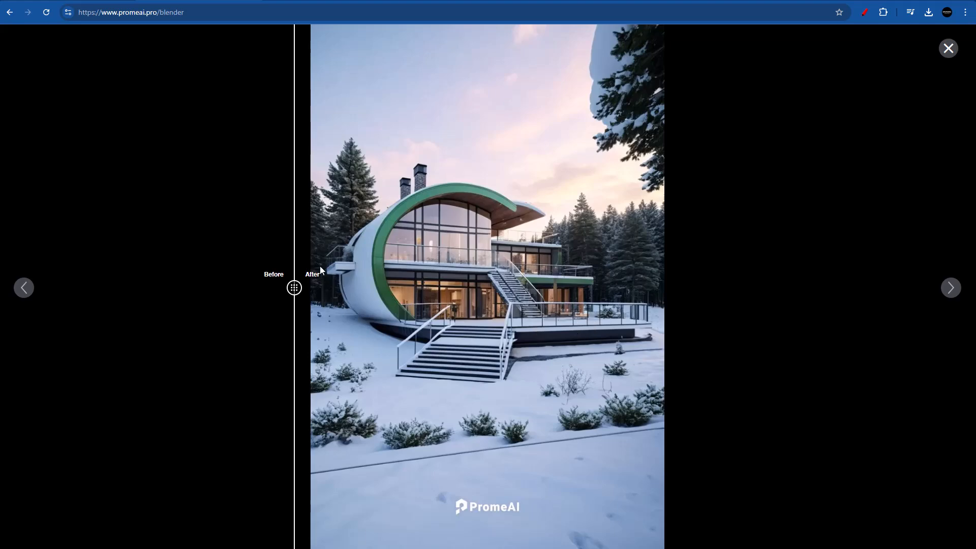
{"action": "left_click_drag", "start_coordinate": [294, 287], "coordinate": [257, 286]}
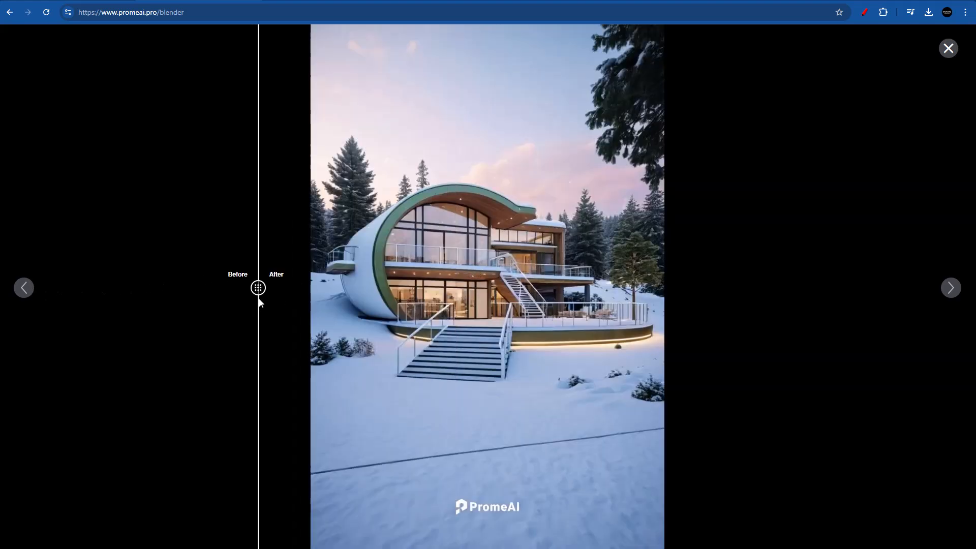
{"action": "left_click_drag", "start_coordinate": [257, 288], "coordinate": [362, 288]}
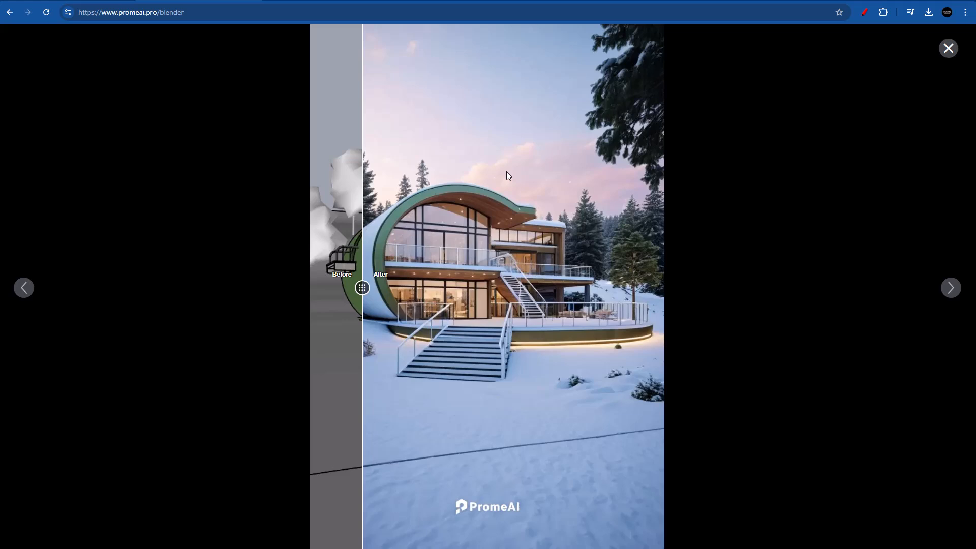
{"action": "left_click_drag", "start_coordinate": [361, 288], "coordinate": [430, 288]}
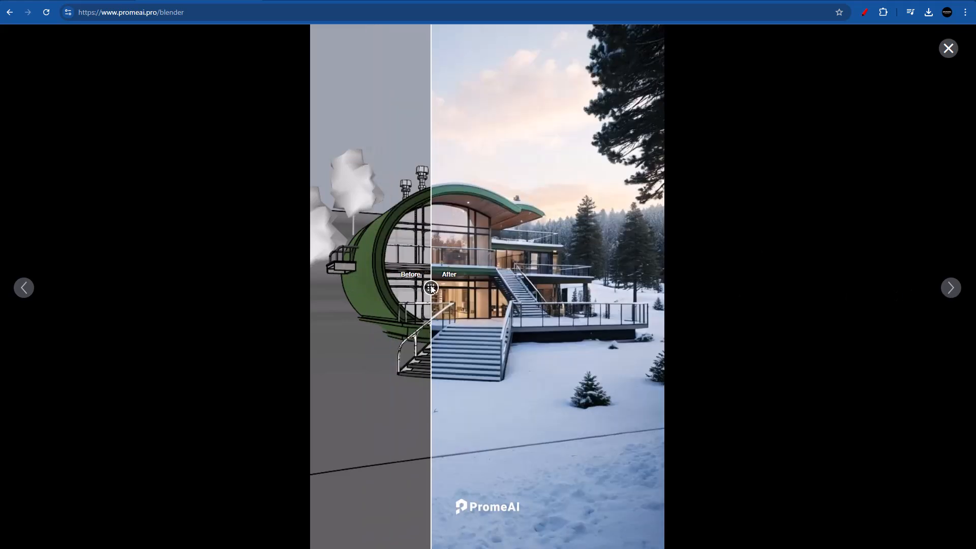
{"action": "left_click_drag", "start_coordinate": [431, 287], "coordinate": [296, 288]}
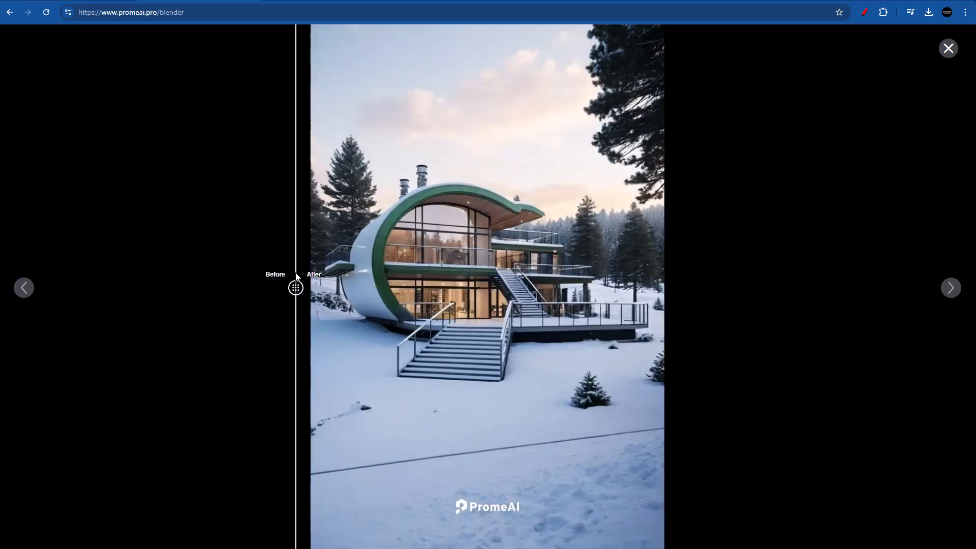
{"action": "left_click", "coordinate": [948, 48]}
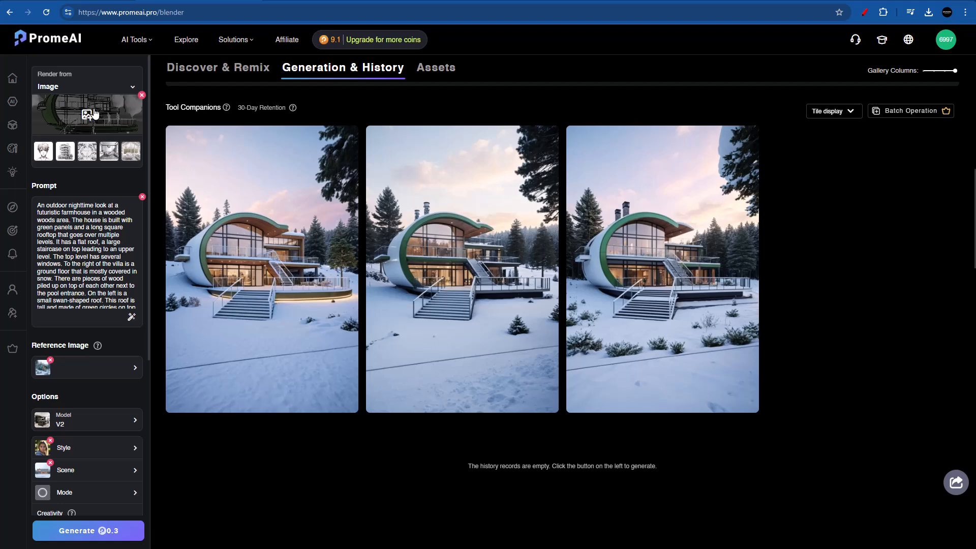
{"action": "mouse_move", "coordinate": [92, 115]}
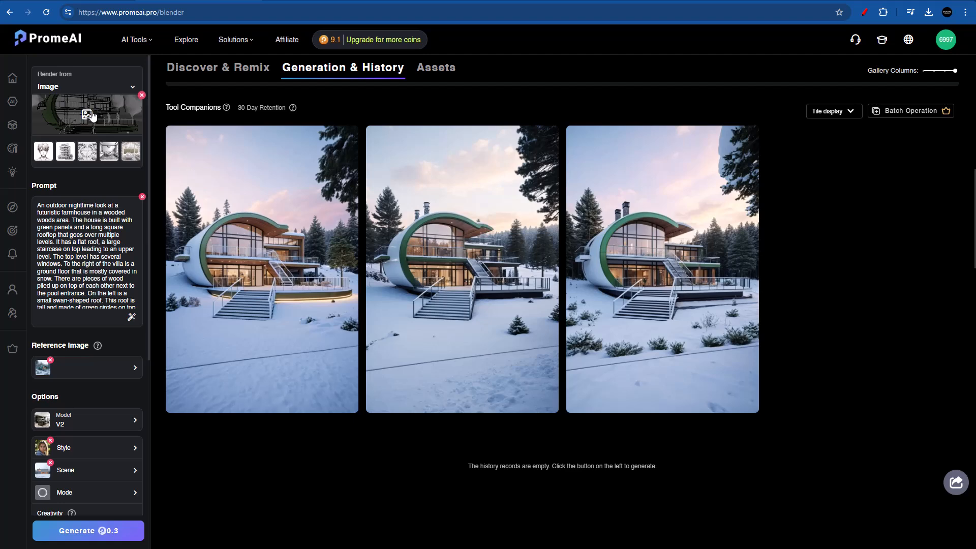
Load a different raw villa render, generate snowy versions and view the first result full-size
{"action": "left_click", "coordinate": [86, 113]}
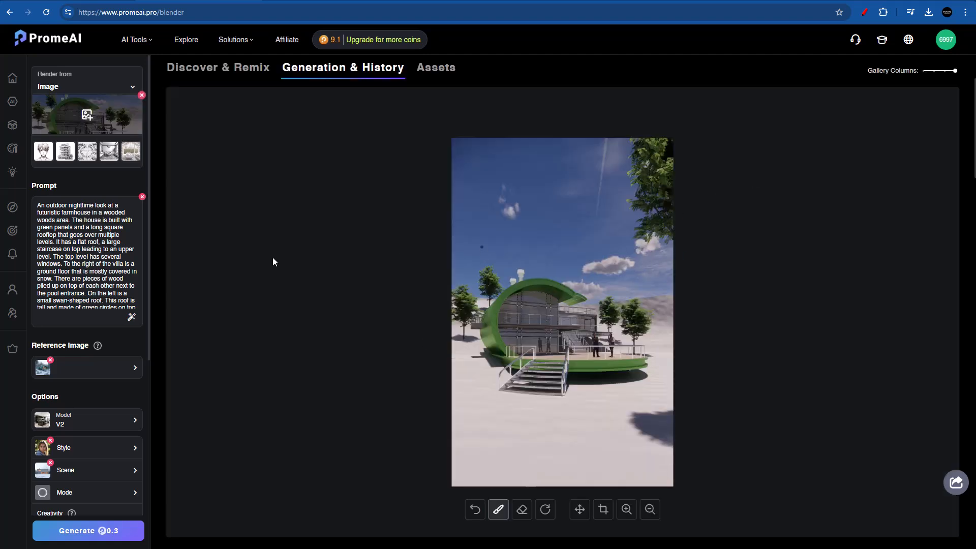
{"action": "left_click", "coordinate": [87, 531]}
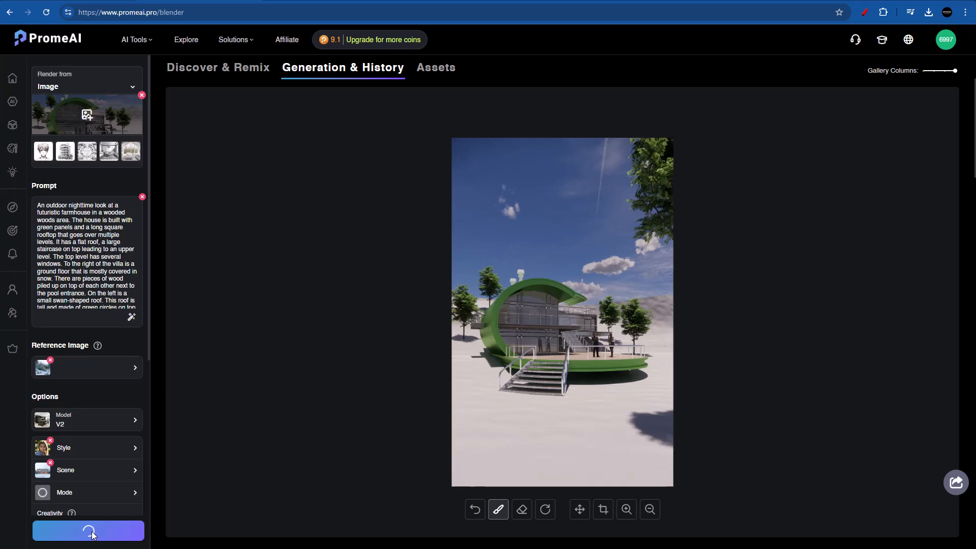
{"action": "left_click", "coordinate": [87, 530]}
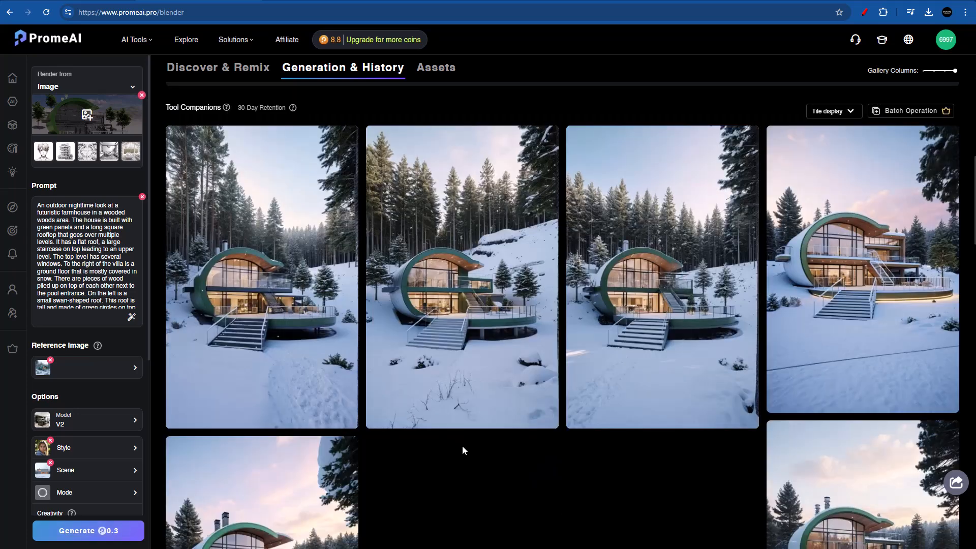
{"action": "mouse_move", "coordinate": [248, 239]}
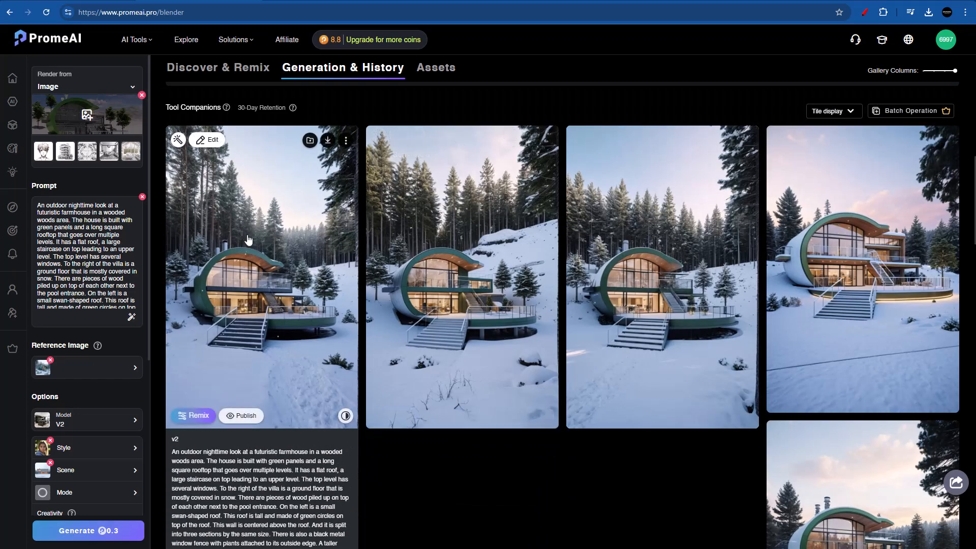
{"action": "left_click", "coordinate": [261, 277]}
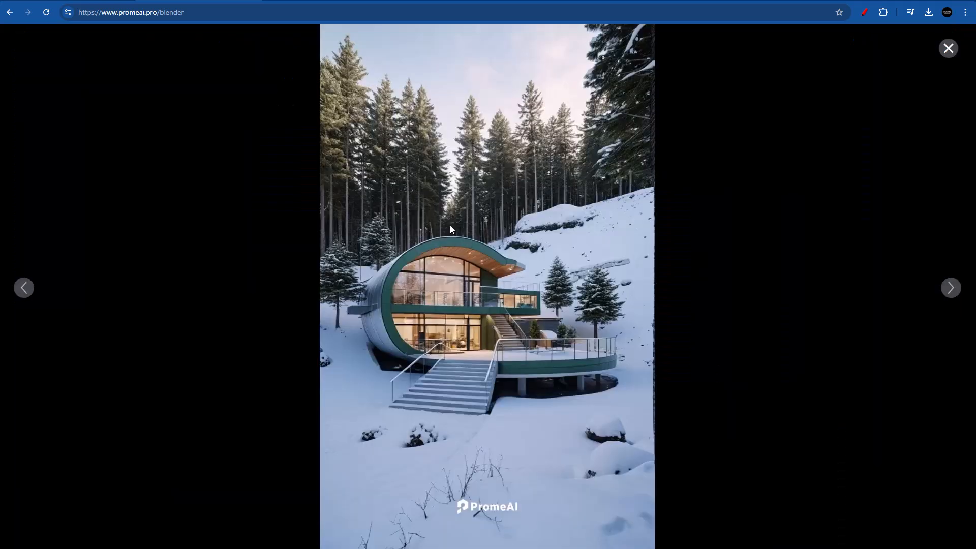
{"action": "mouse_move", "coordinate": [445, 234]}
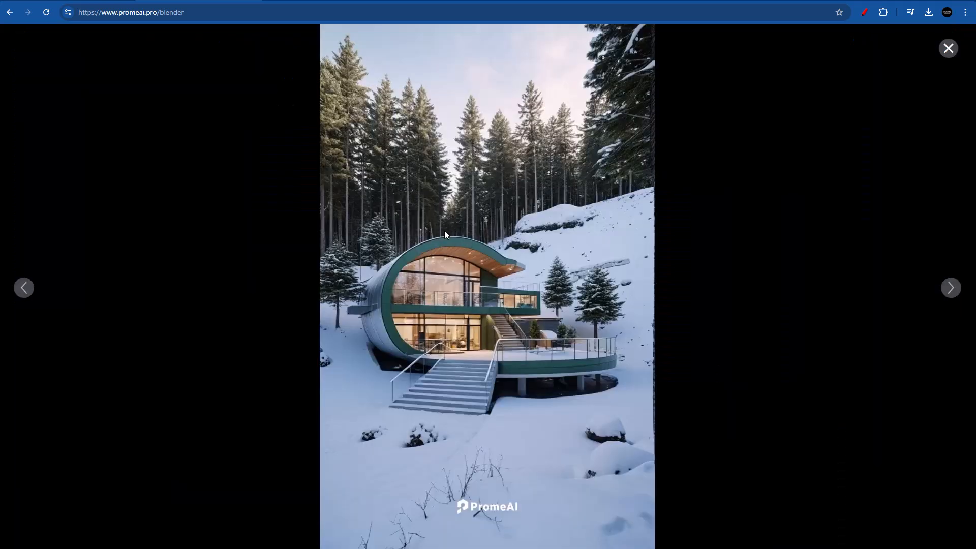
{"action": "left_click", "coordinate": [23, 288]}
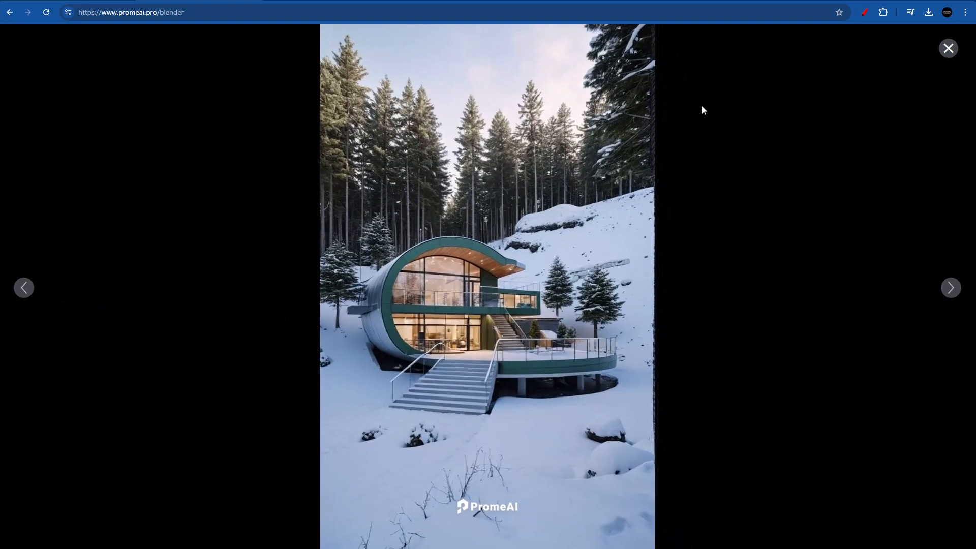
Regenerate in Structure mode with creativity lowered from 40 to 20 and return to the gallery
{"action": "left_click", "coordinate": [947, 48]}
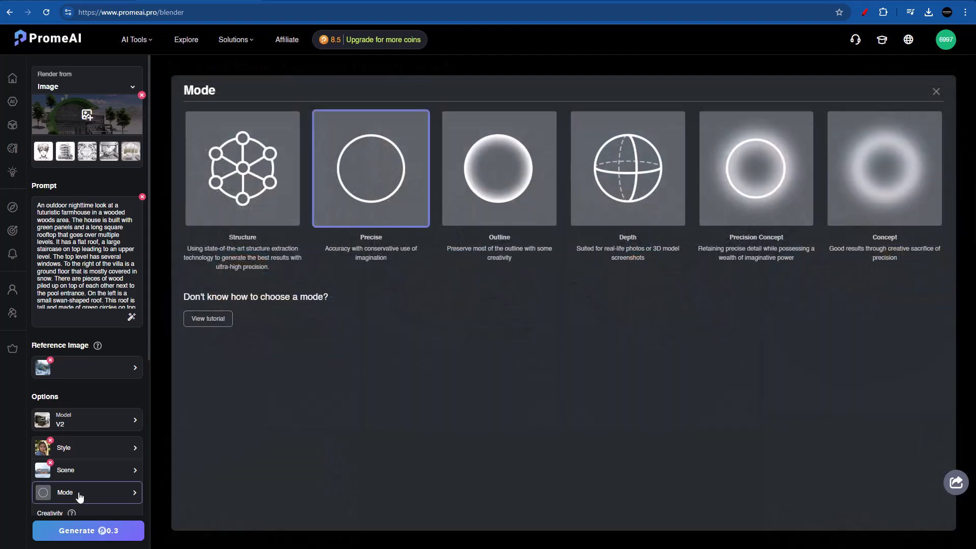
{"action": "left_click", "coordinate": [498, 167]}
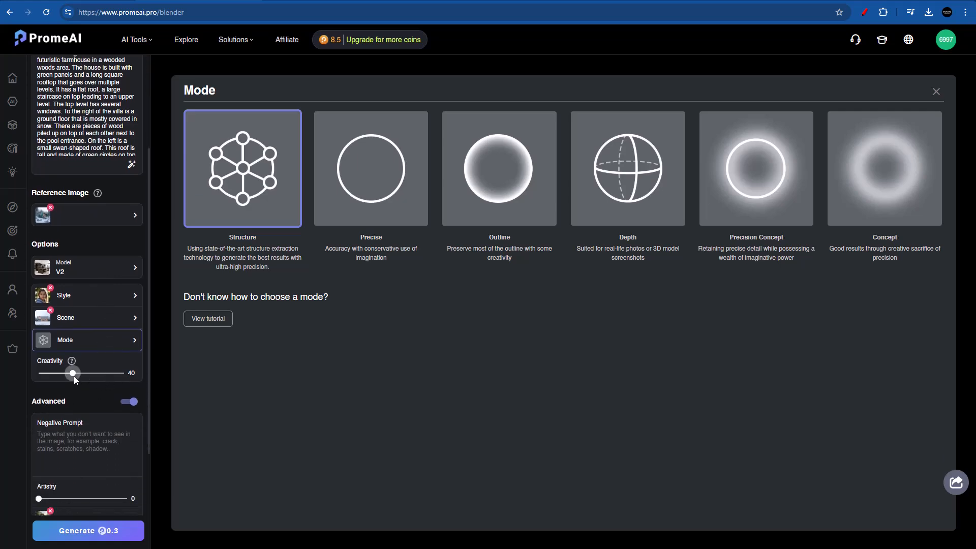
{"action": "left_click_drag", "start_coordinate": [72, 373], "coordinate": [55, 373]}
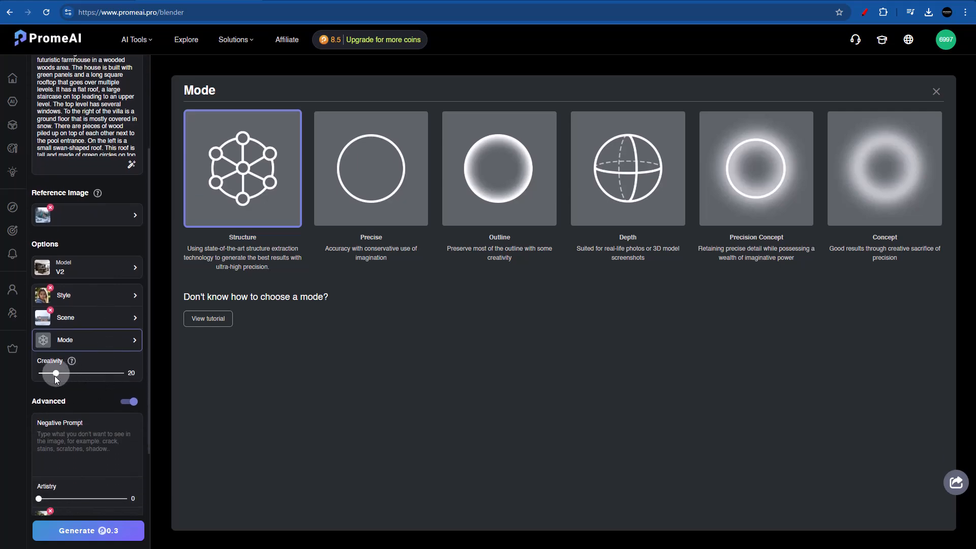
{"action": "left_click", "coordinate": [935, 92]}
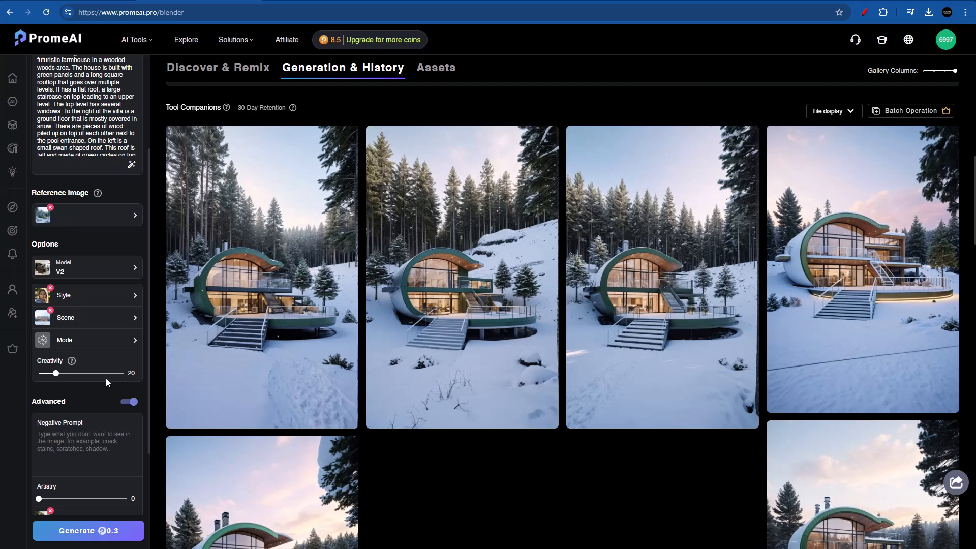
{"action": "mouse_move", "coordinate": [87, 533]}
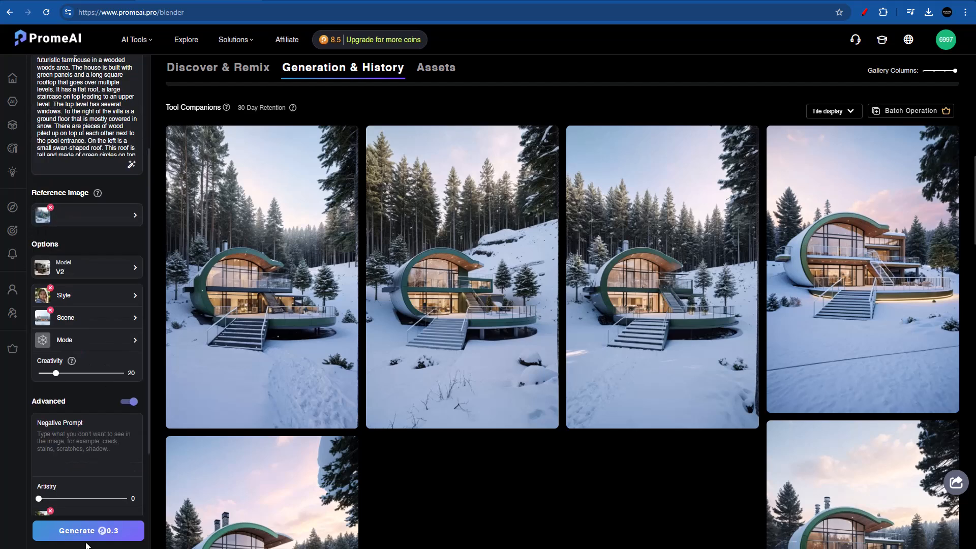
{"action": "left_click", "coordinate": [462, 276]}
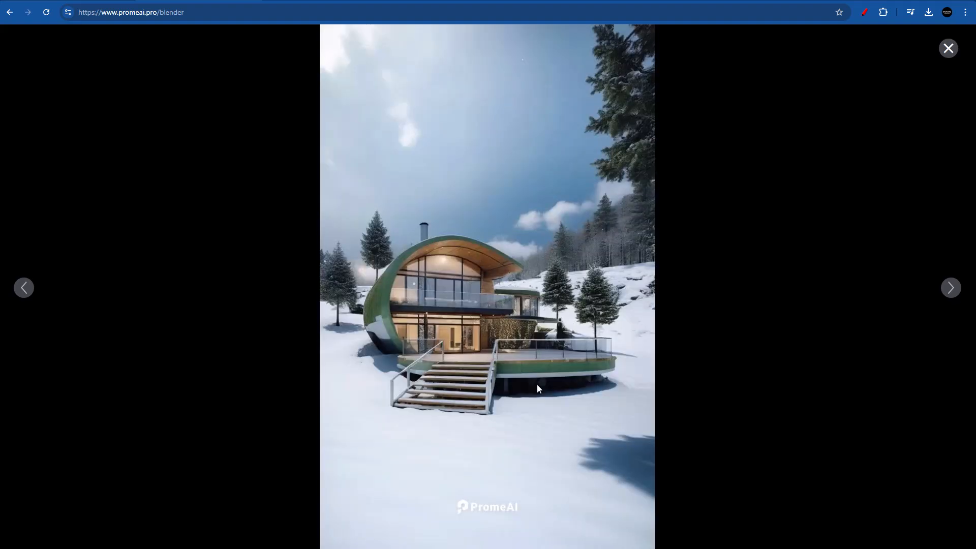
{"action": "mouse_move", "coordinate": [508, 409]}
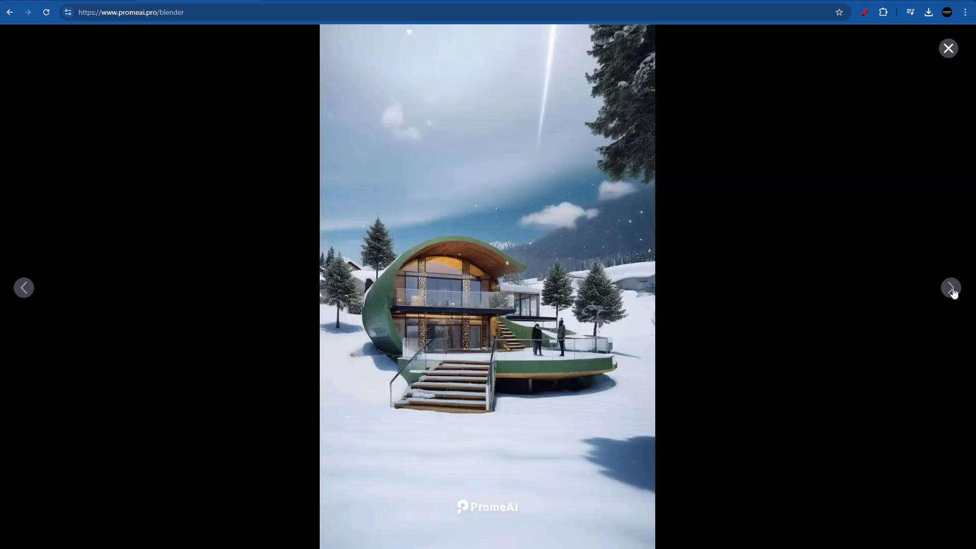
{"action": "left_click", "coordinate": [947, 48]}
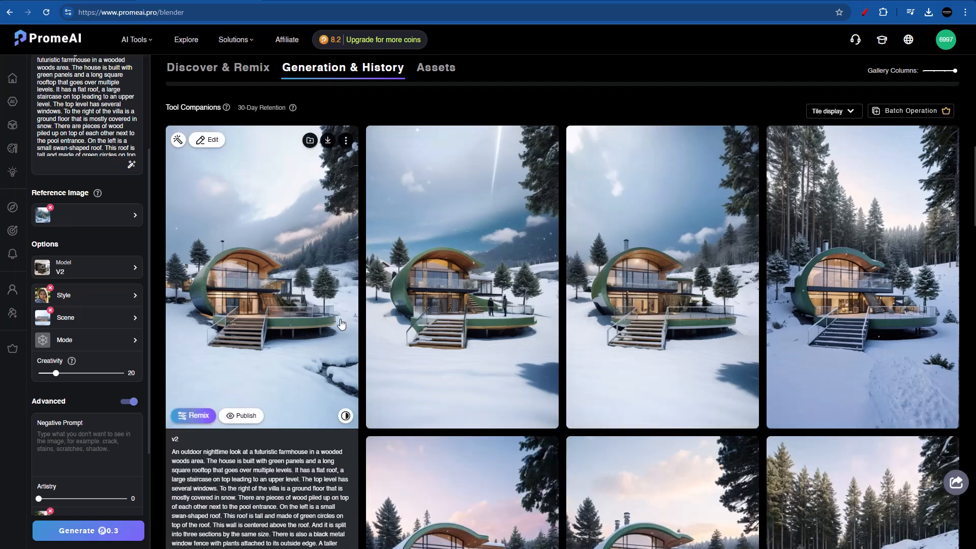
{"action": "mouse_move", "coordinate": [334, 324]}
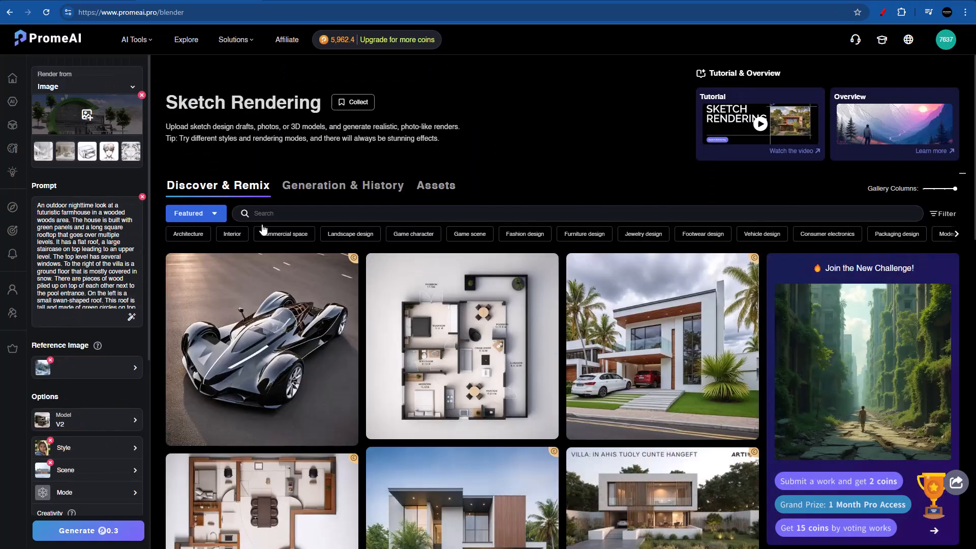
From Generation & History, compare the pink-dusk snowy render against its raw 3D source with the slider
{"action": "left_click", "coordinate": [343, 185]}
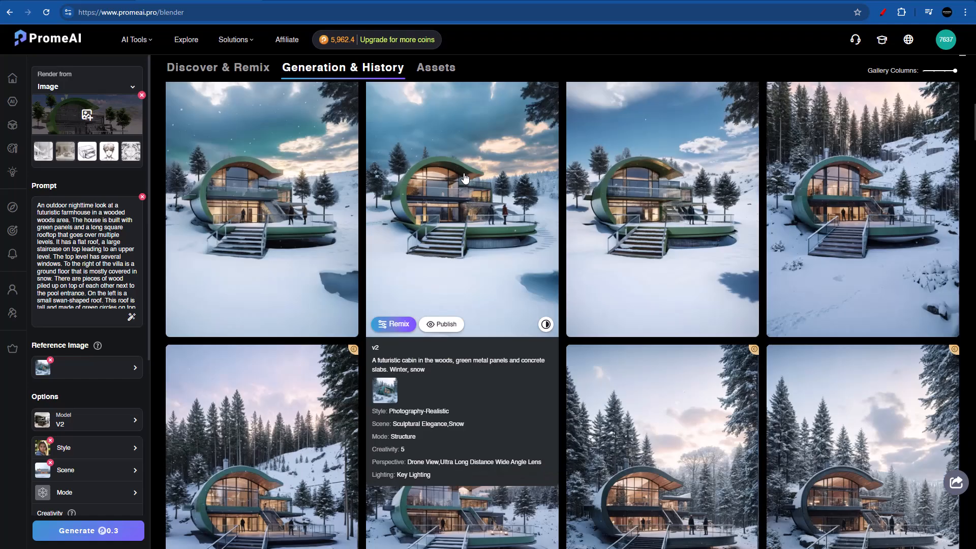
{"action": "left_click", "coordinate": [461, 208]}
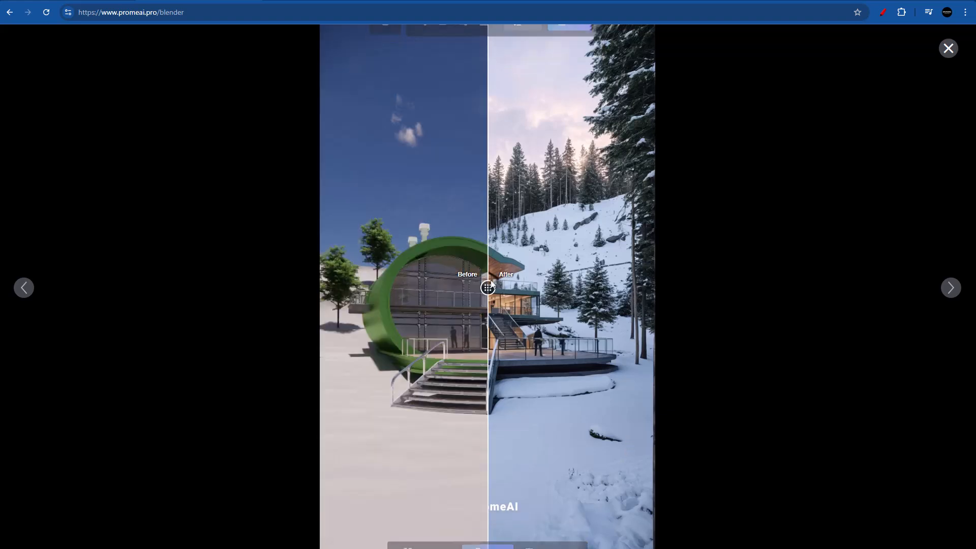
{"action": "left_click_drag", "start_coordinate": [488, 287], "coordinate": [648, 286]}
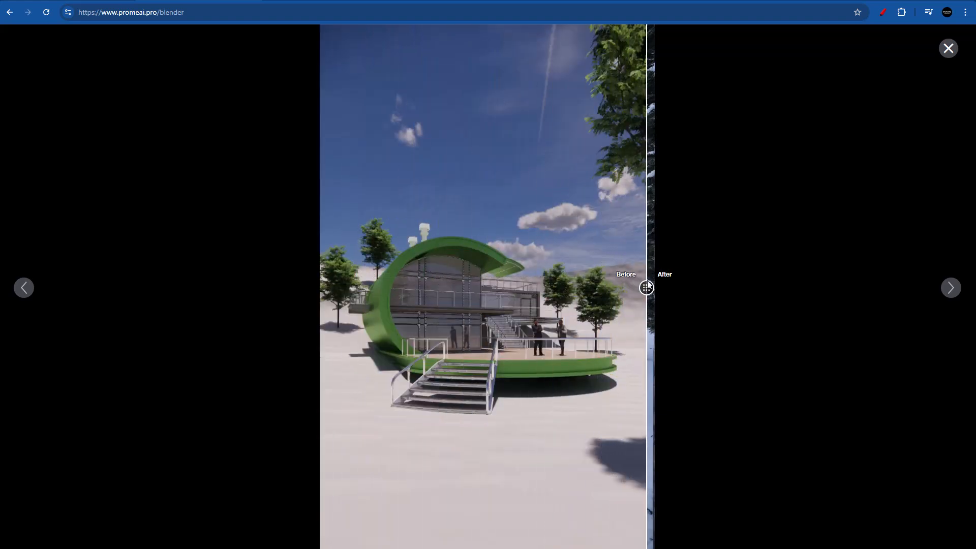
{"action": "left_click_drag", "start_coordinate": [648, 288], "coordinate": [694, 287]}
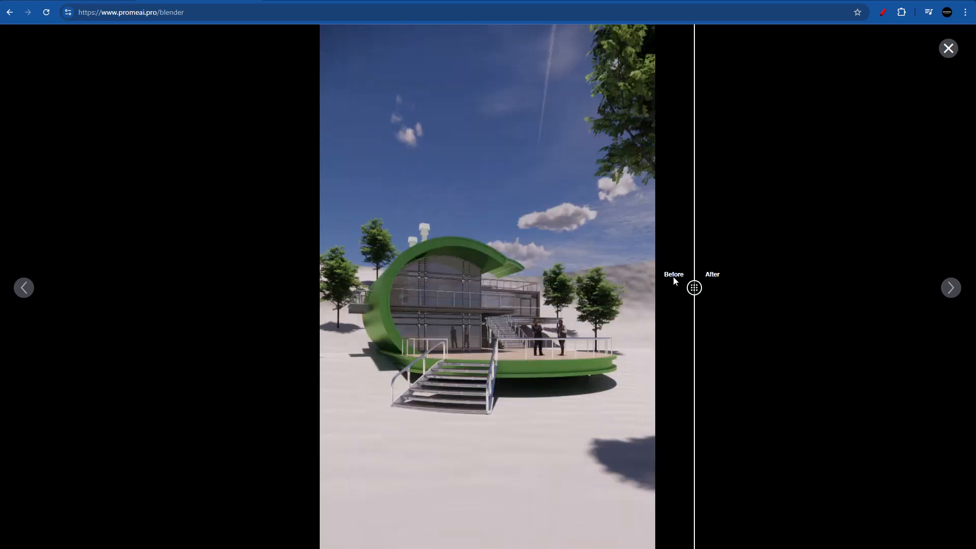
{"action": "left_click_drag", "start_coordinate": [694, 287], "coordinate": [334, 287]}
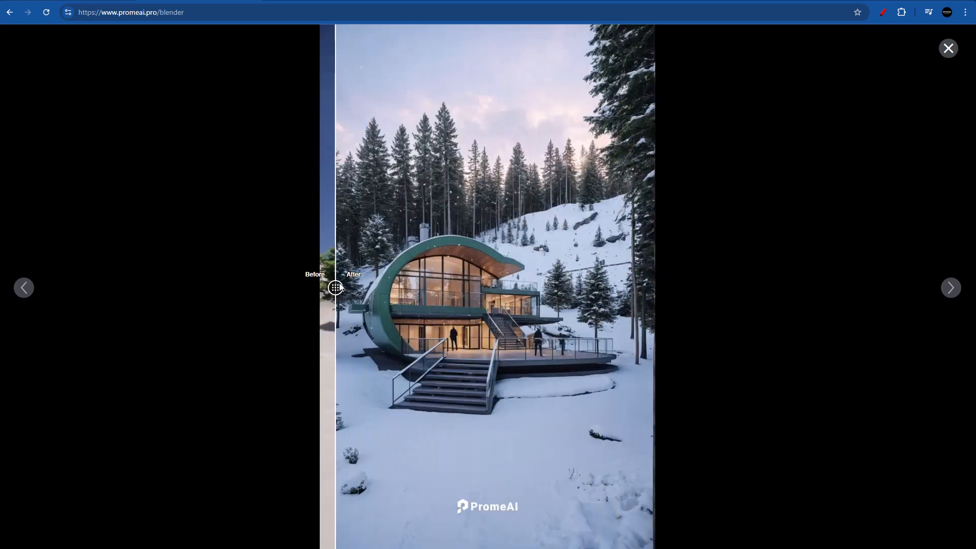
{"action": "left_click_drag", "start_coordinate": [334, 288], "coordinate": [273, 288]}
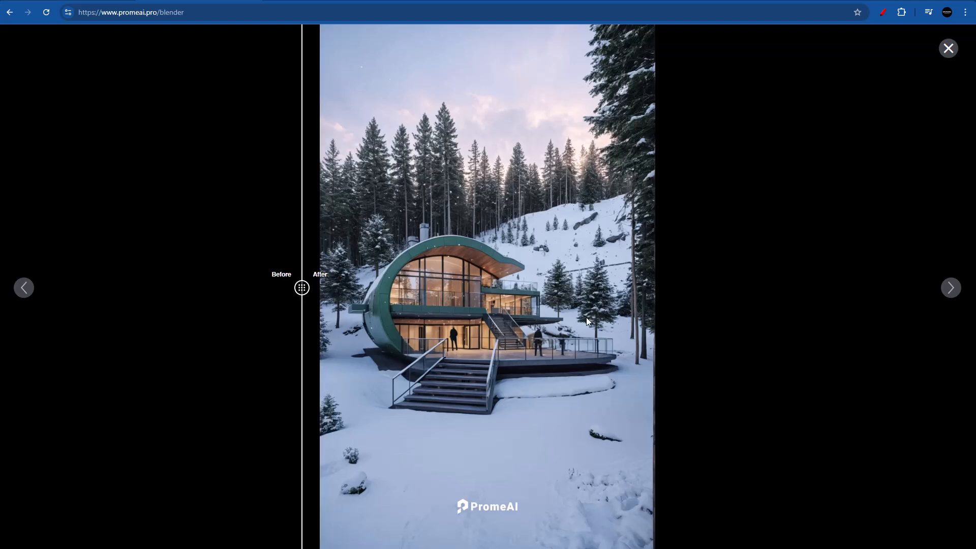
{"action": "mouse_move", "coordinate": [302, 288]}
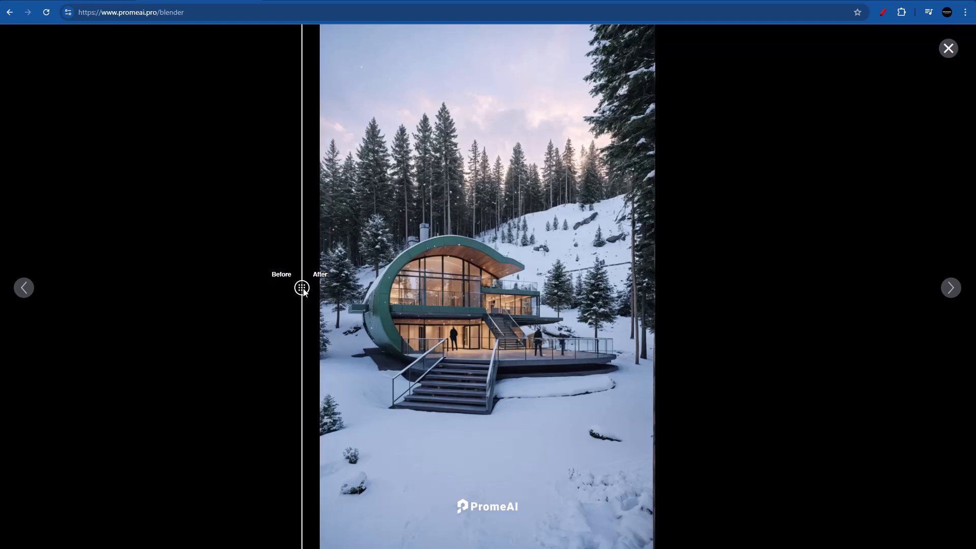
{"action": "left_click_drag", "start_coordinate": [302, 288], "coordinate": [284, 288]}
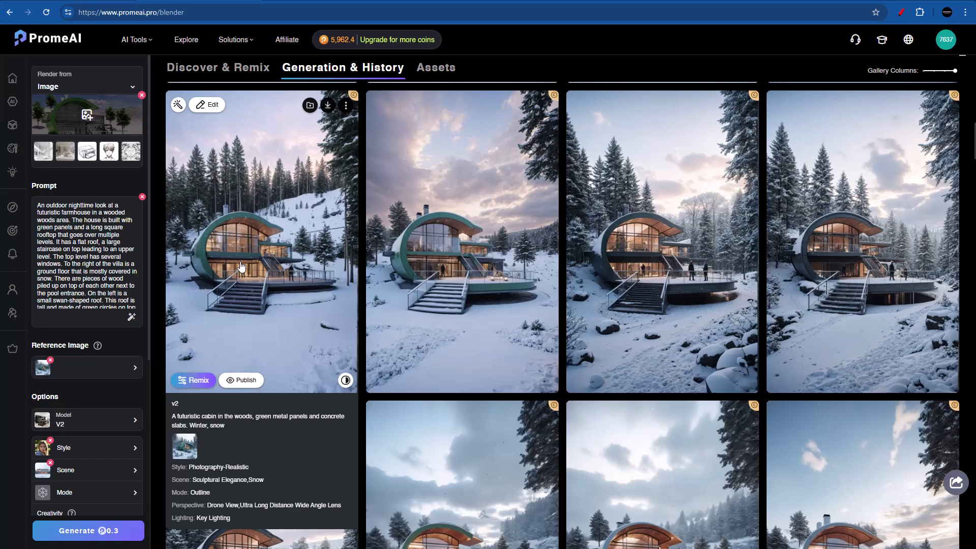
{"action": "mouse_move", "coordinate": [276, 310]}
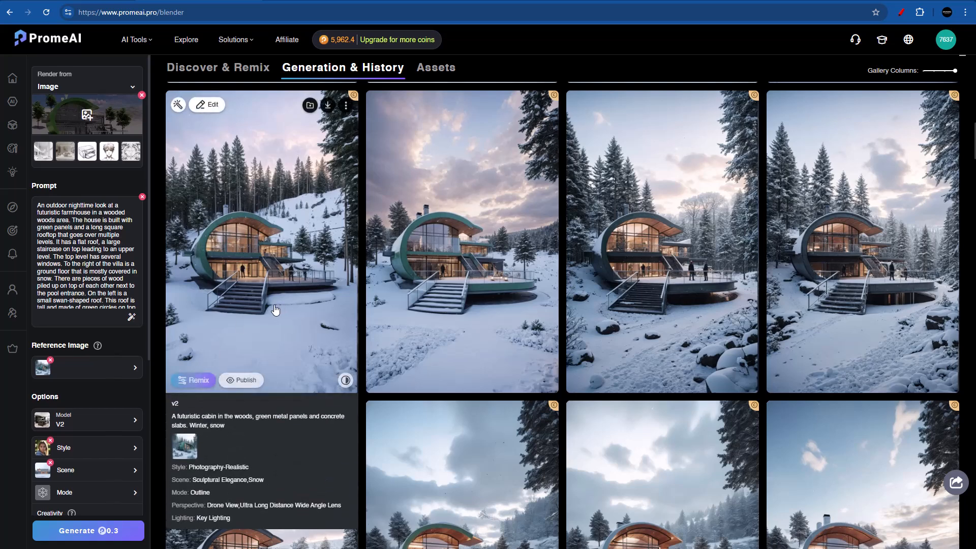
Scroll the options and enlarge the newest Detailed pink-dusk snowy villa render
{"action": "scroll", "scroll_direction": "down", "scroll_amount": 3}
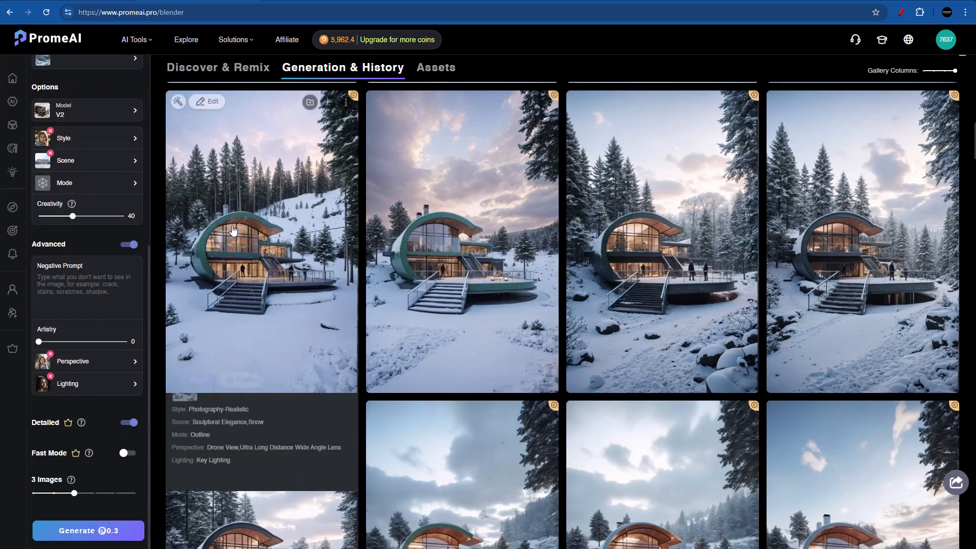
{"action": "left_click", "coordinate": [461, 241]}
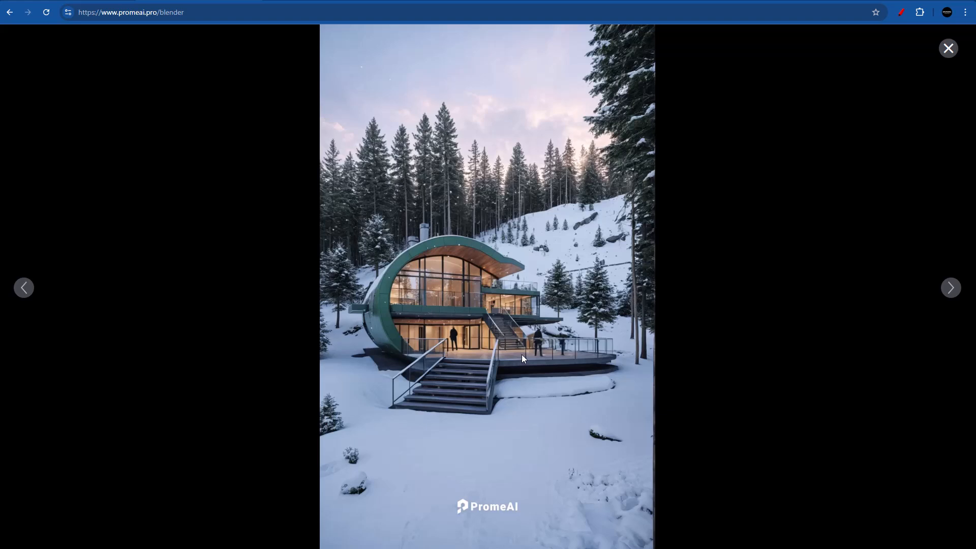
{"action": "mouse_move", "coordinate": [553, 337]}
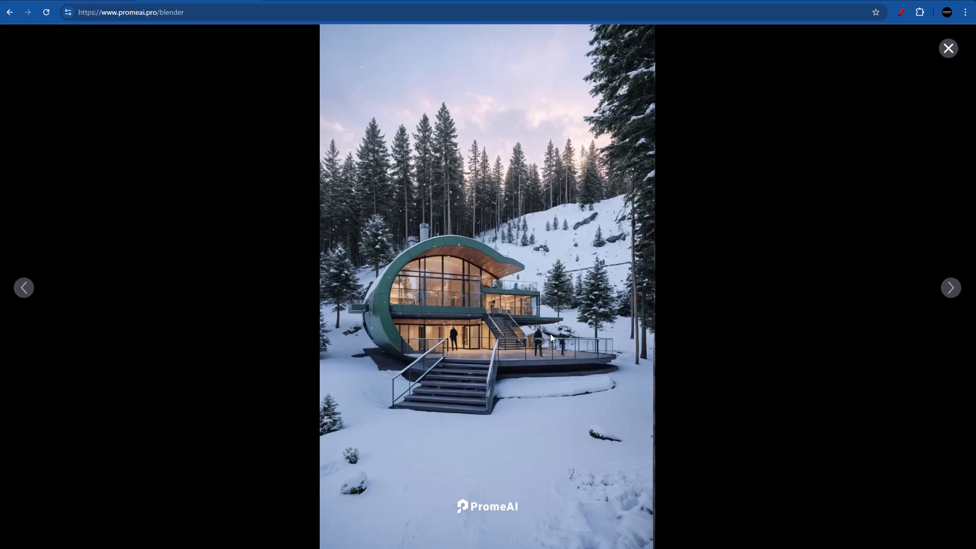
{"action": "mouse_move", "coordinate": [473, 351]}
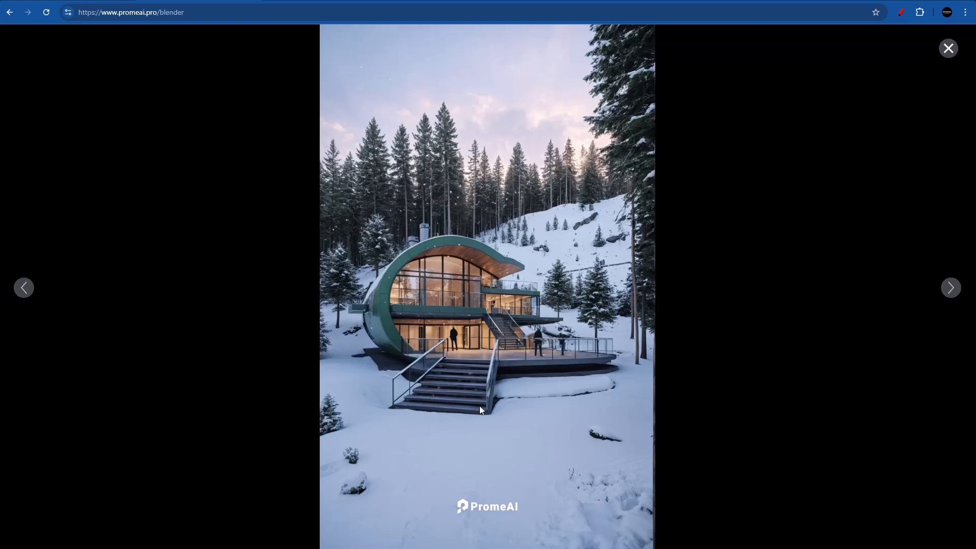
{"action": "mouse_move", "coordinate": [421, 345]}
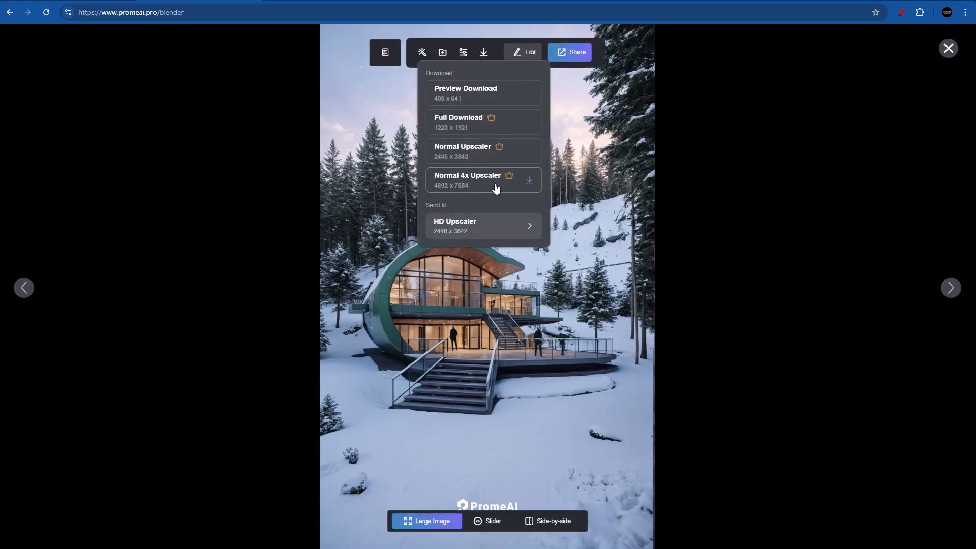
Send the render to the HD upscaler with an 'Organic Zaha Hadid villa futuristic' prompt and check Templates
{"action": "left_click", "coordinate": [478, 226]}
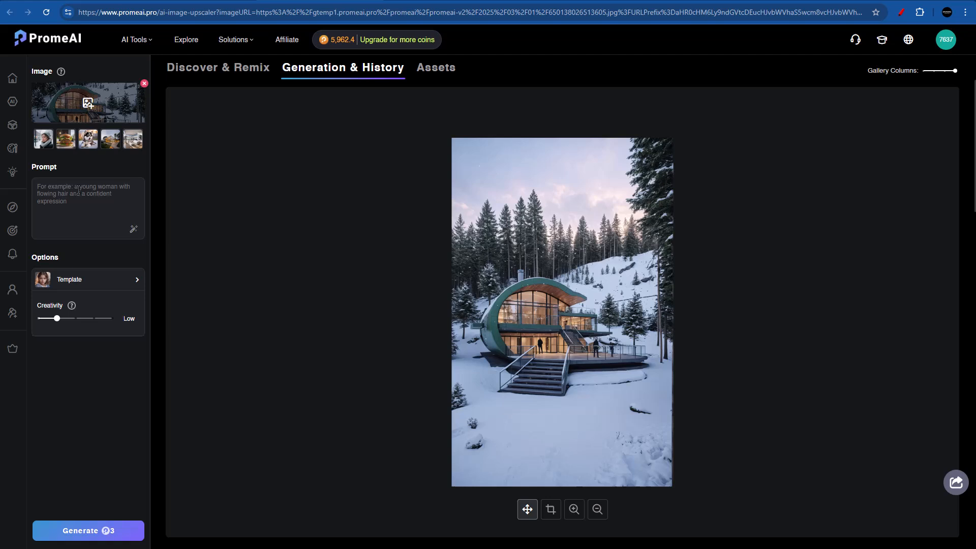
{"action": "type", "text": "o"}
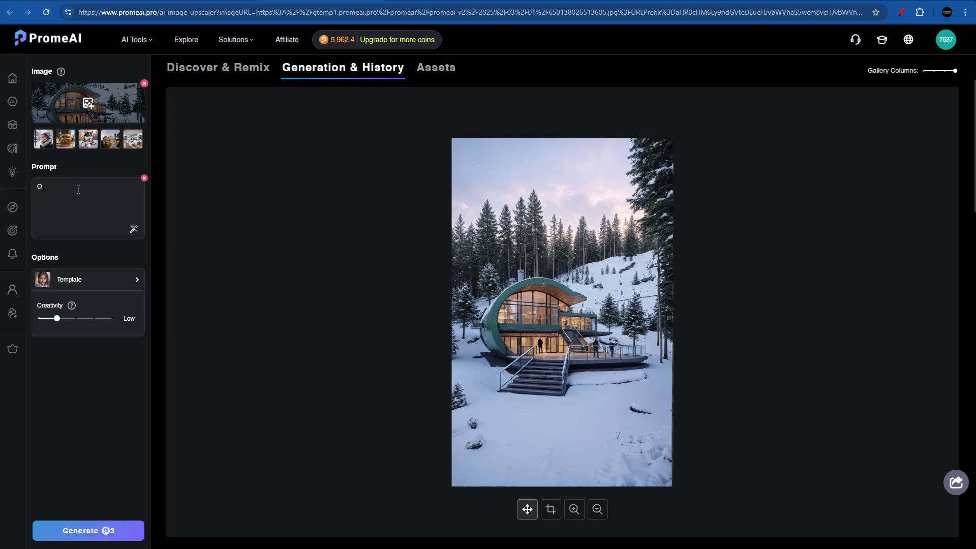
{"action": "type", "text": "Organic"}
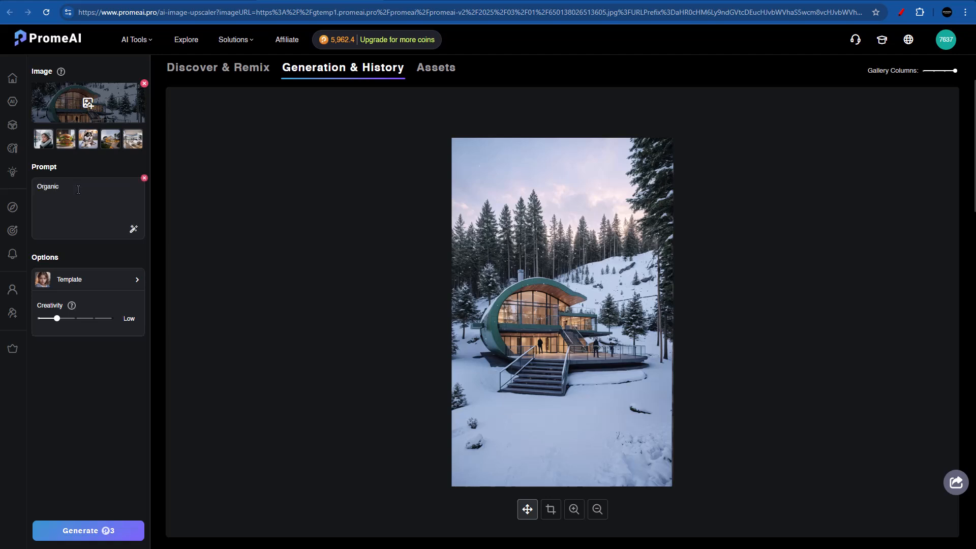
{"action": "type", "text": "Zaha Hadid"}
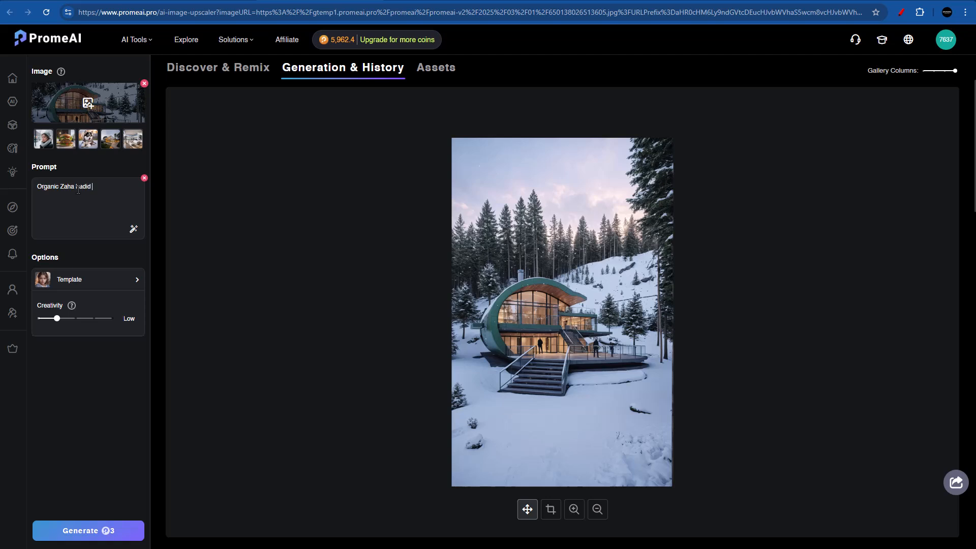
{"action": "type", "text": "villa furutistic in th"}
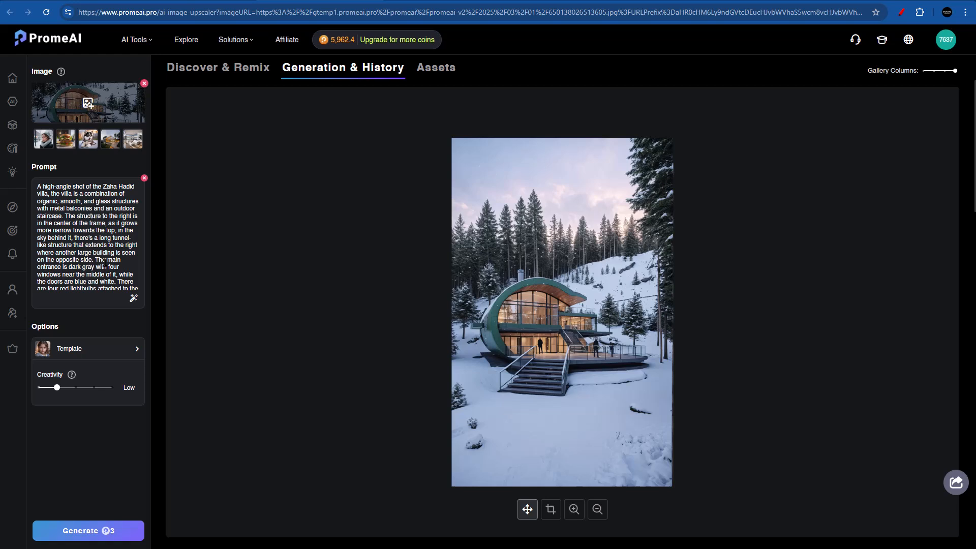
{"action": "left_click", "coordinate": [87, 348]}
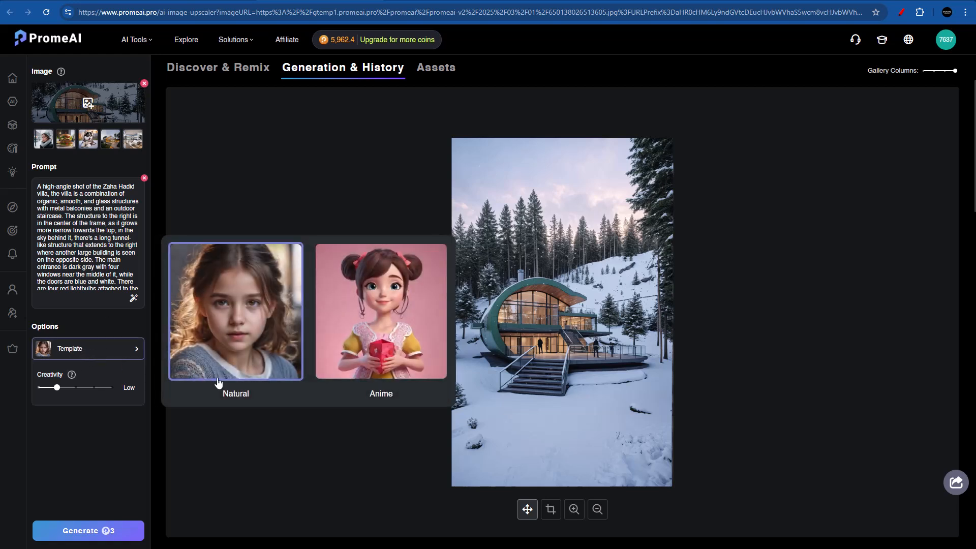
{"action": "mouse_move", "coordinate": [270, 343]}
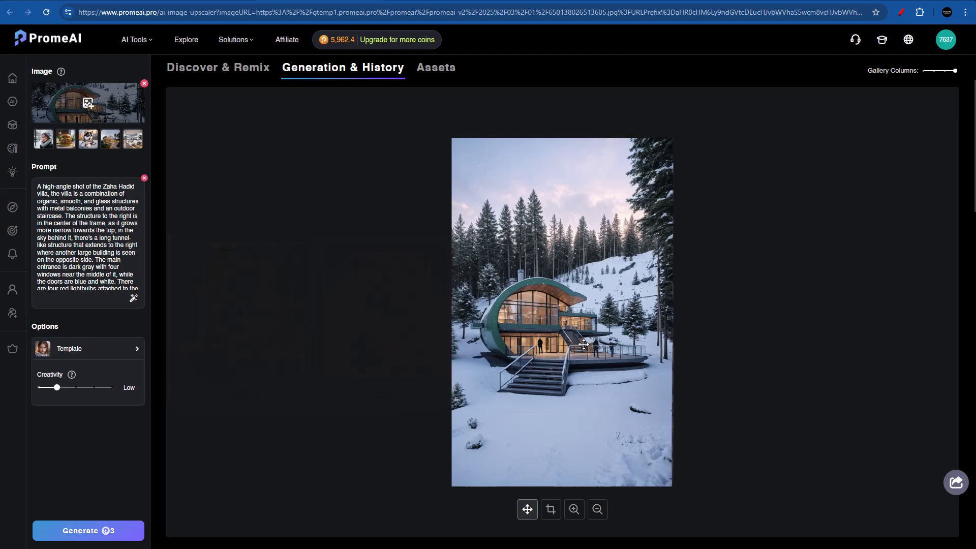
{"action": "mouse_move", "coordinate": [100, 406]}
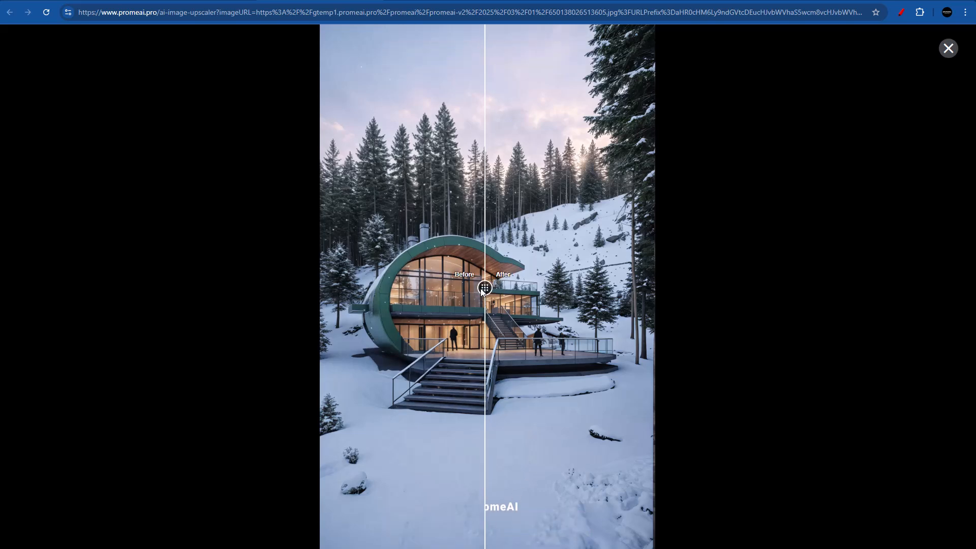
Sweep the Before/After slider to compare the HD upscale against the earlier render
{"action": "left_click_drag", "start_coordinate": [484, 288], "coordinate": [711, 287]}
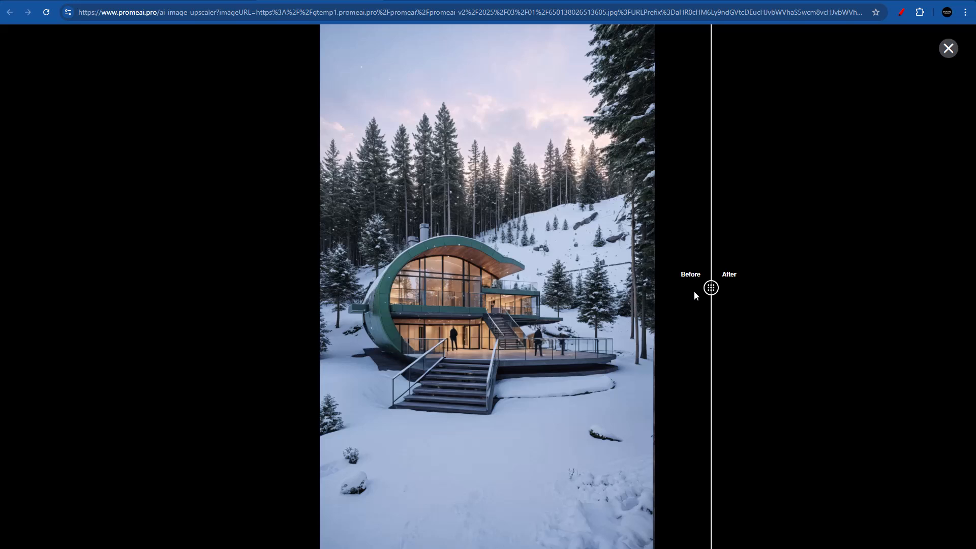
{"action": "left_click_drag", "start_coordinate": [710, 288], "coordinate": [303, 287]}
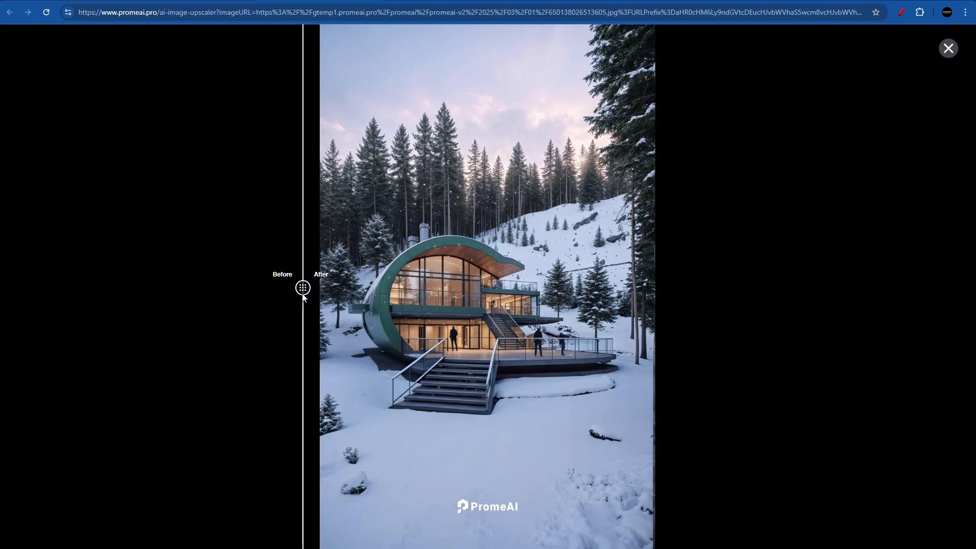
{"action": "left_click_drag", "start_coordinate": [302, 287], "coordinate": [456, 288]}
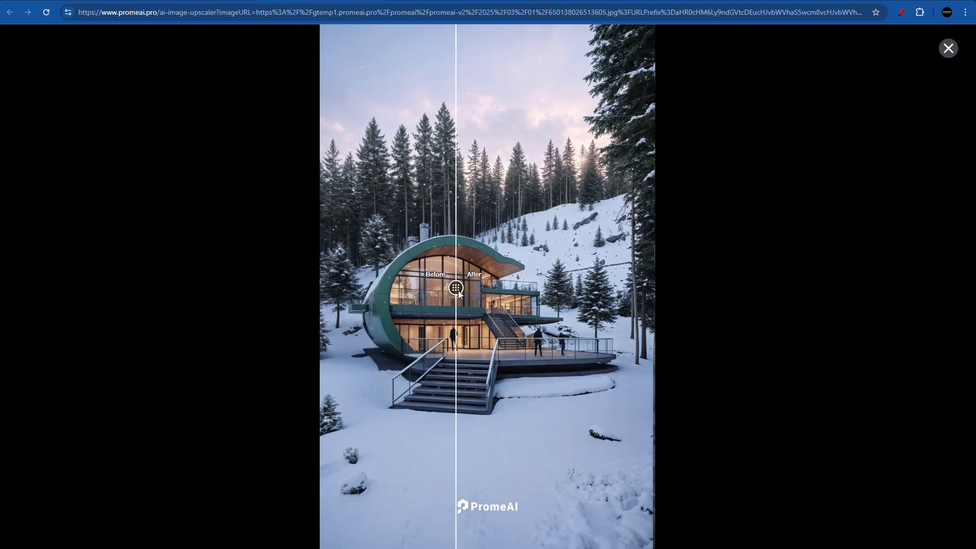
{"action": "left_click_drag", "start_coordinate": [456, 288], "coordinate": [357, 288]}
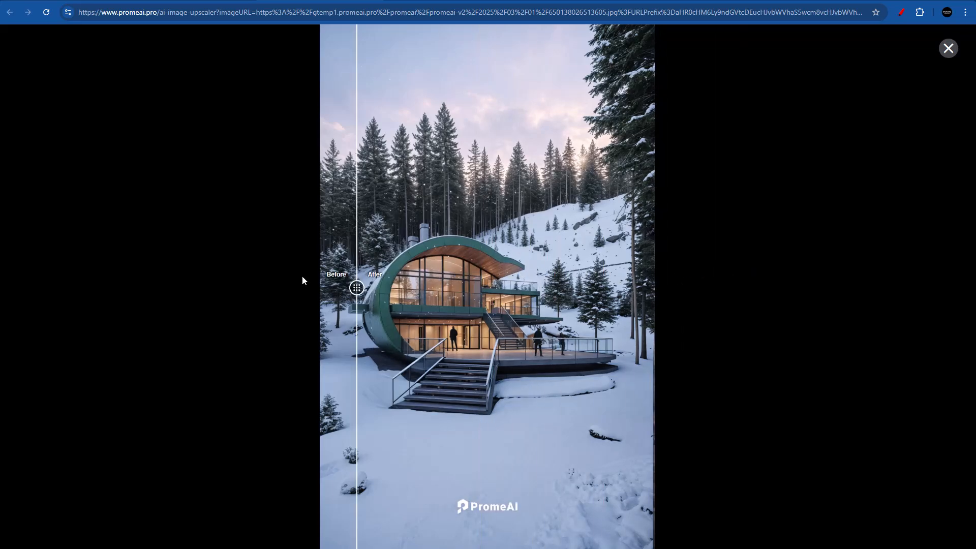